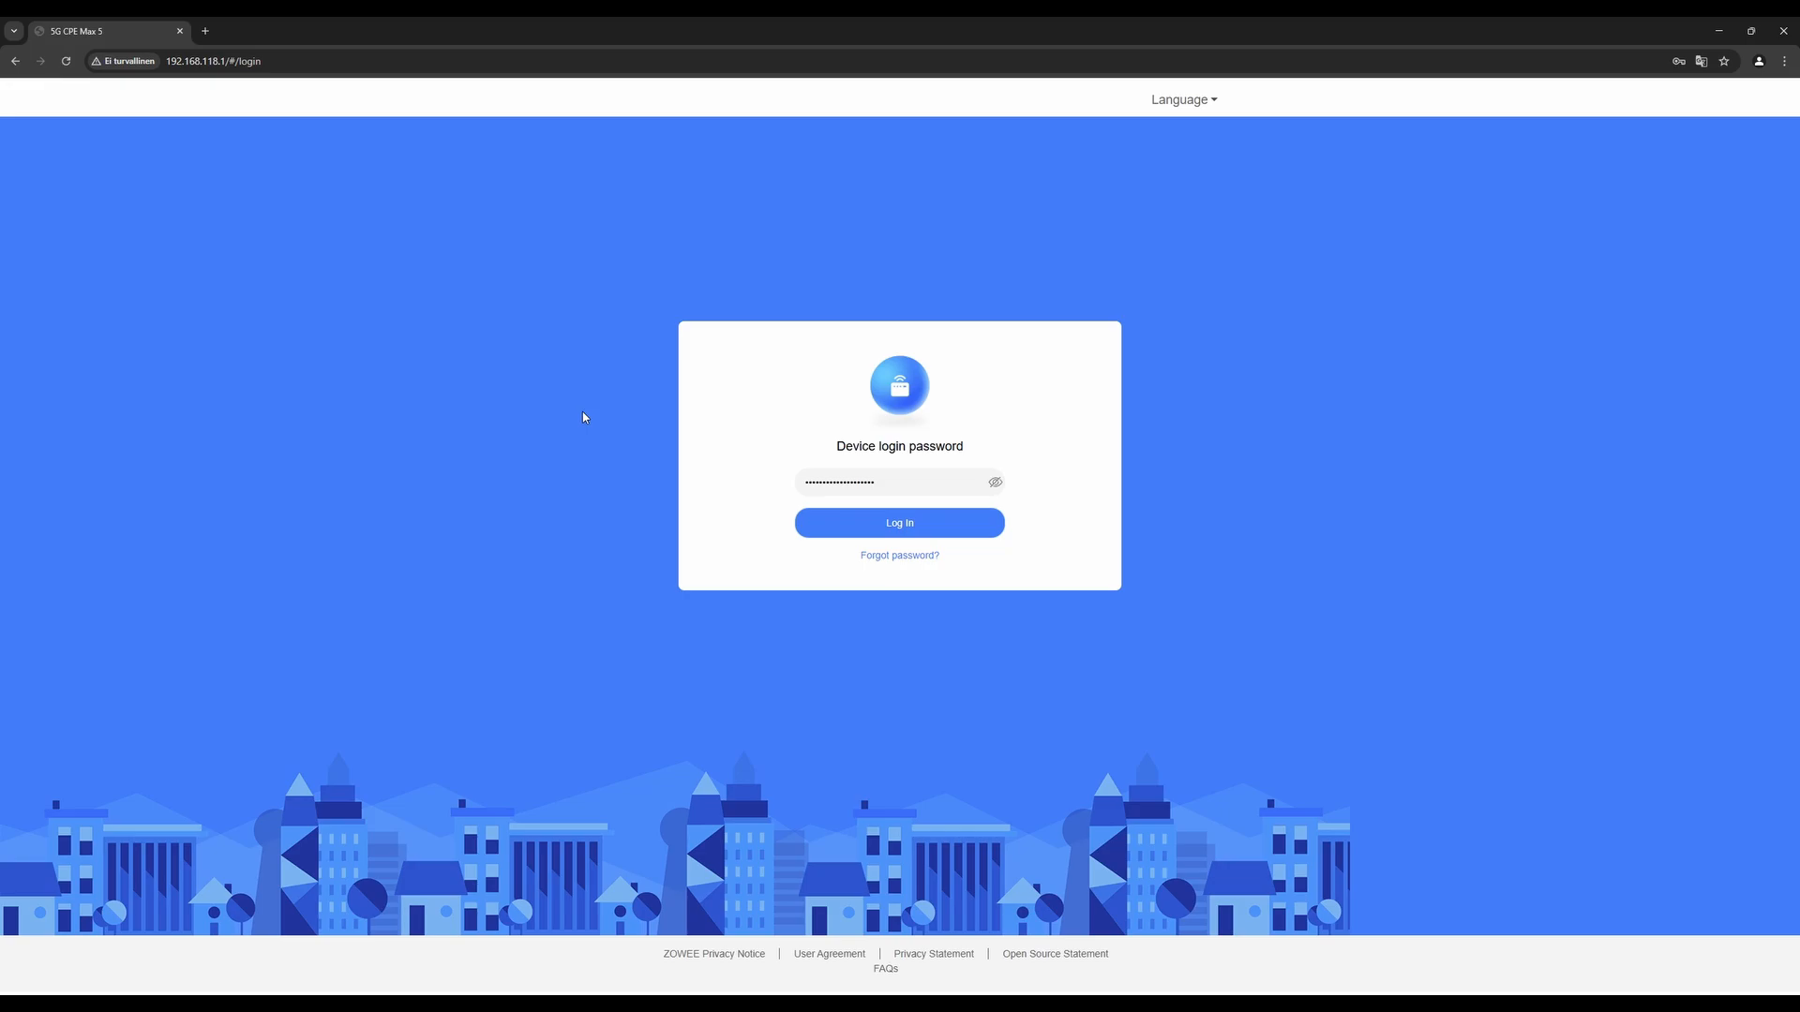
Enter the device password and log in to the router's Home dashboard
{"action": "left_click", "coordinate": [884, 482]}
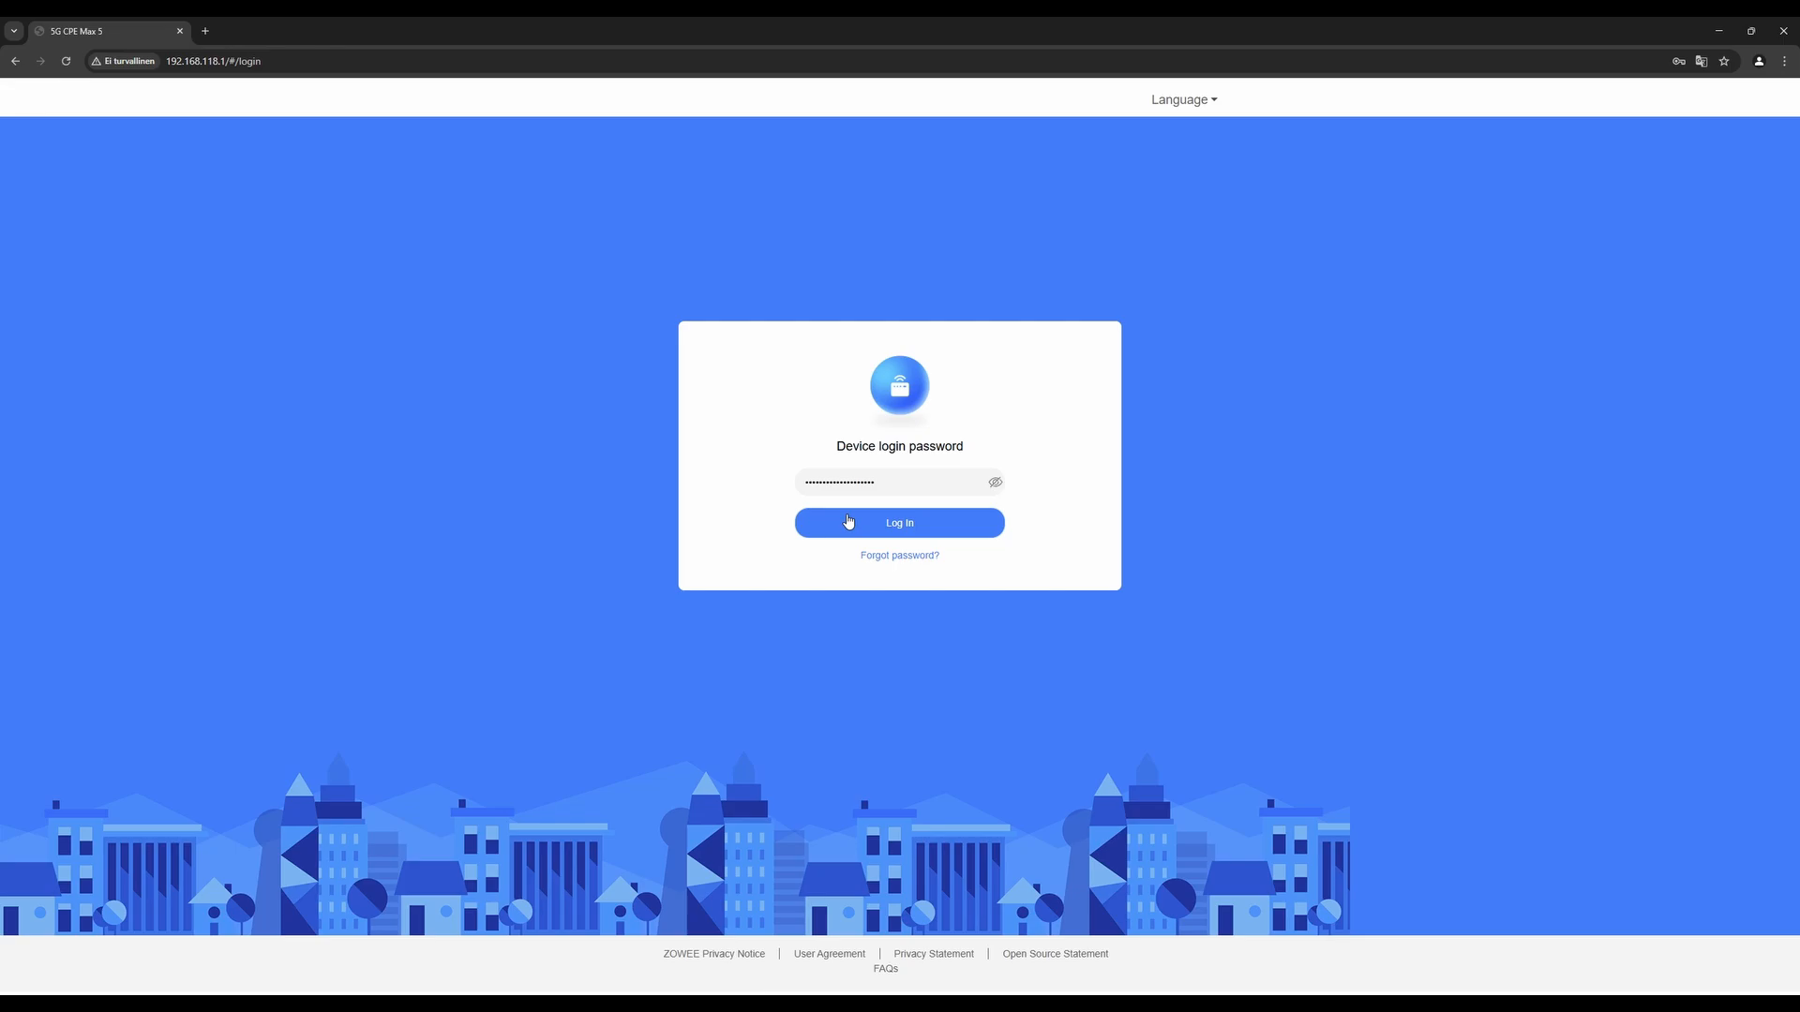
{"action": "left_click", "coordinate": [899, 522]}
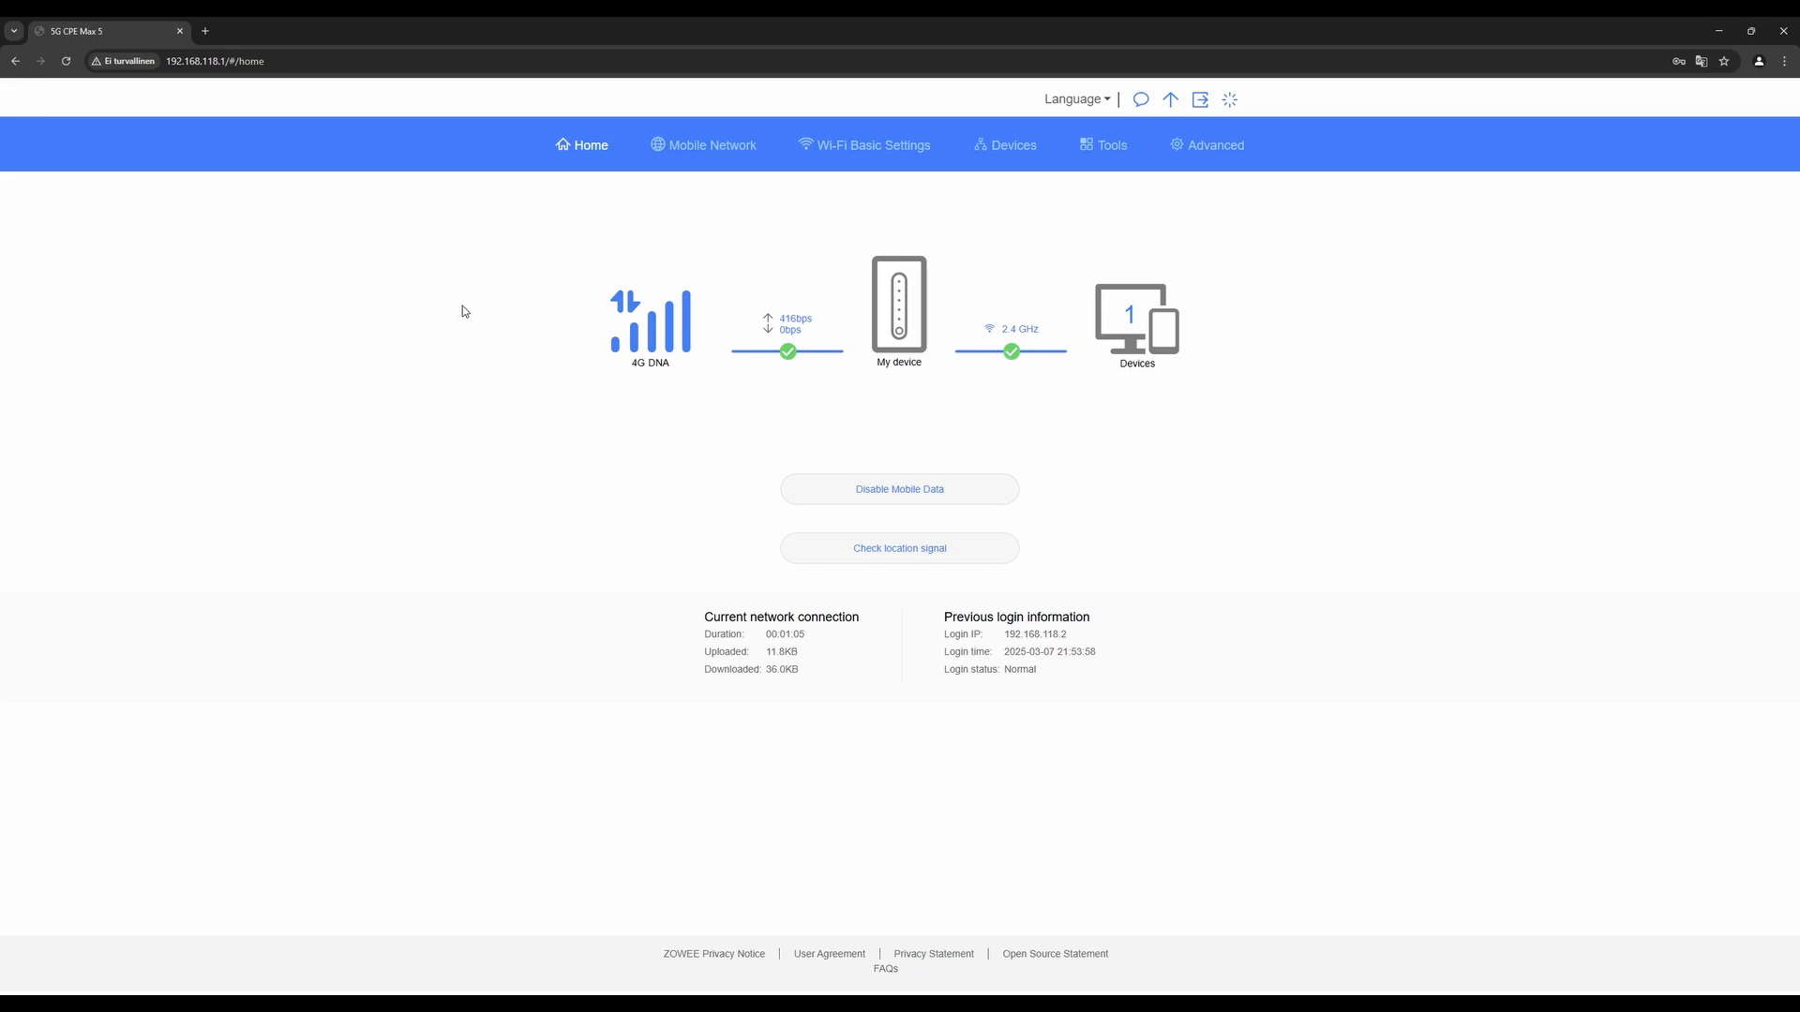
{"action": "mouse_move", "coordinate": [517, 452]}
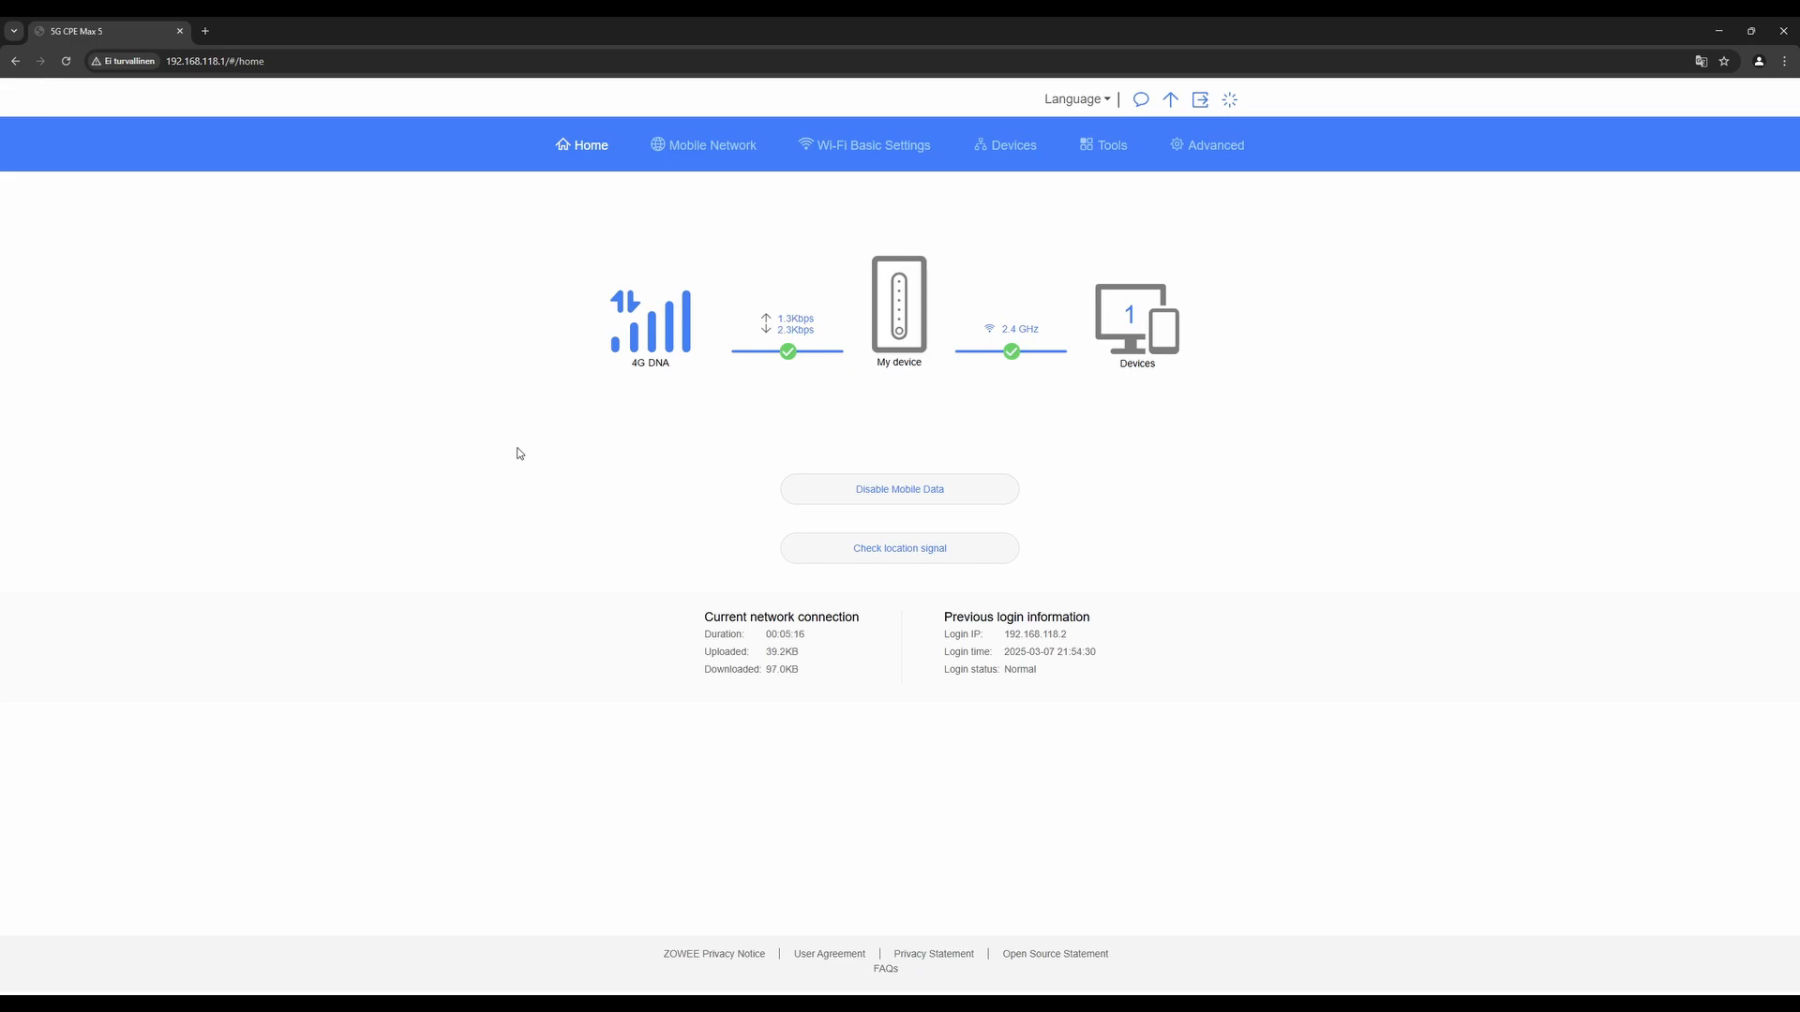
Tick Supports 5G networks in Mobile Network Searching, then view Wi-Fi Basic Settings
{"action": "left_click", "coordinate": [702, 144]}
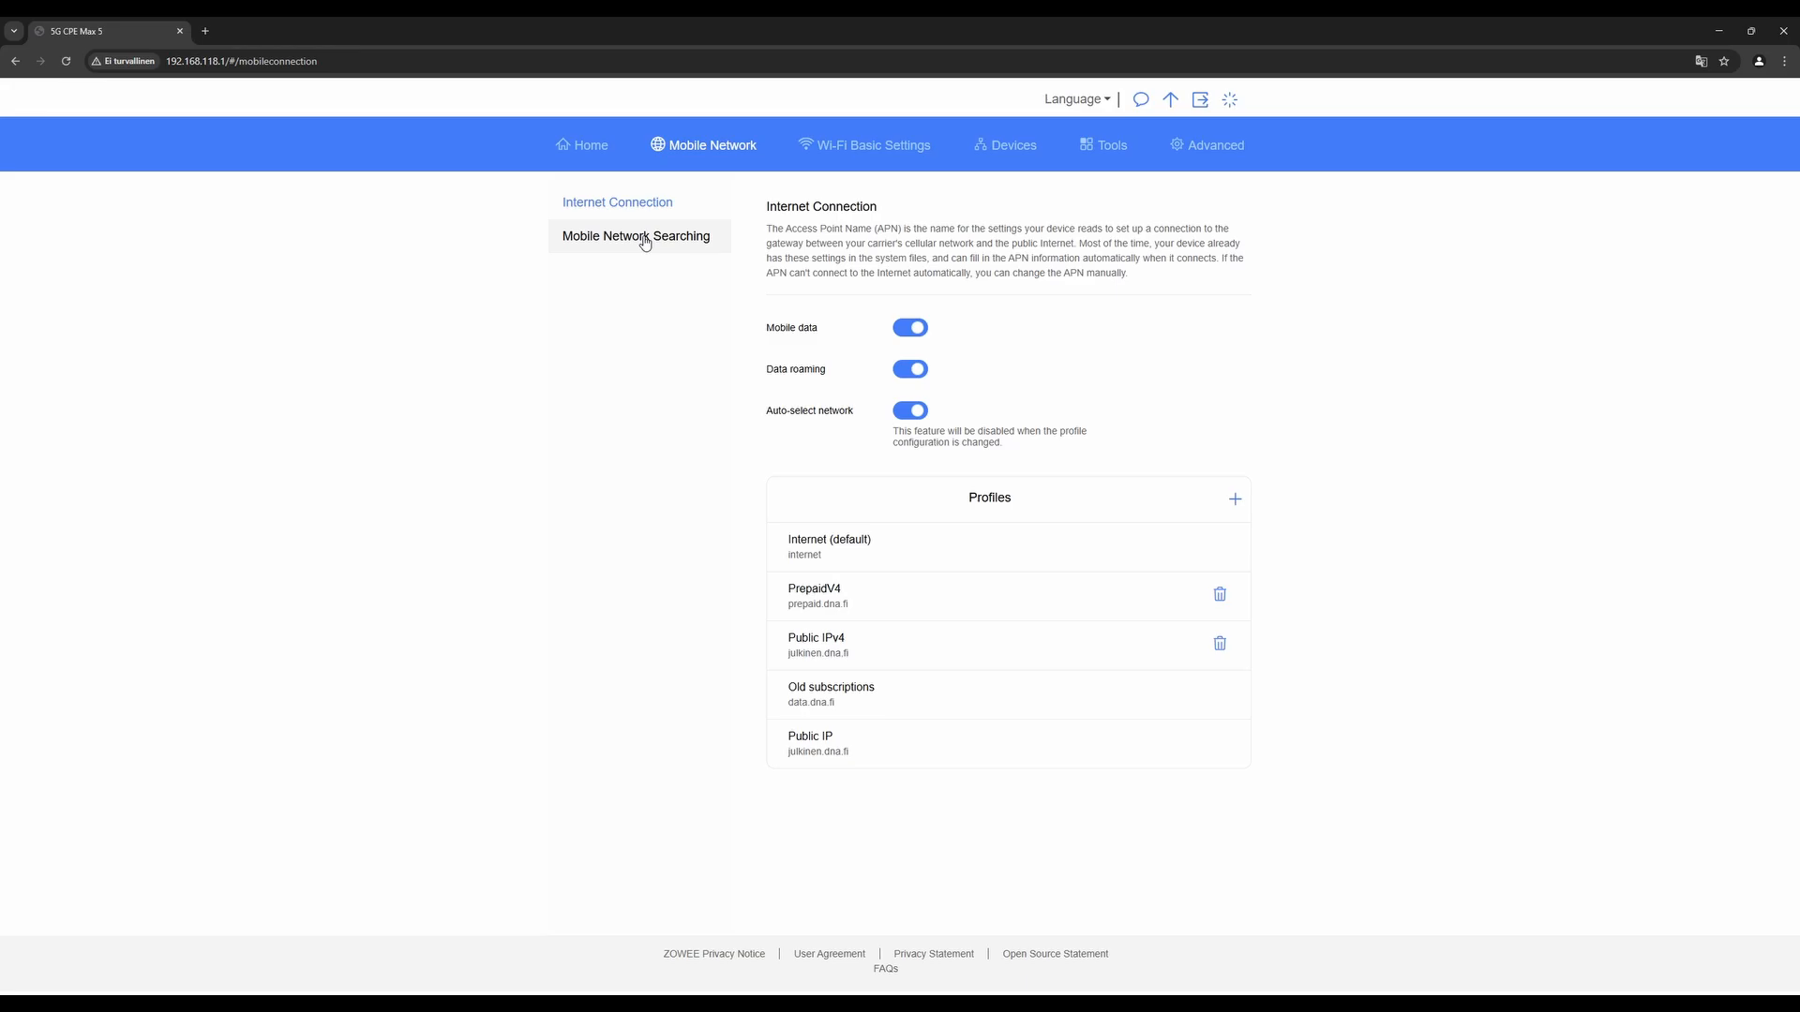
{"action": "left_click", "coordinate": [635, 236]}
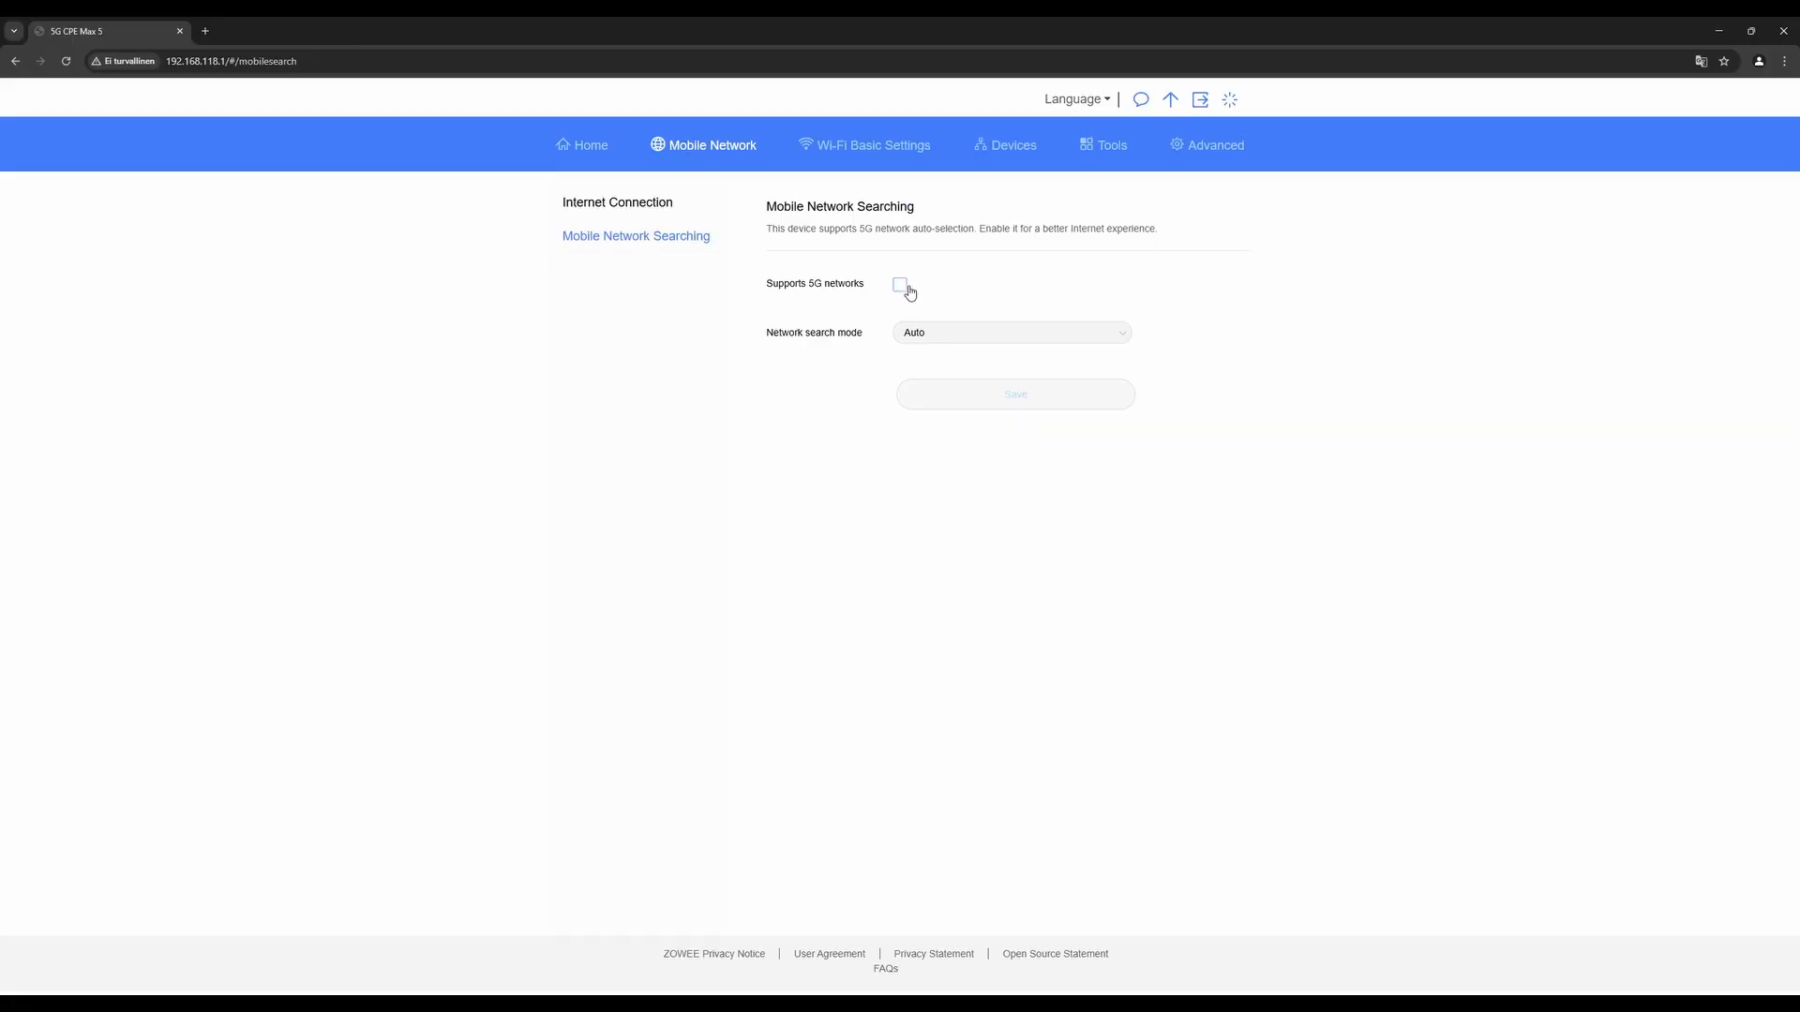
{"action": "left_click", "coordinate": [900, 285]}
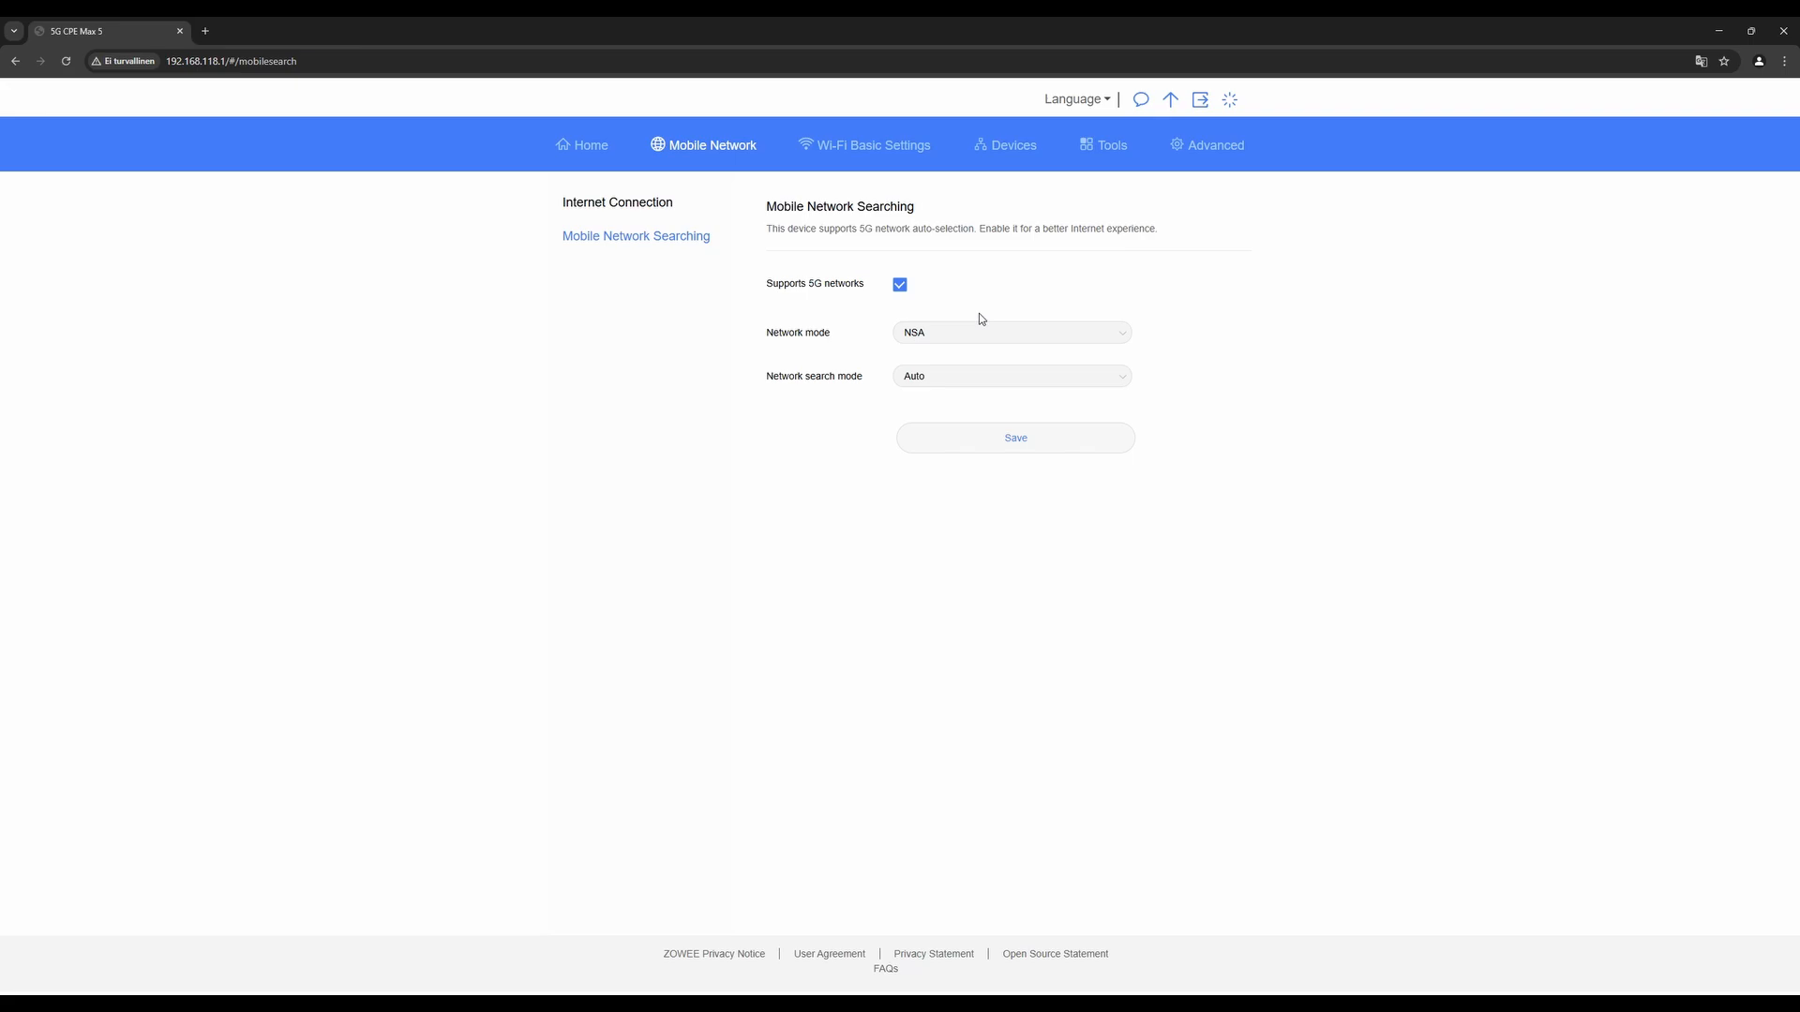
{"action": "left_click", "coordinate": [1011, 332]}
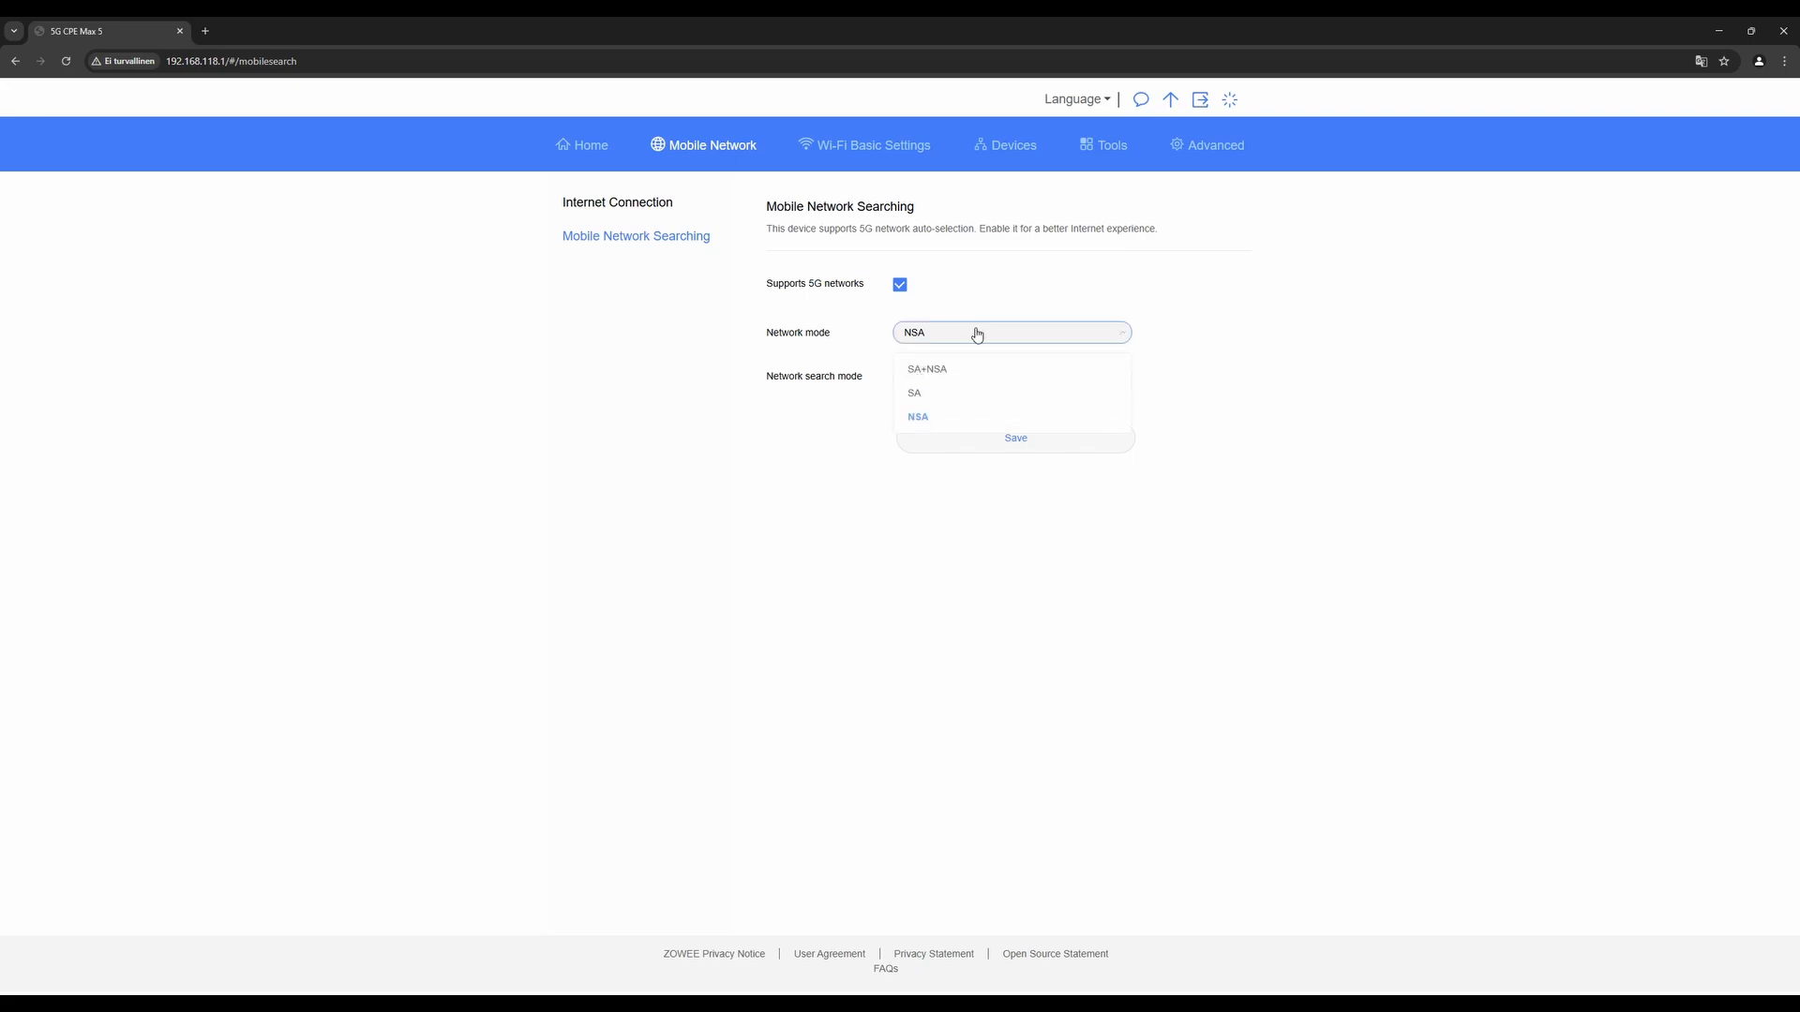
{"action": "mouse_move", "coordinate": [1019, 303]}
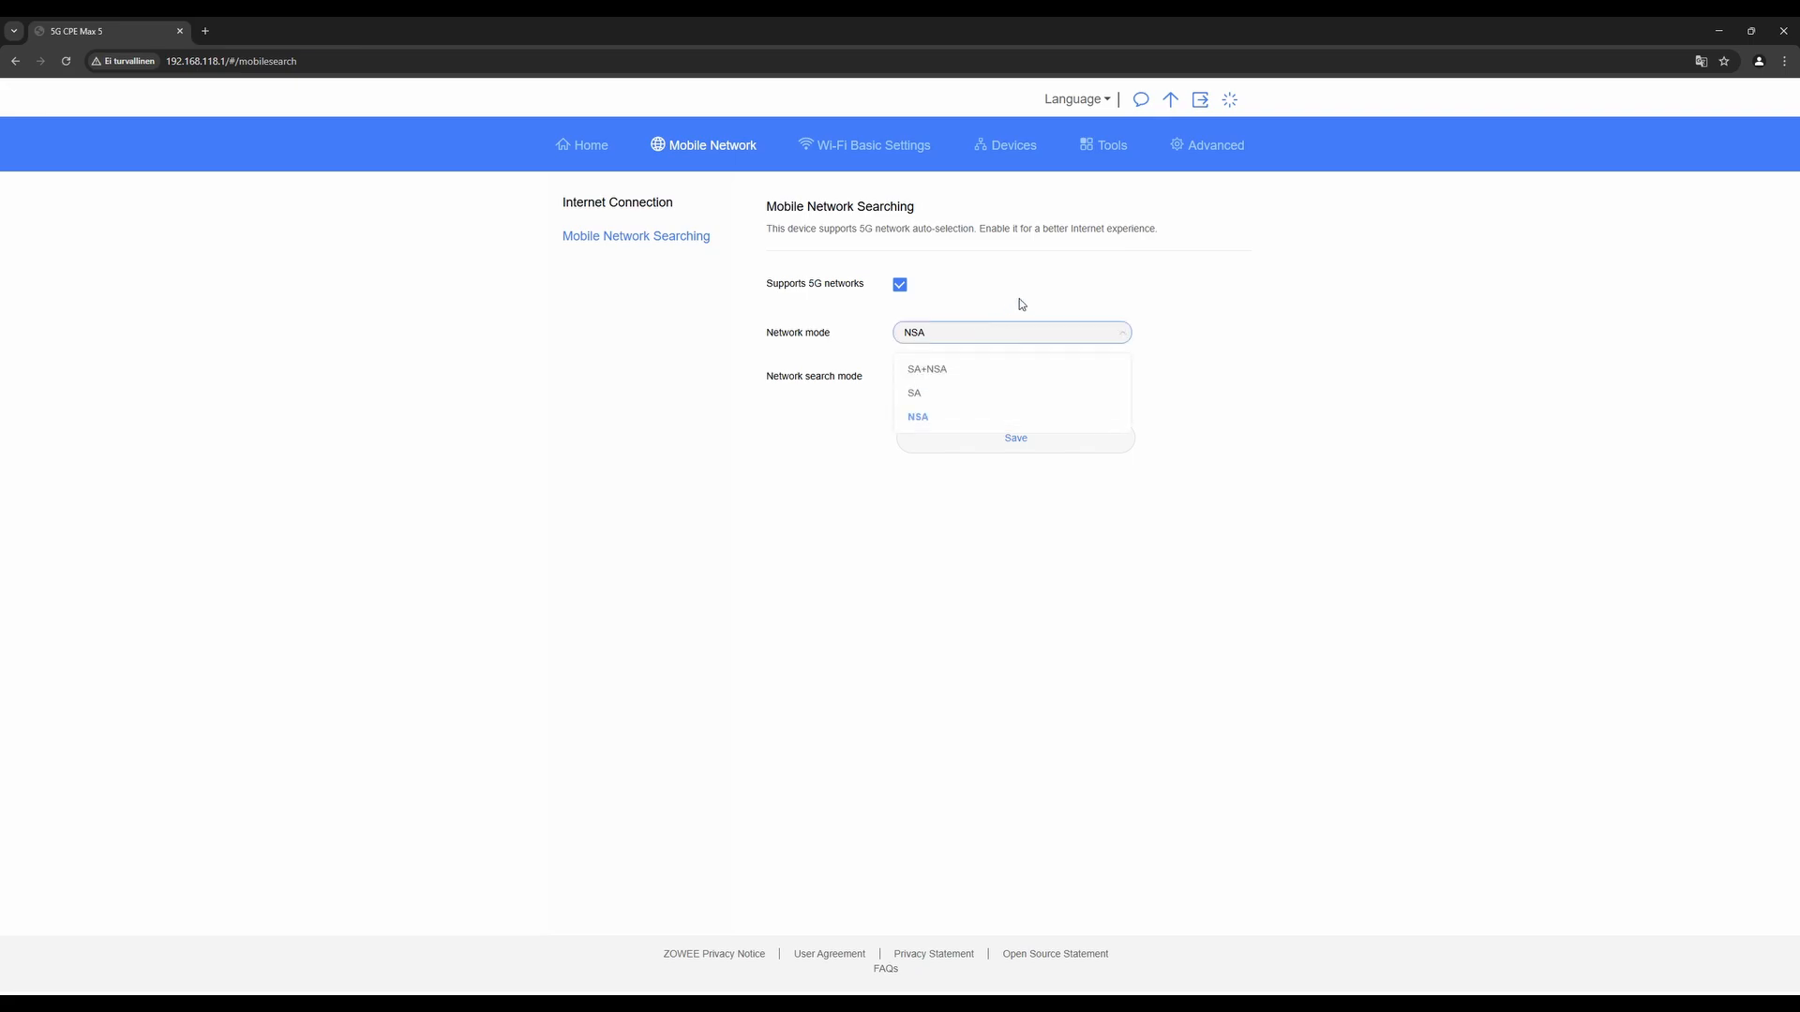
{"action": "mouse_move", "coordinate": [1043, 283]}
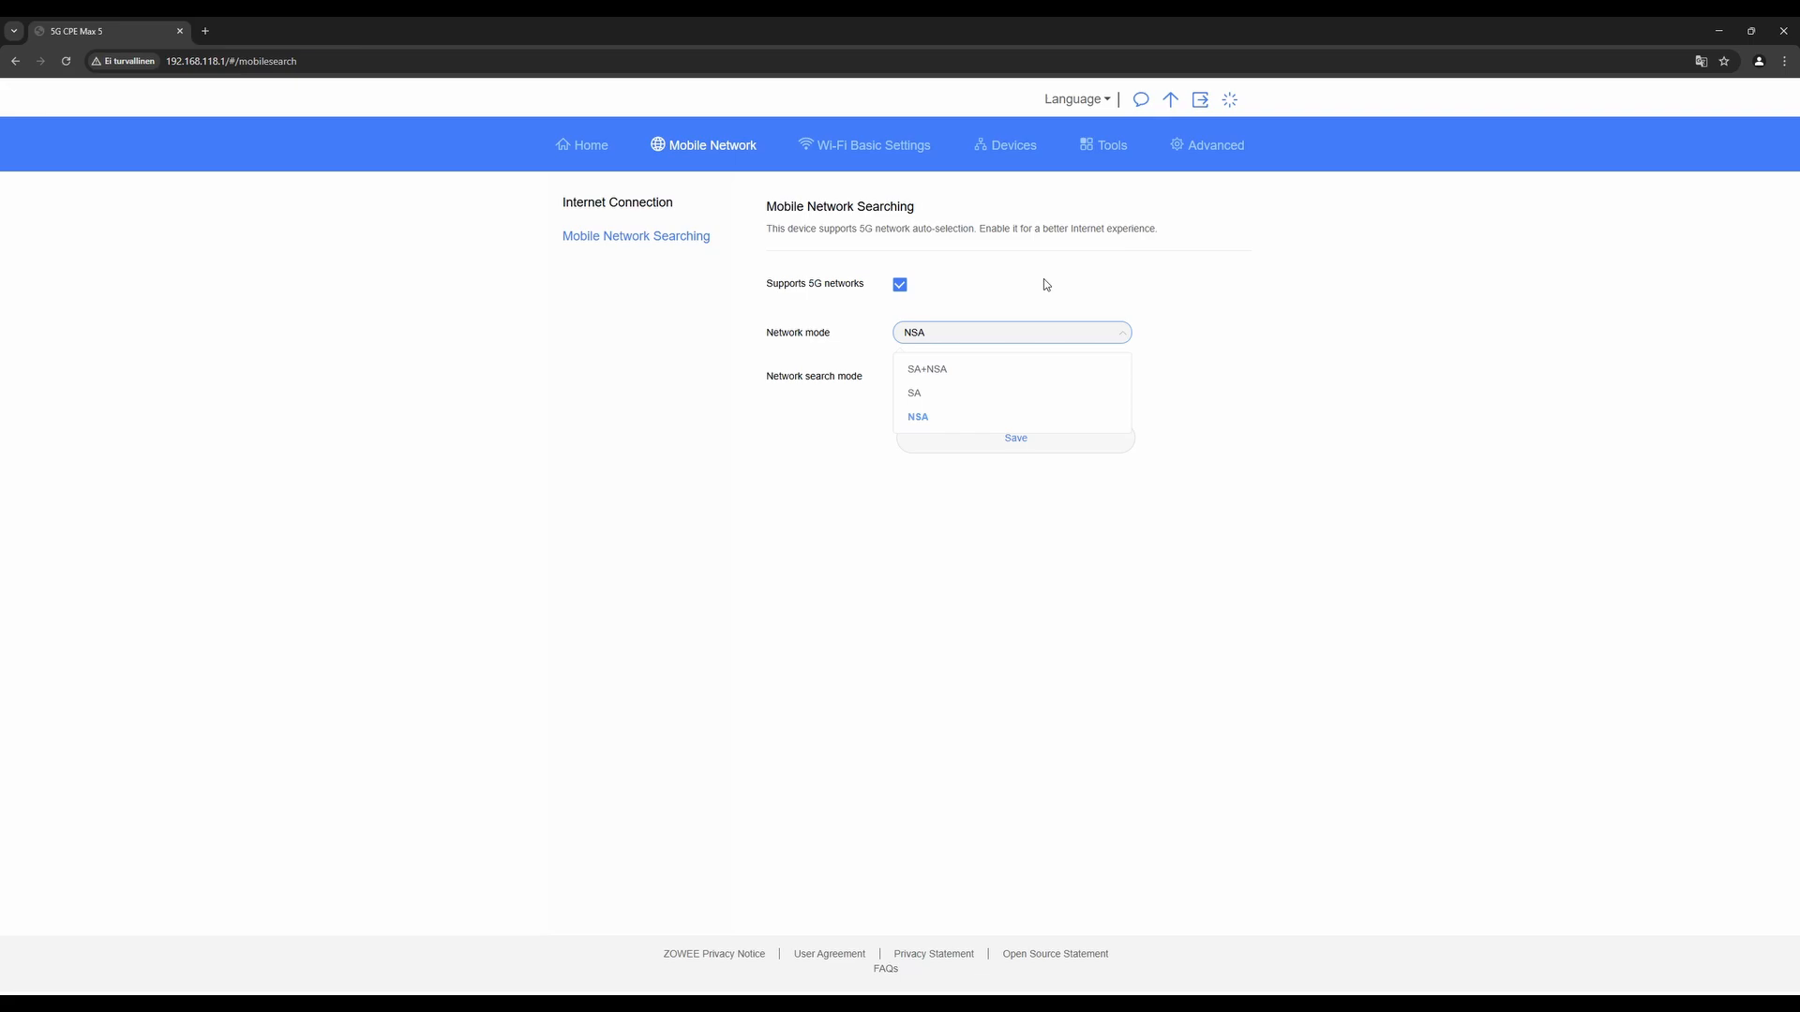
{"action": "left_click", "coordinate": [873, 144]}
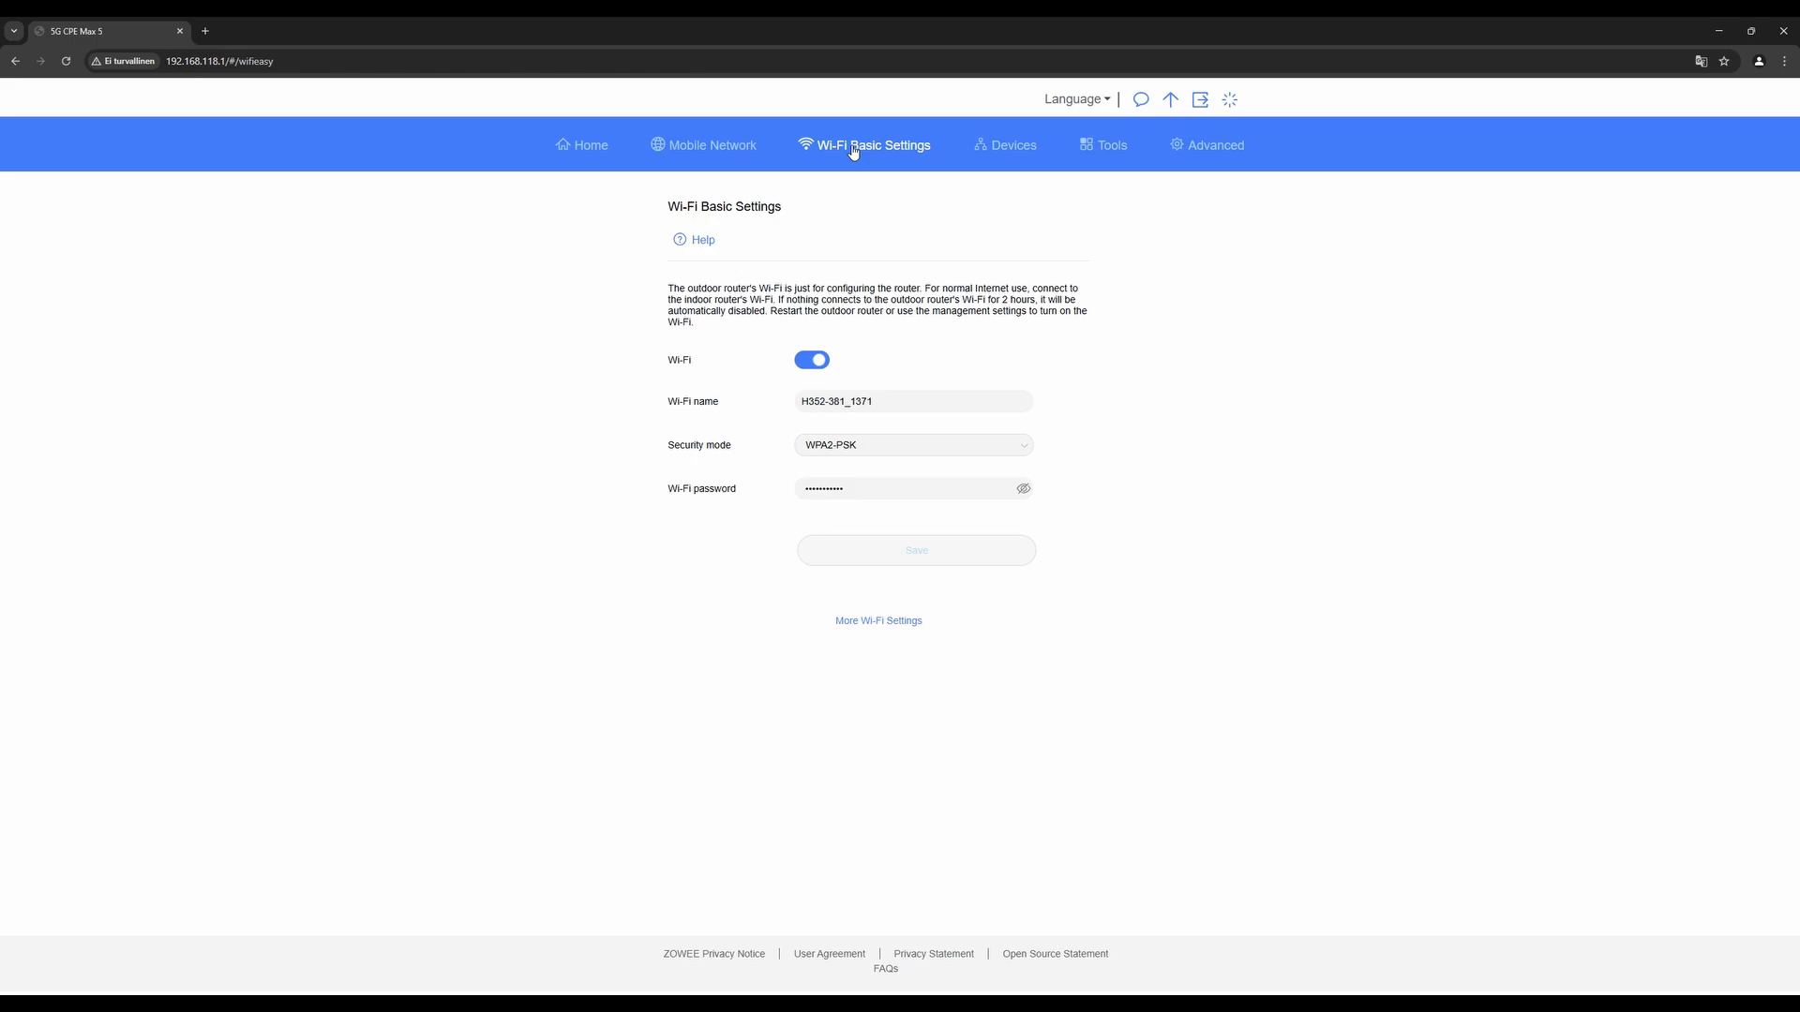
{"action": "mouse_move", "coordinate": [885, 152]}
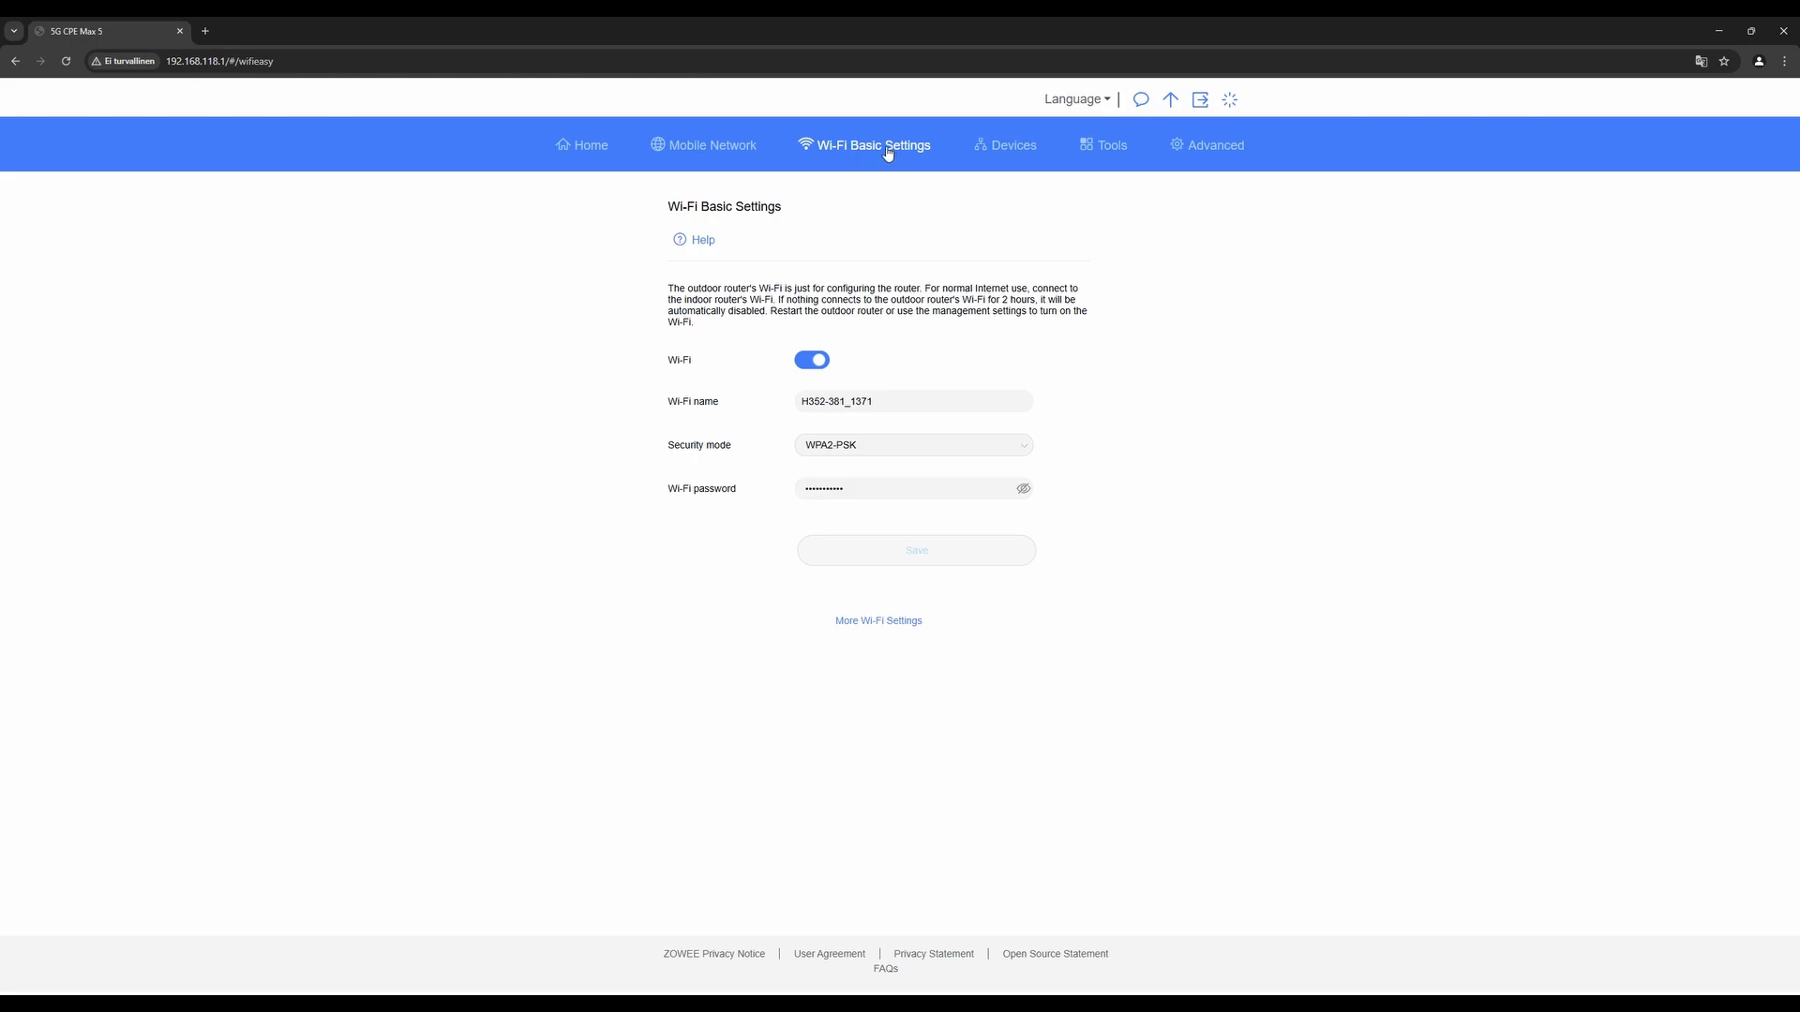
{"action": "mouse_move", "coordinate": [1008, 144]}
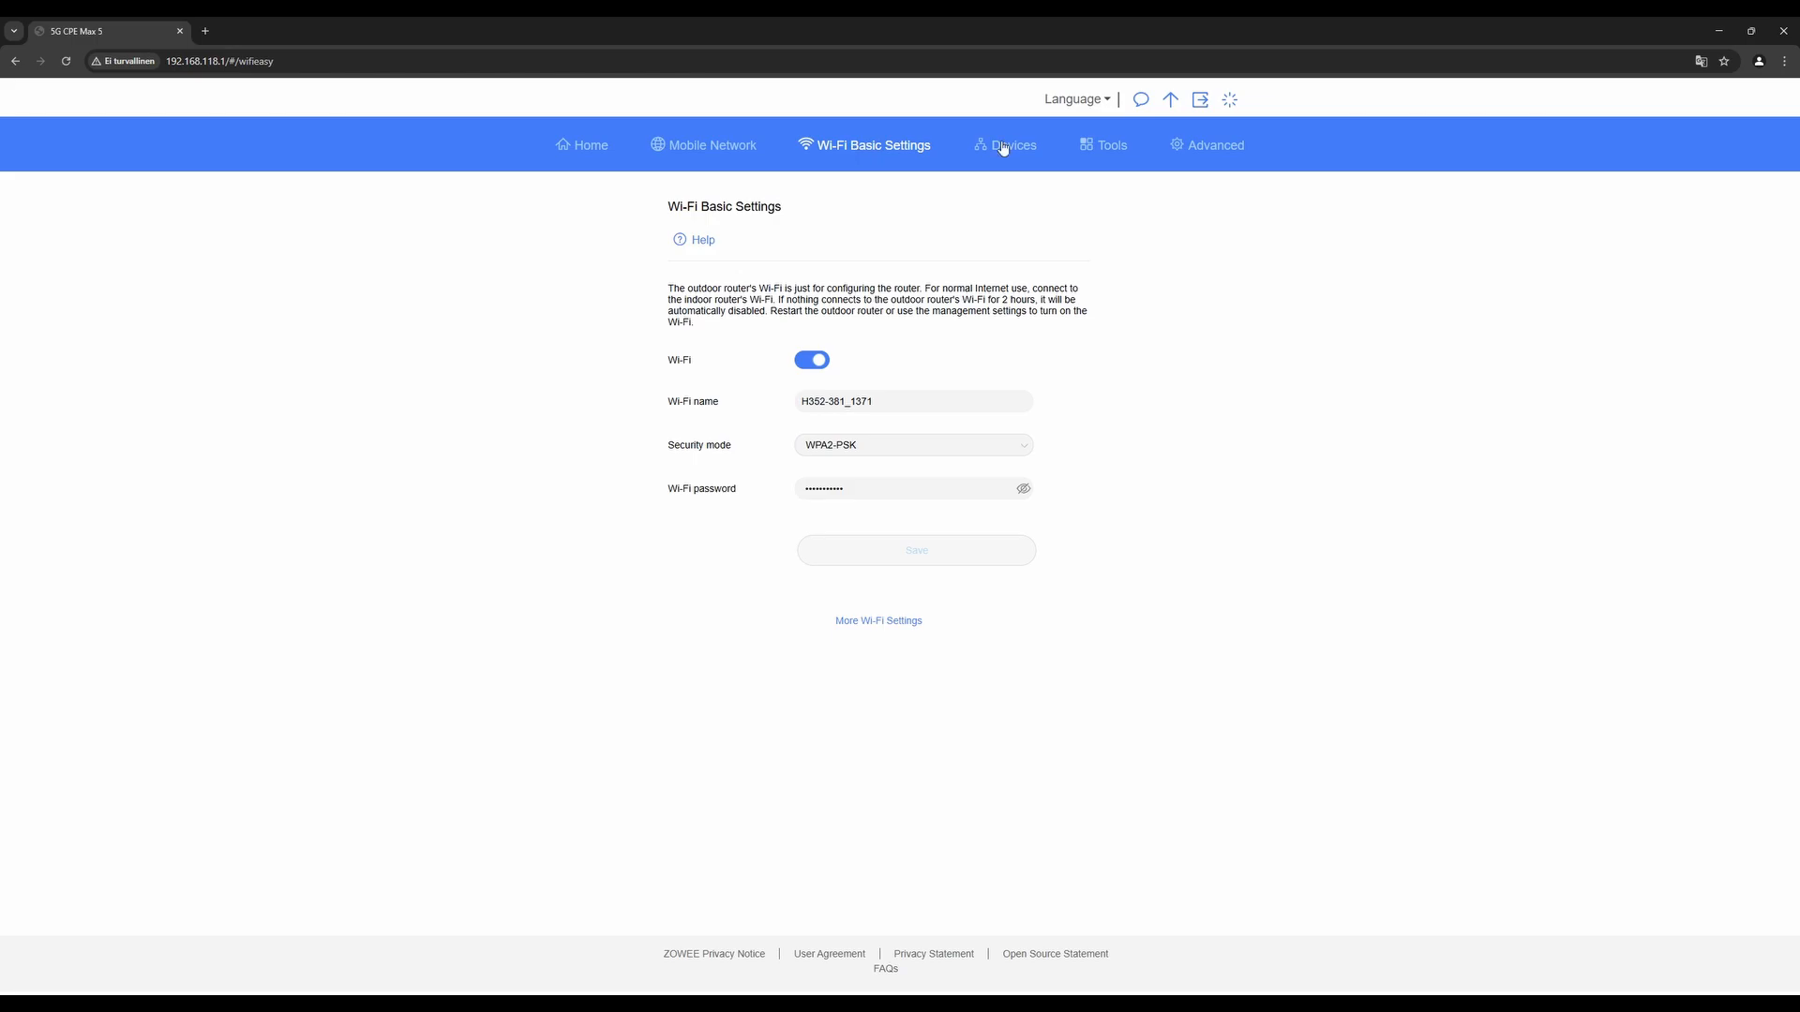
View the Devices page listing the one online LAN device
{"action": "left_click", "coordinate": [1011, 144]}
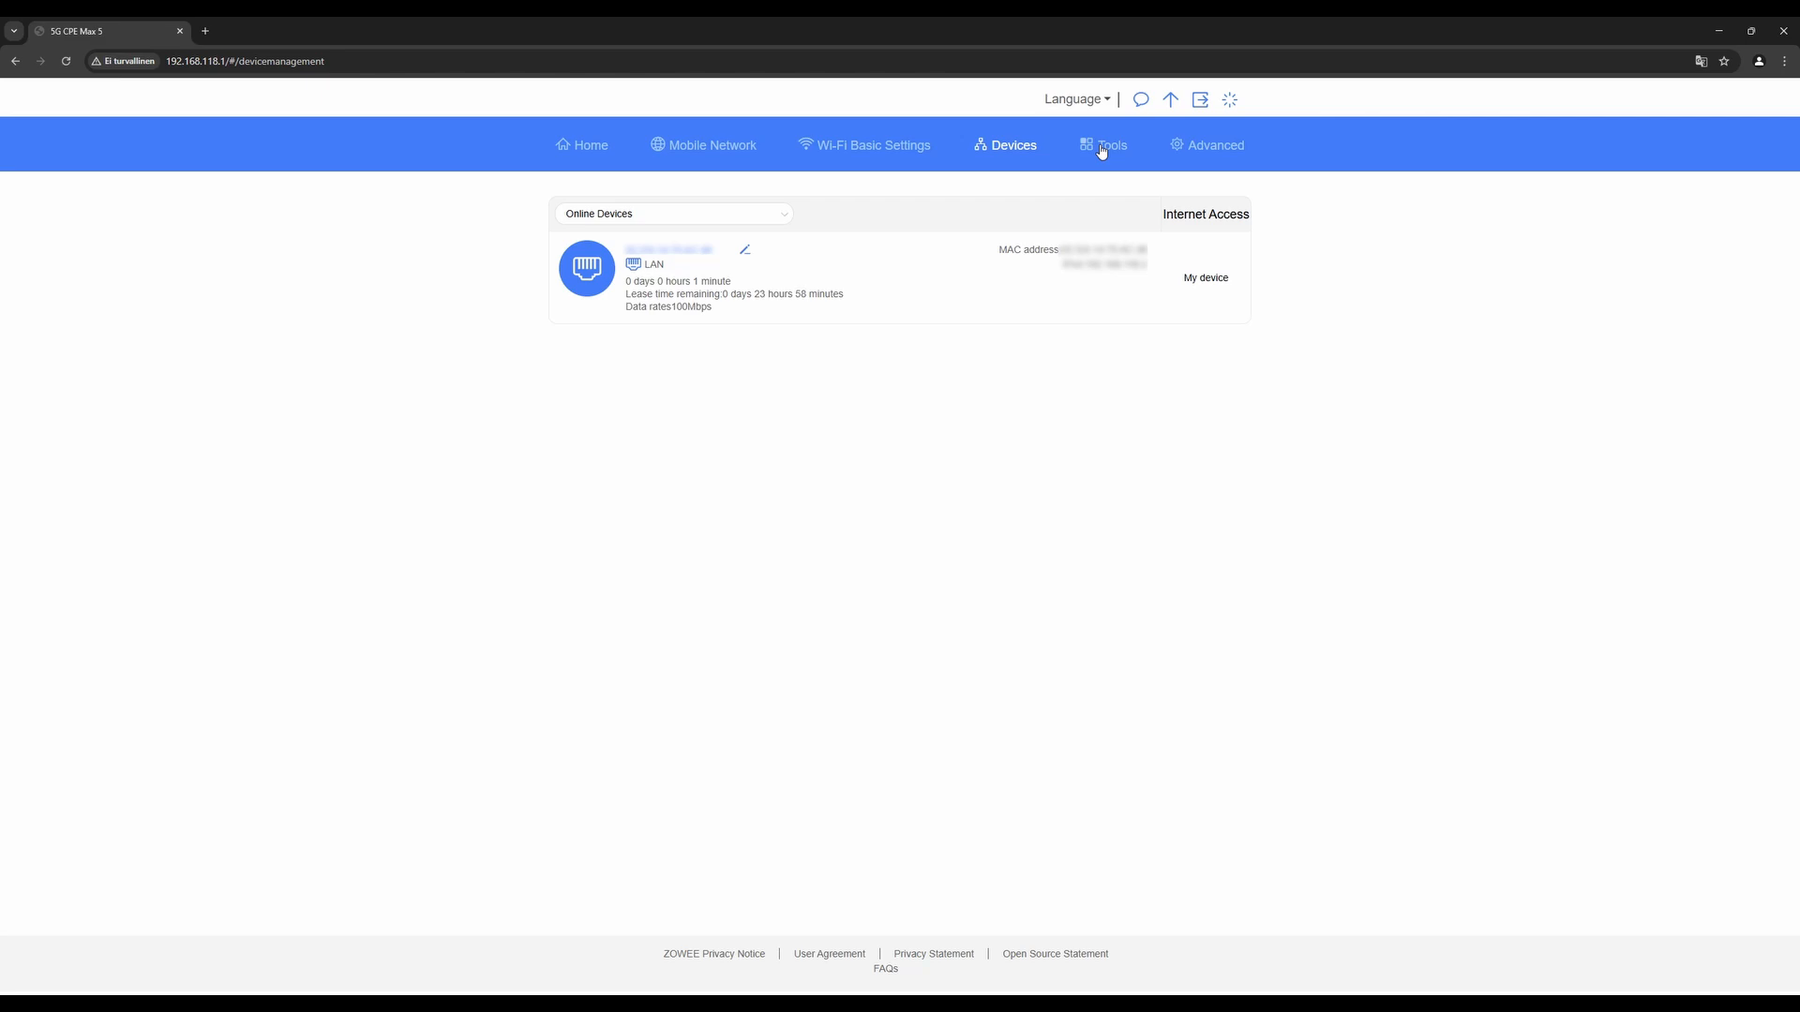
Browse the Tools pages: SMS Settings, Statistics, then the empty Parental Control list
{"action": "left_click", "coordinate": [1110, 145]}
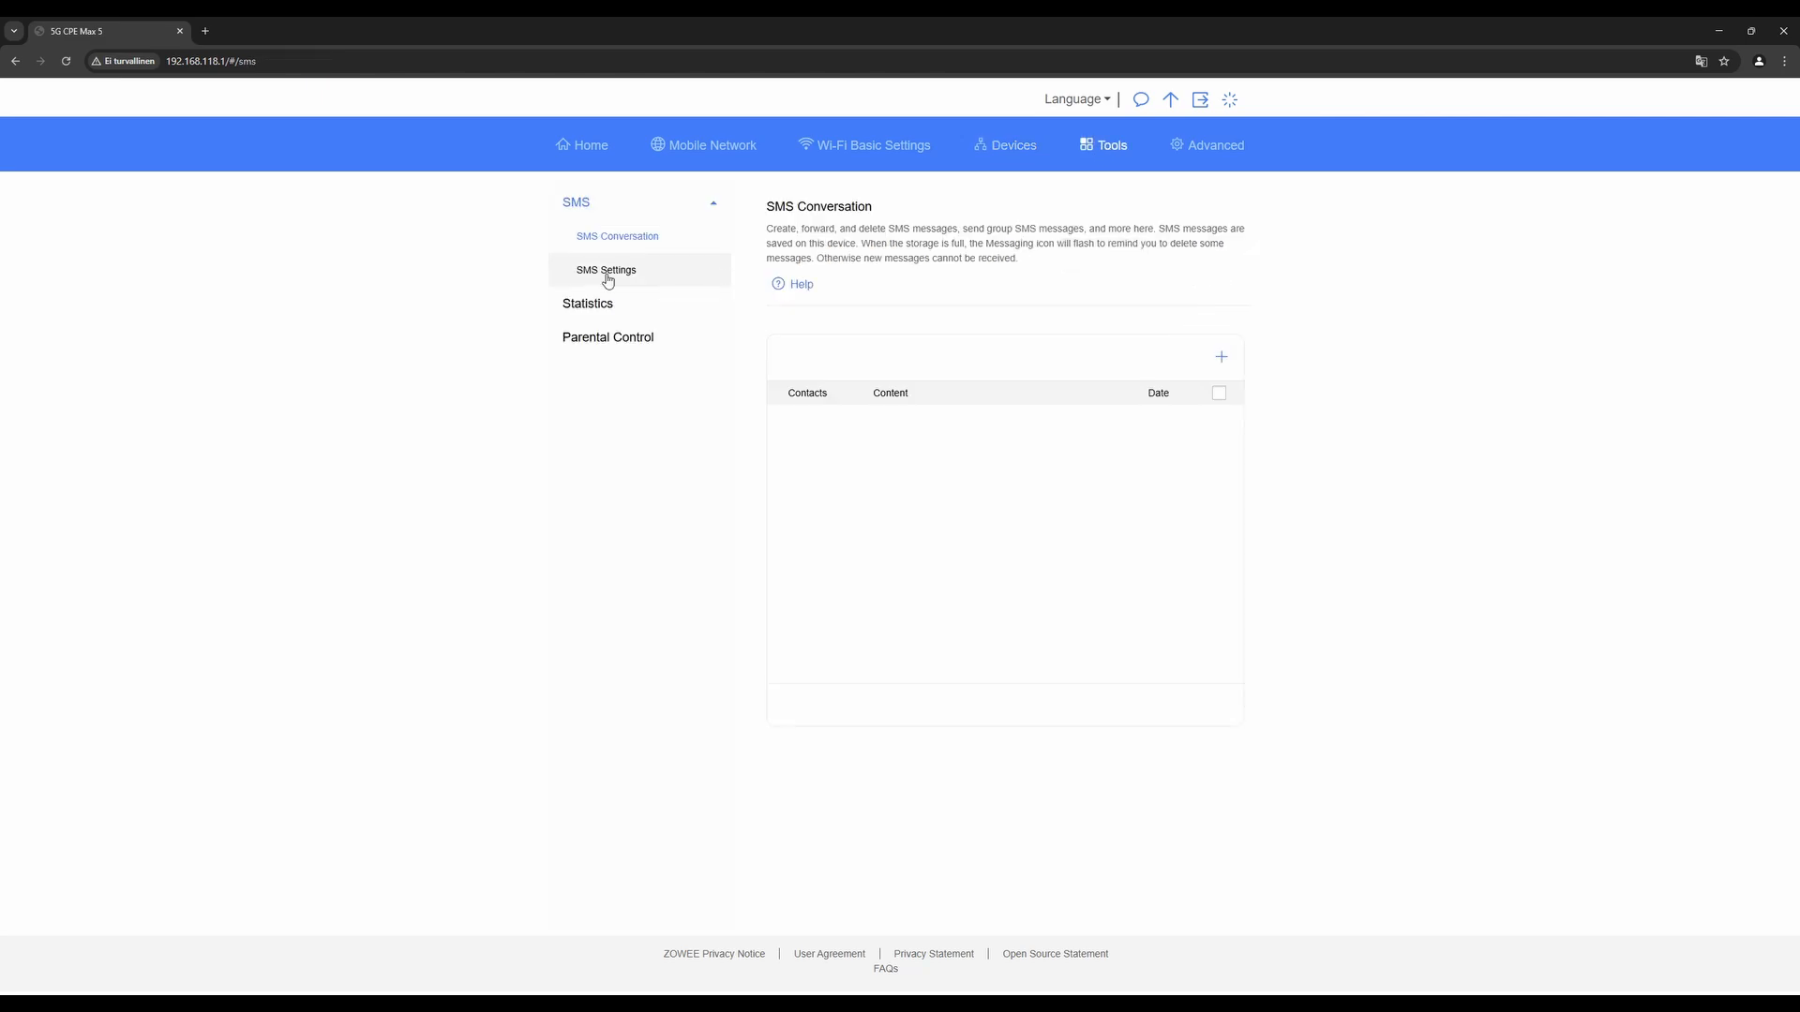
{"action": "left_click", "coordinate": [606, 270]}
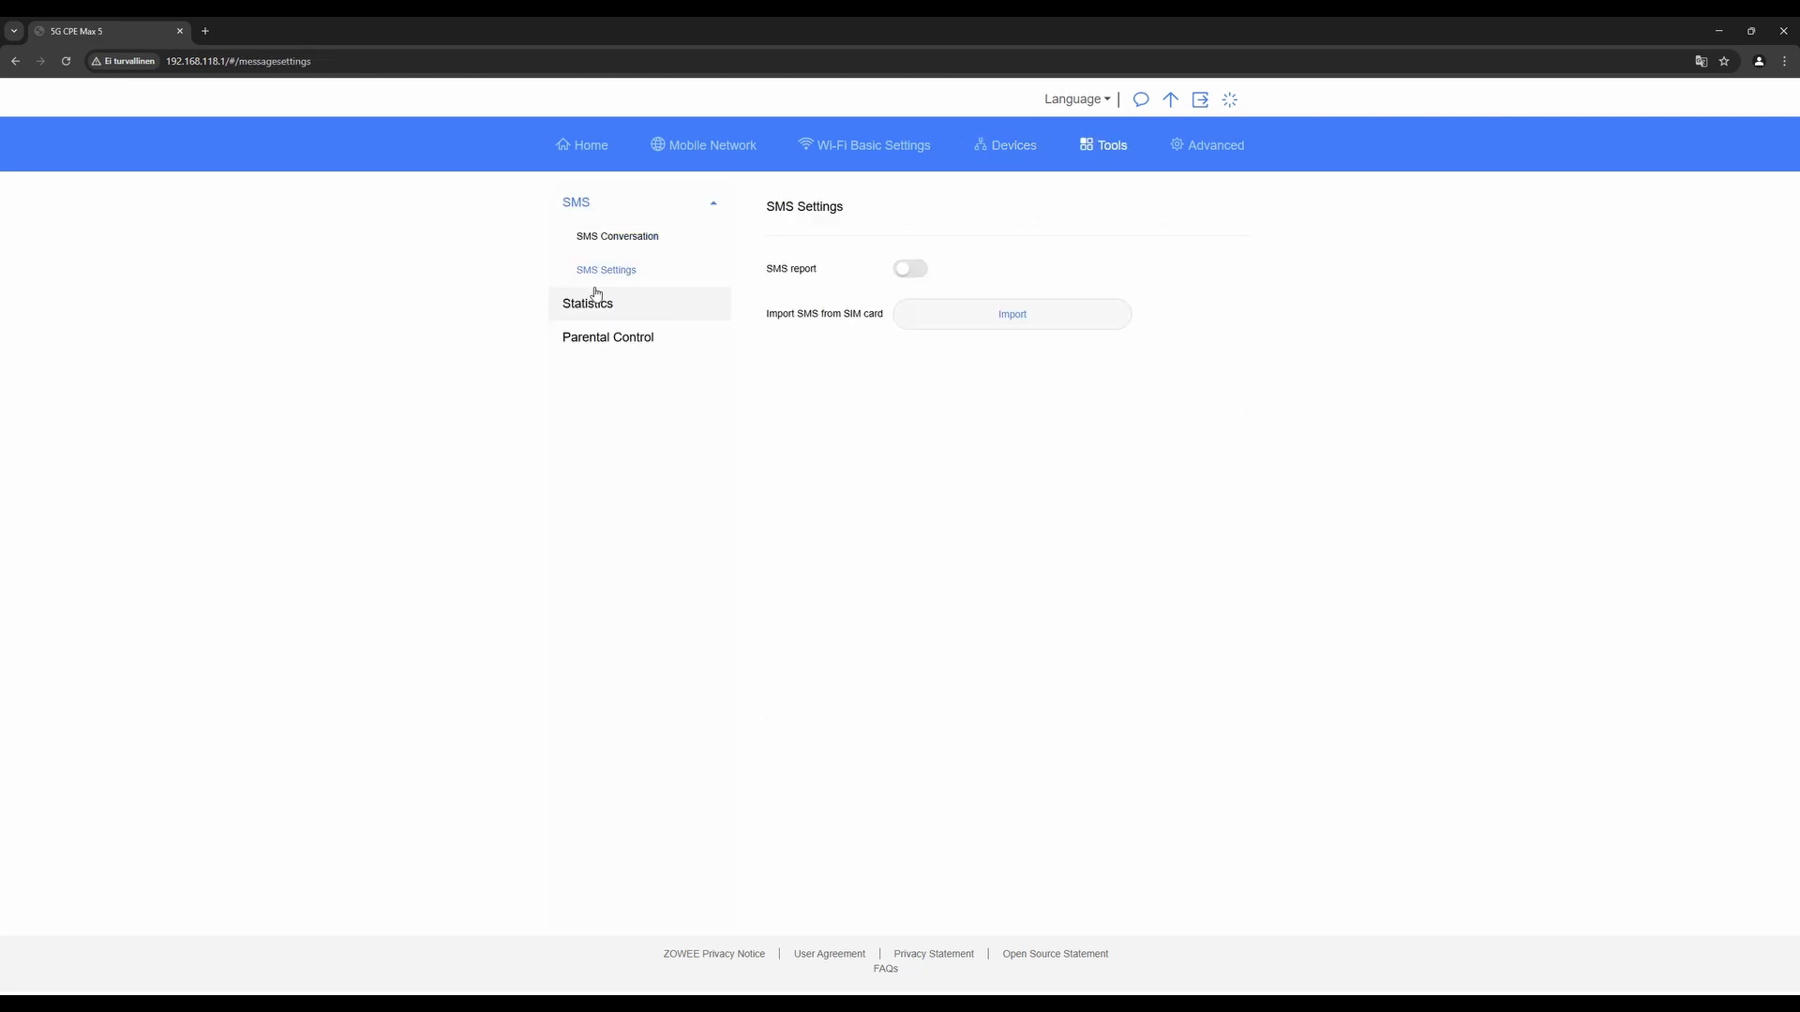
{"action": "left_click", "coordinate": [588, 303]}
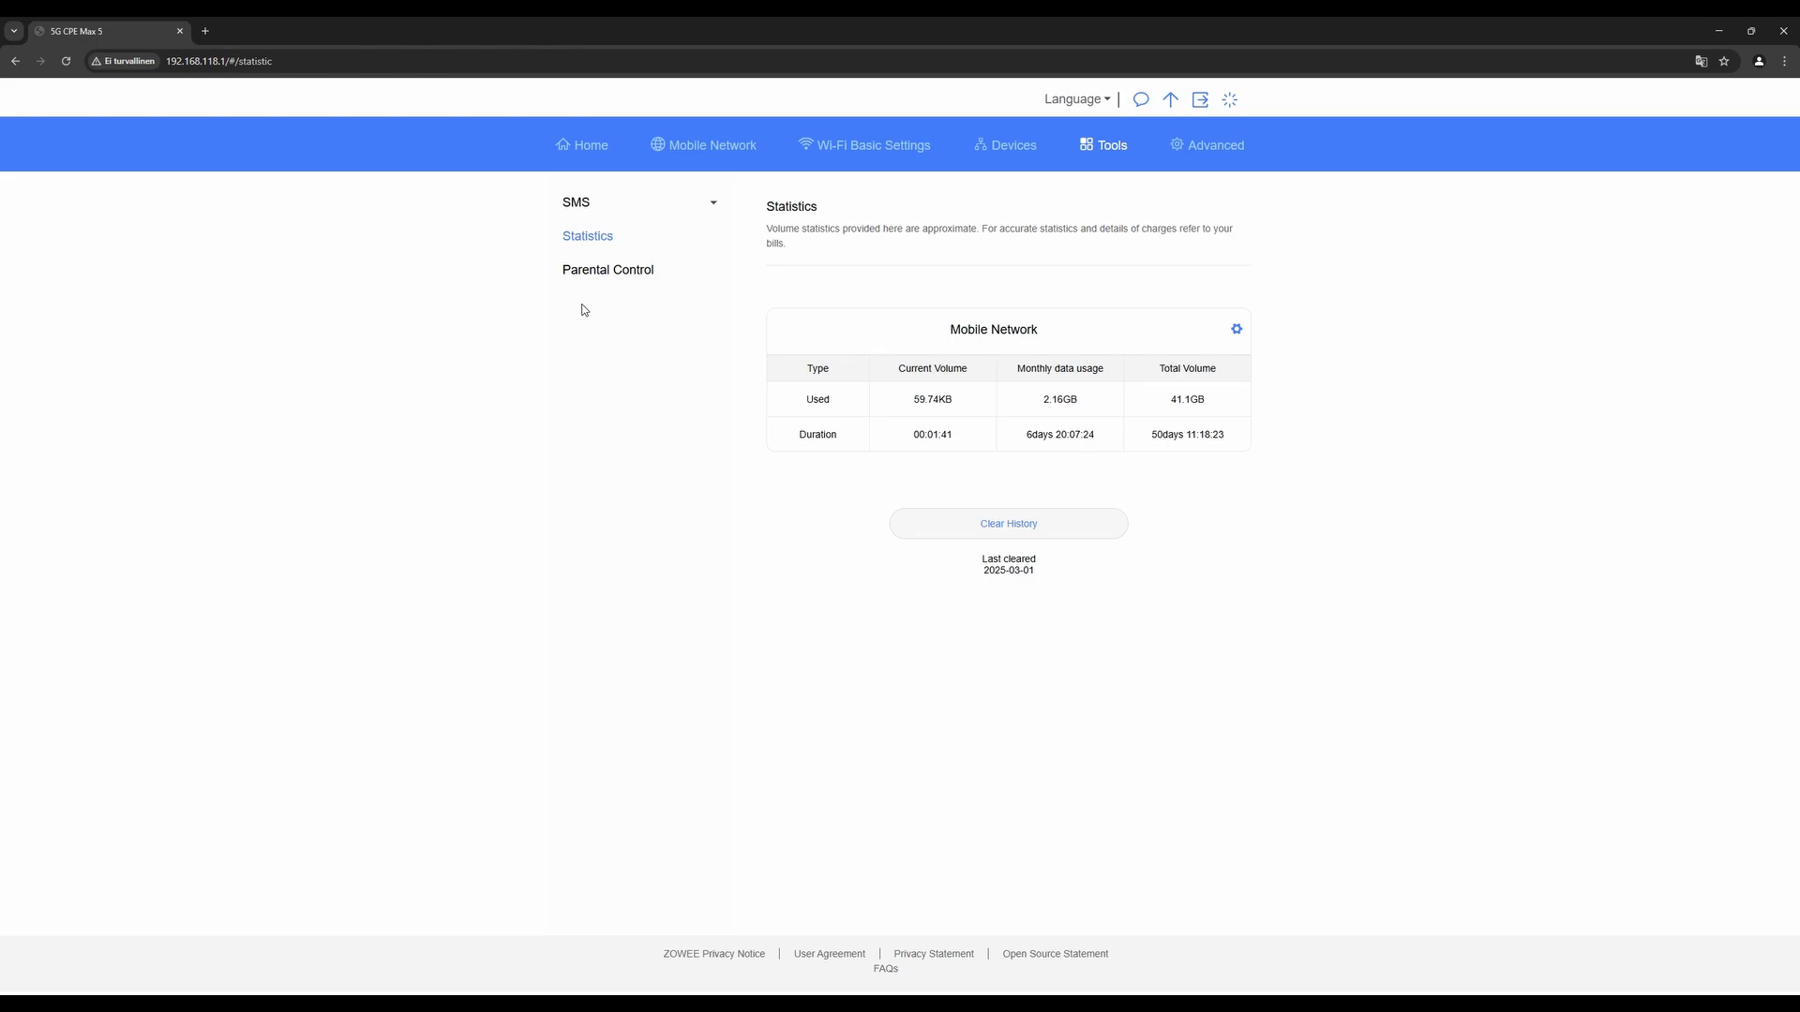
{"action": "left_click", "coordinate": [607, 270]}
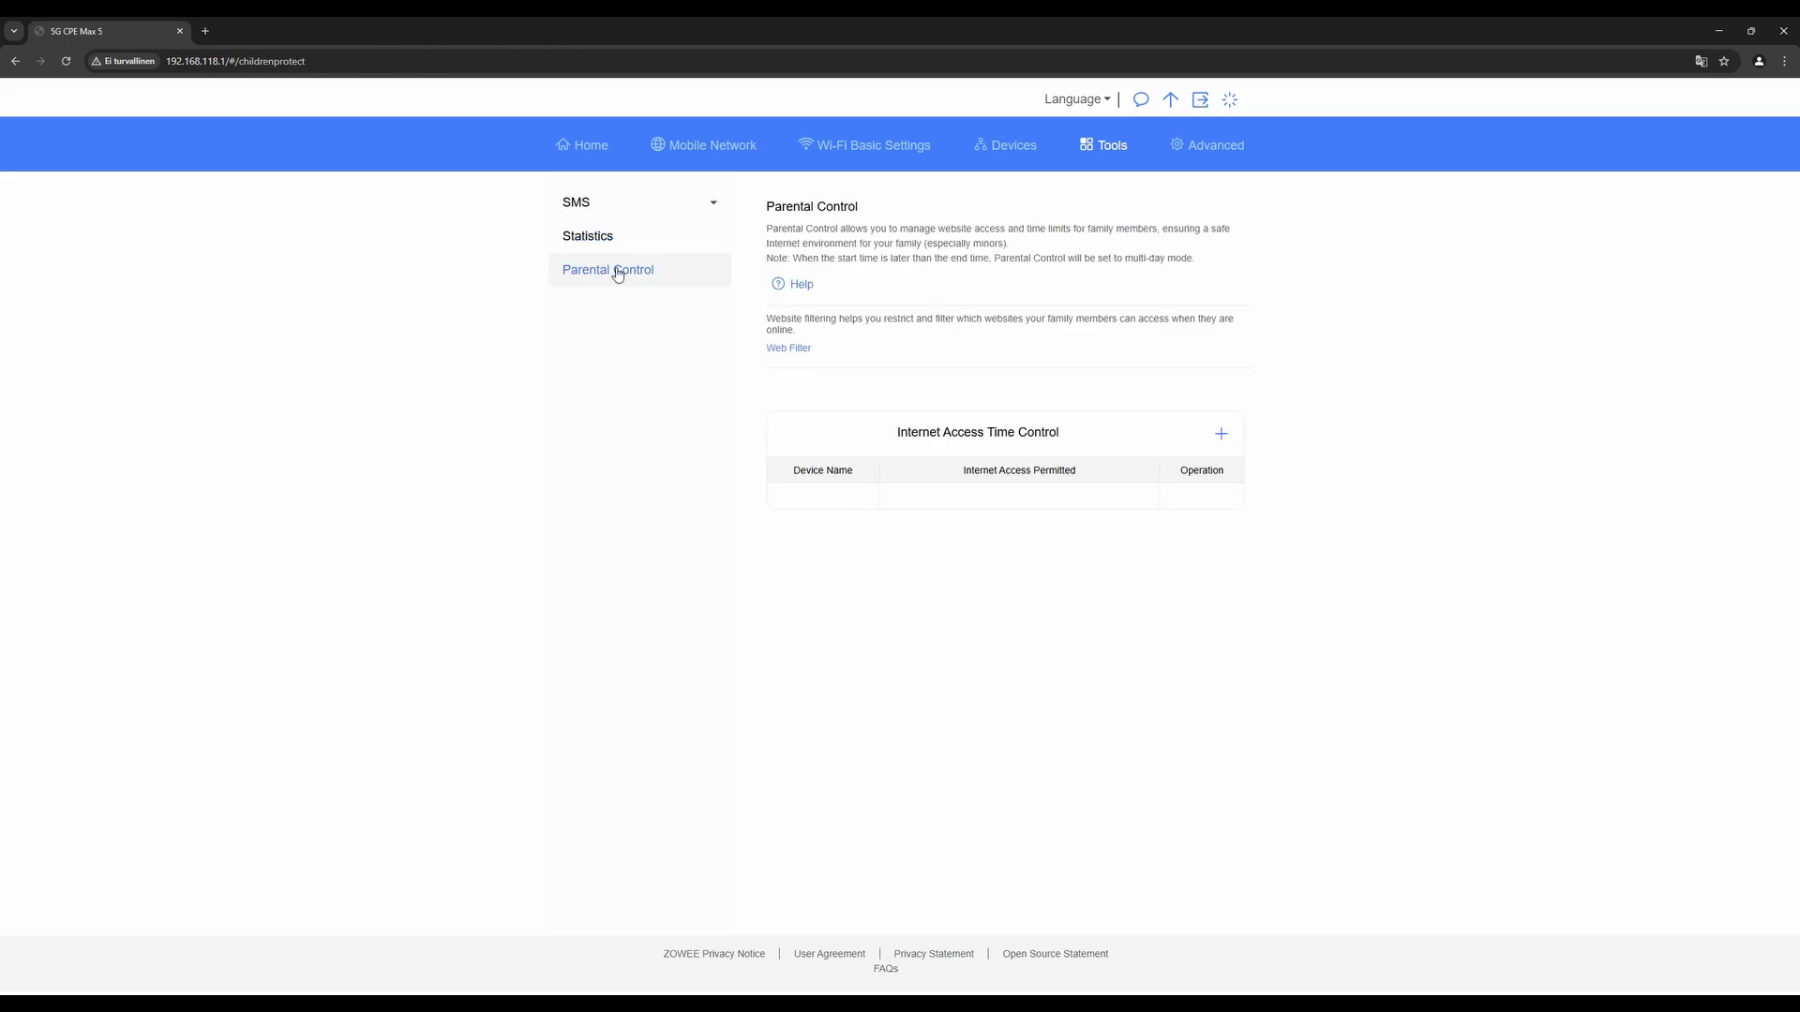
{"action": "mouse_move", "coordinate": [737, 262]}
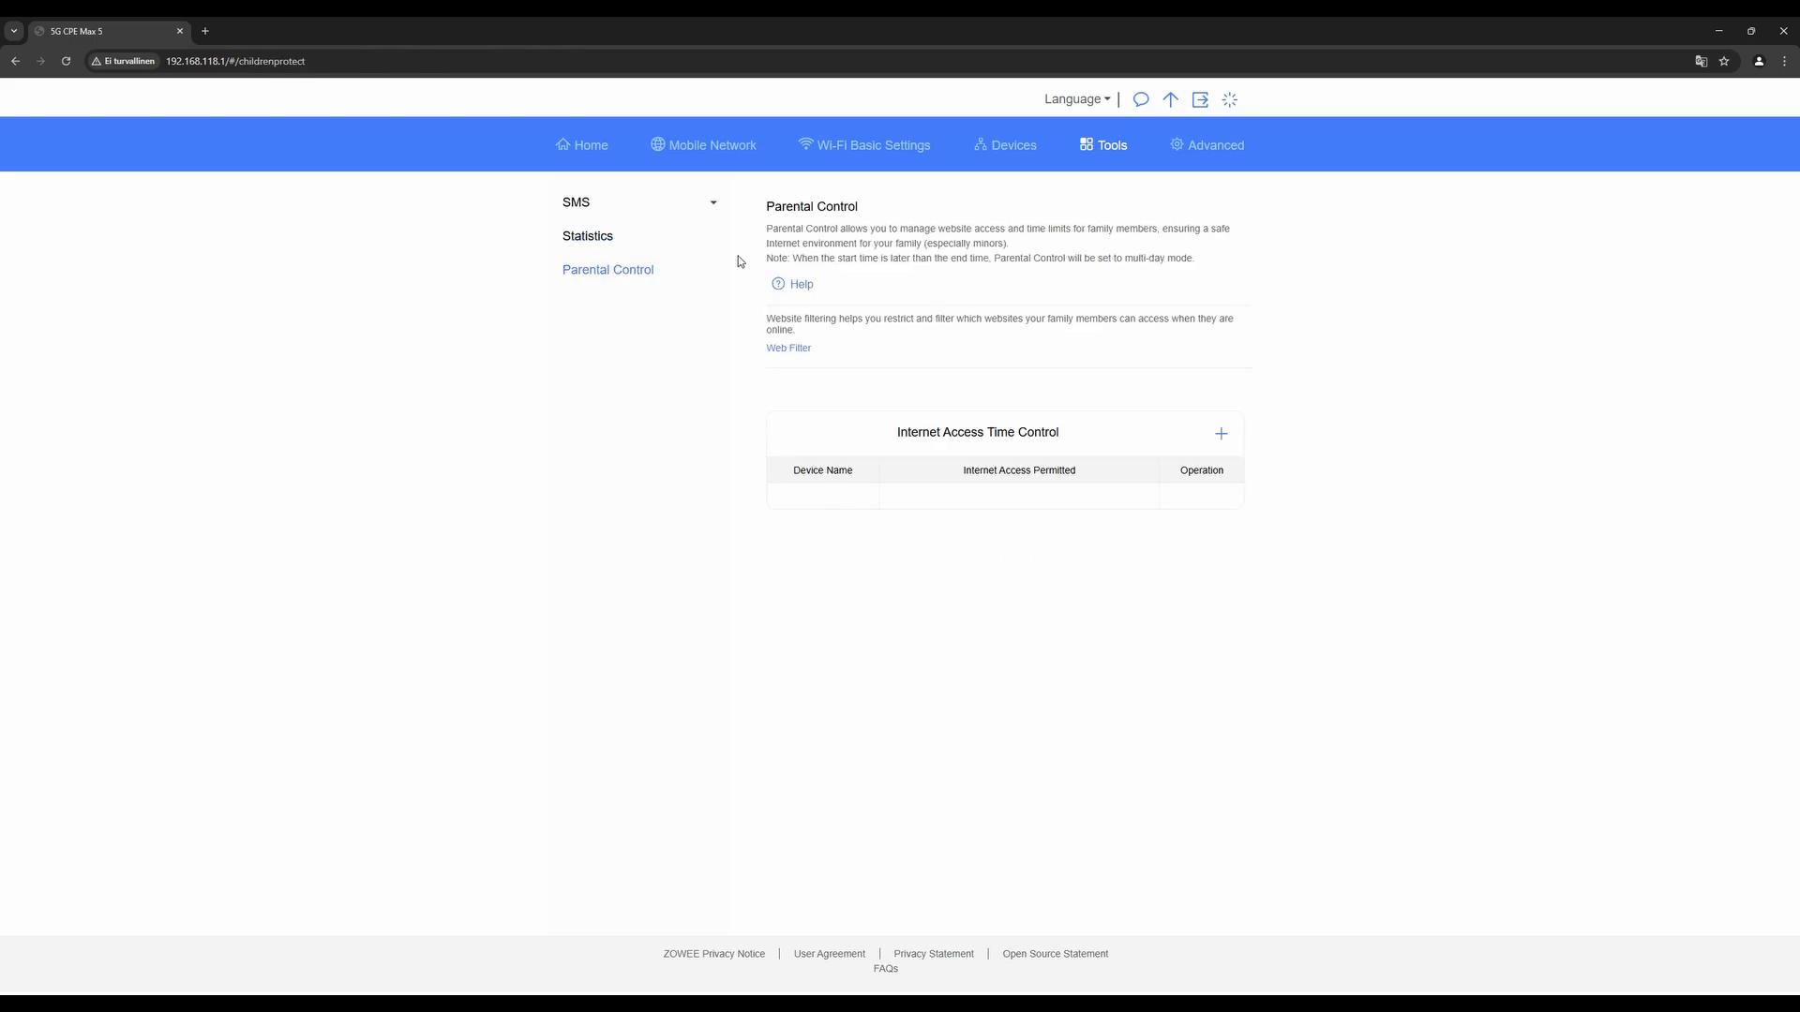
Browse the Advanced pages through Router DHCP to Bridge Mode, which is off
{"action": "left_click", "coordinate": [1206, 145]}
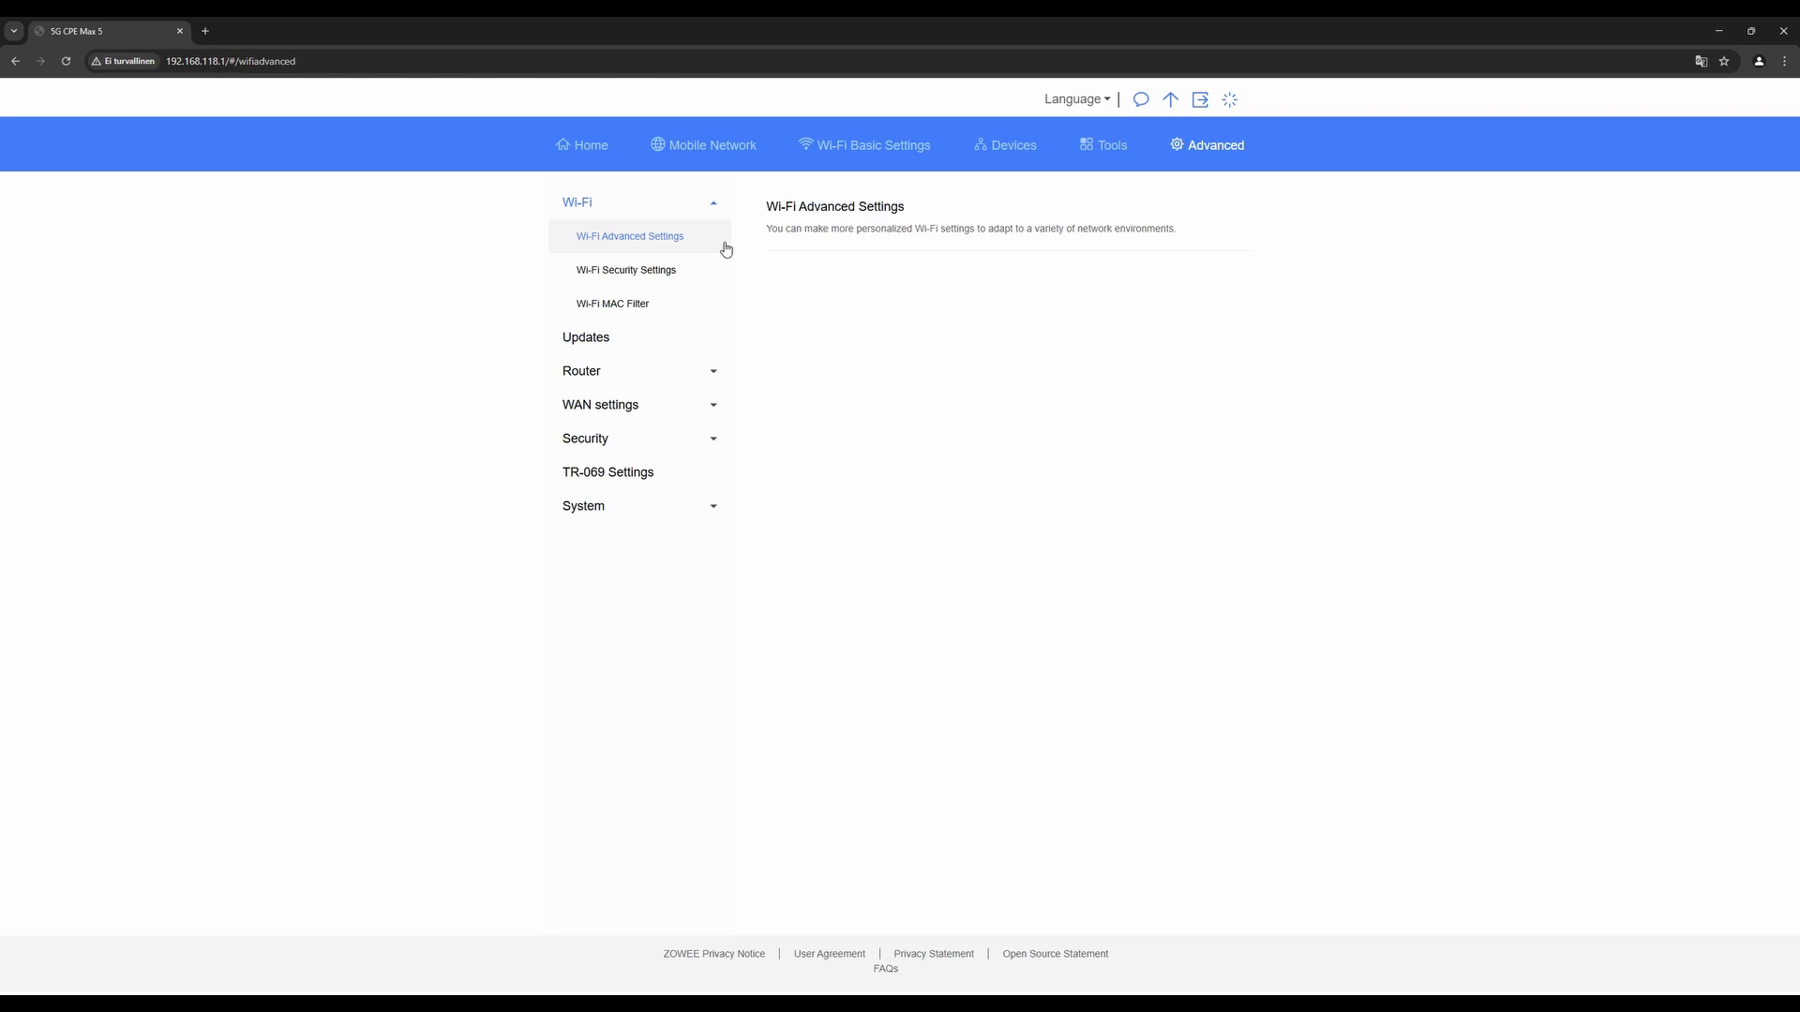
{"action": "left_click", "coordinate": [626, 270]}
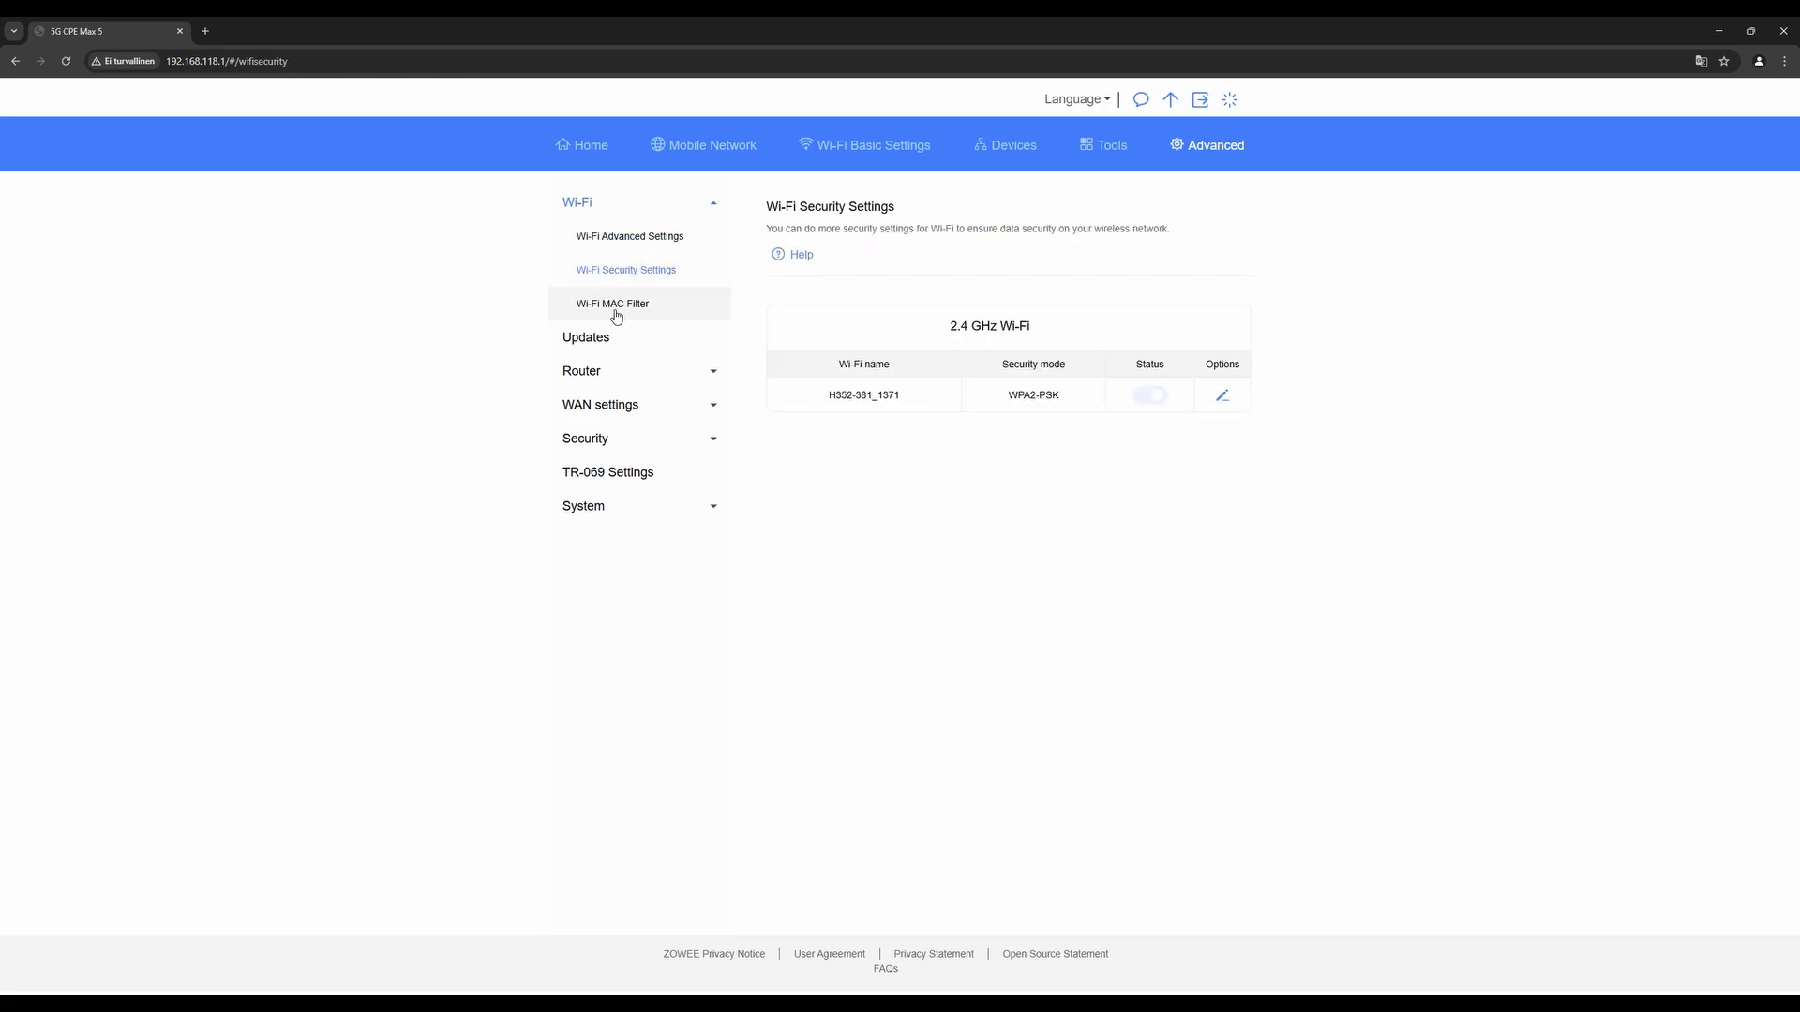
{"action": "left_click", "coordinate": [585, 338]}
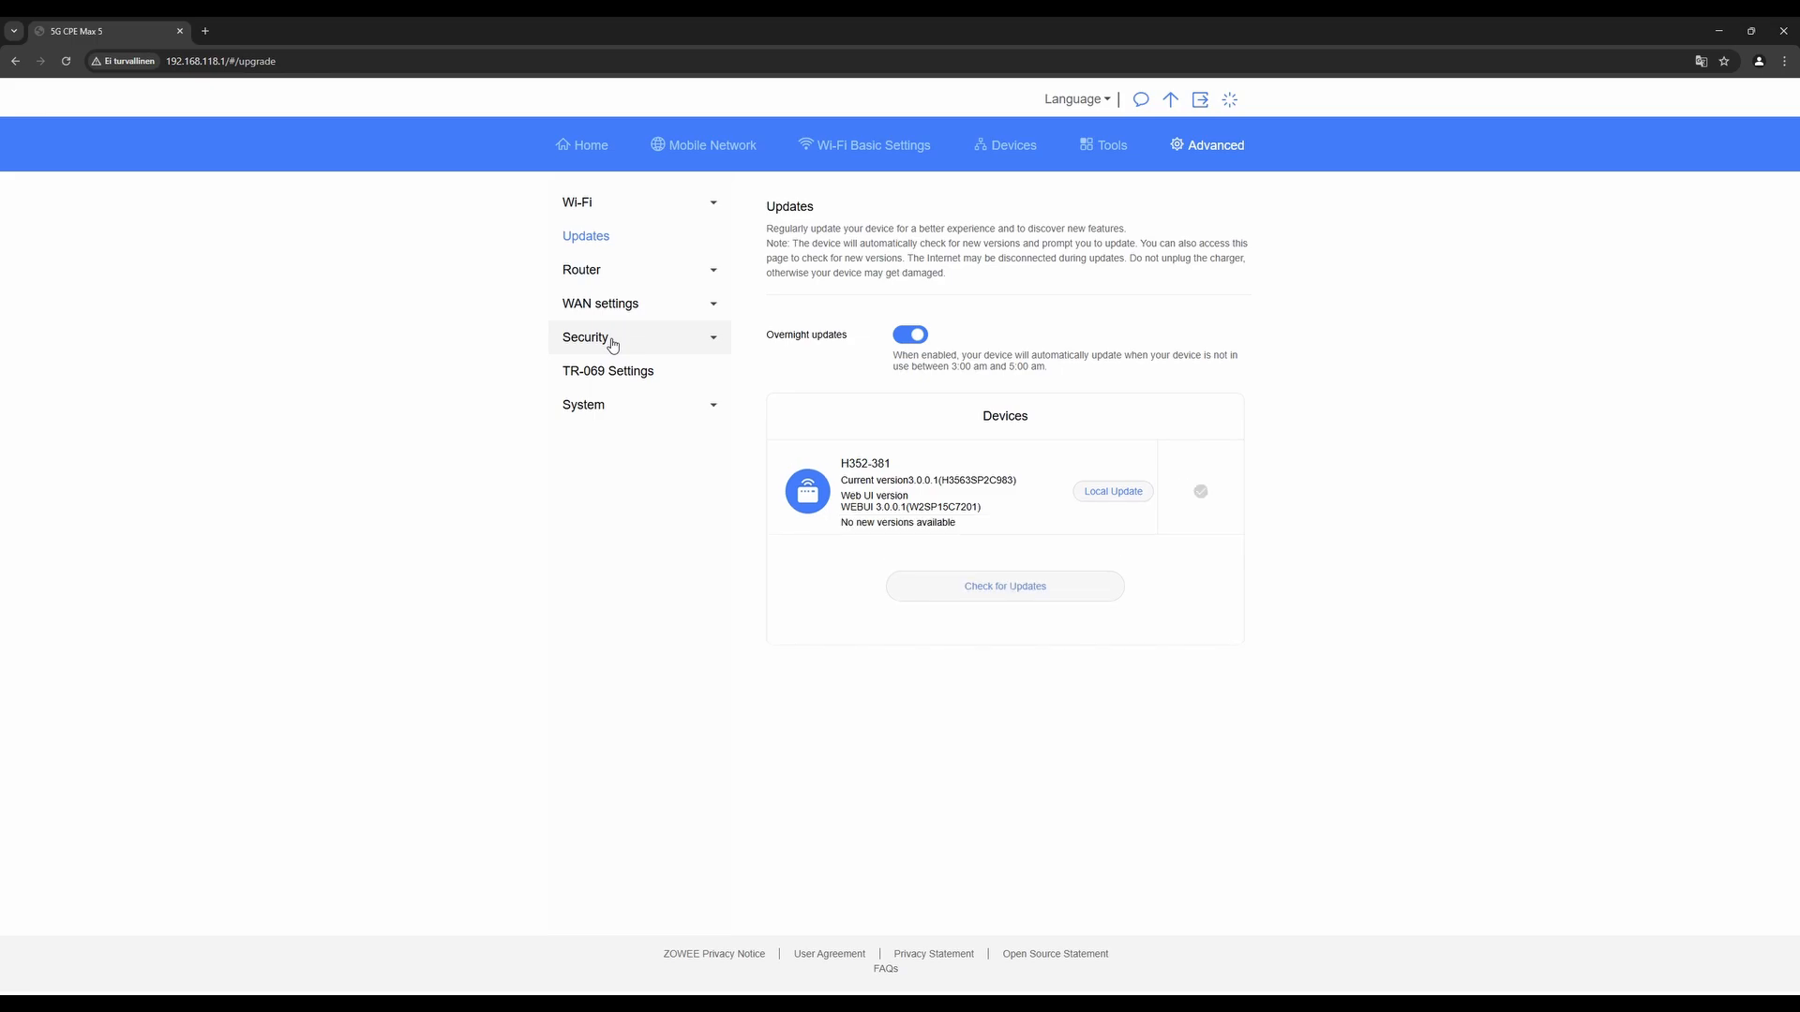
{"action": "left_click", "coordinate": [581, 270]}
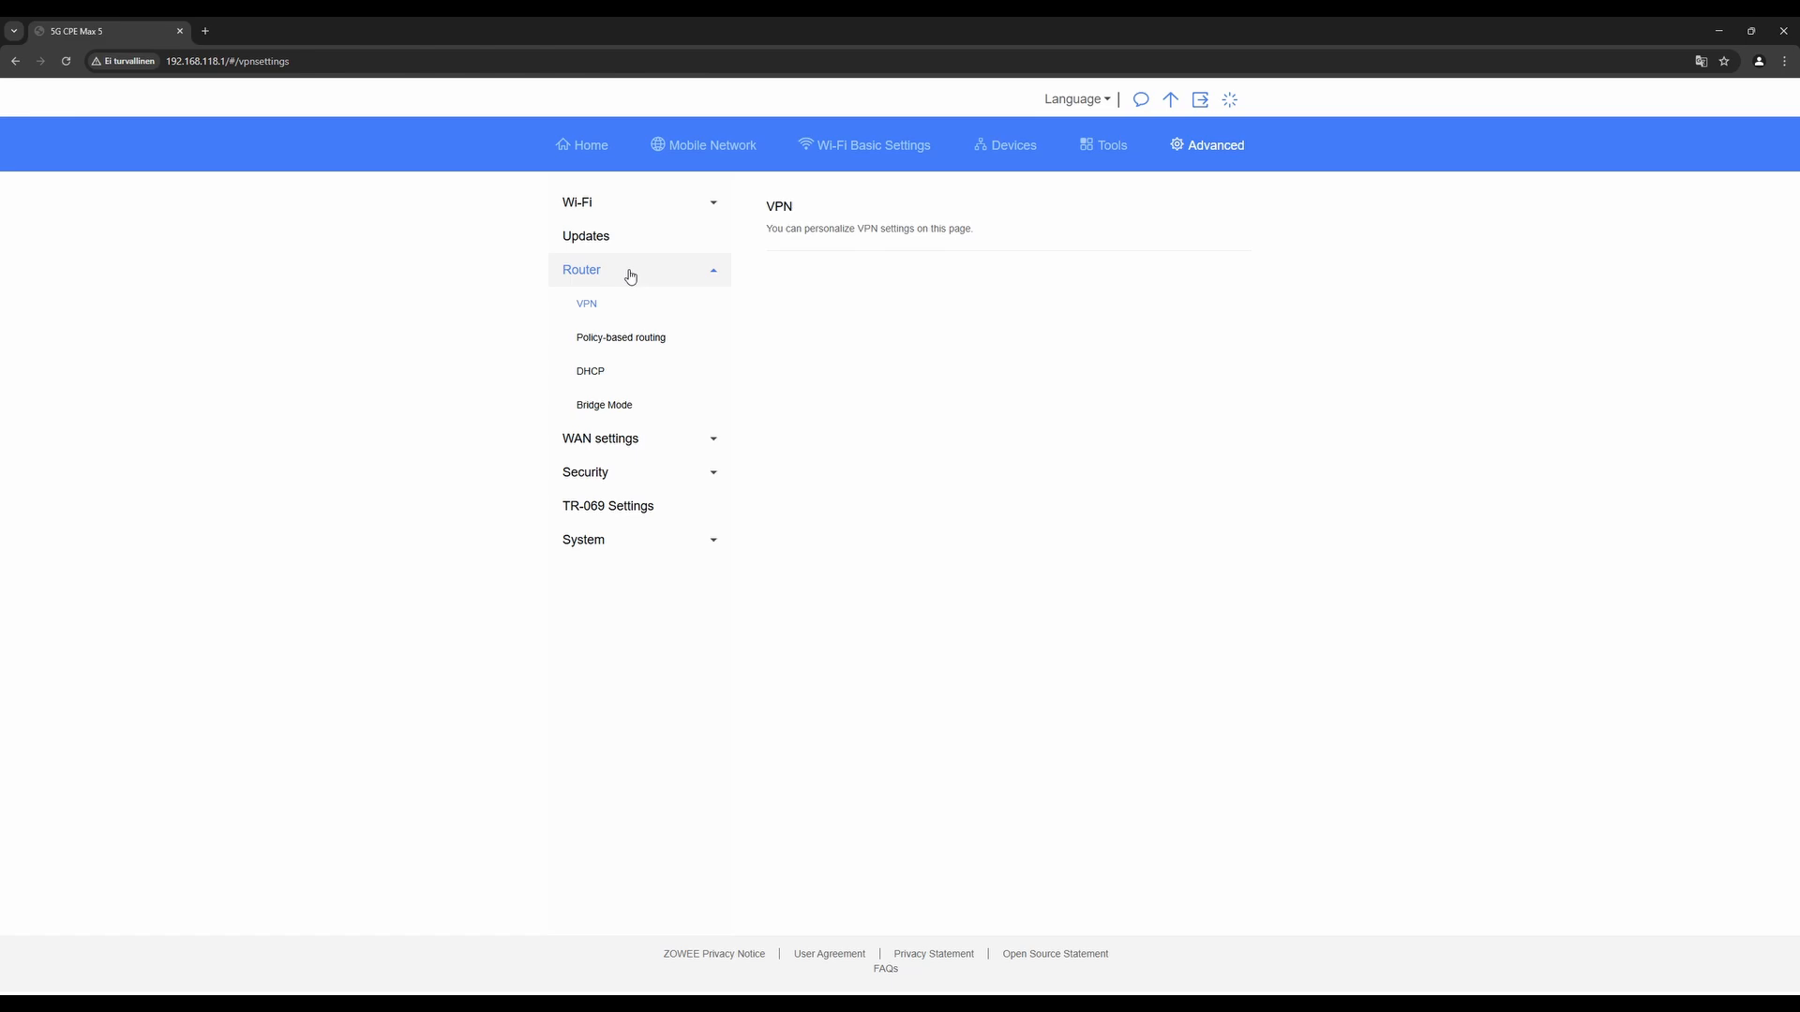
{"action": "left_click", "coordinate": [620, 336]}
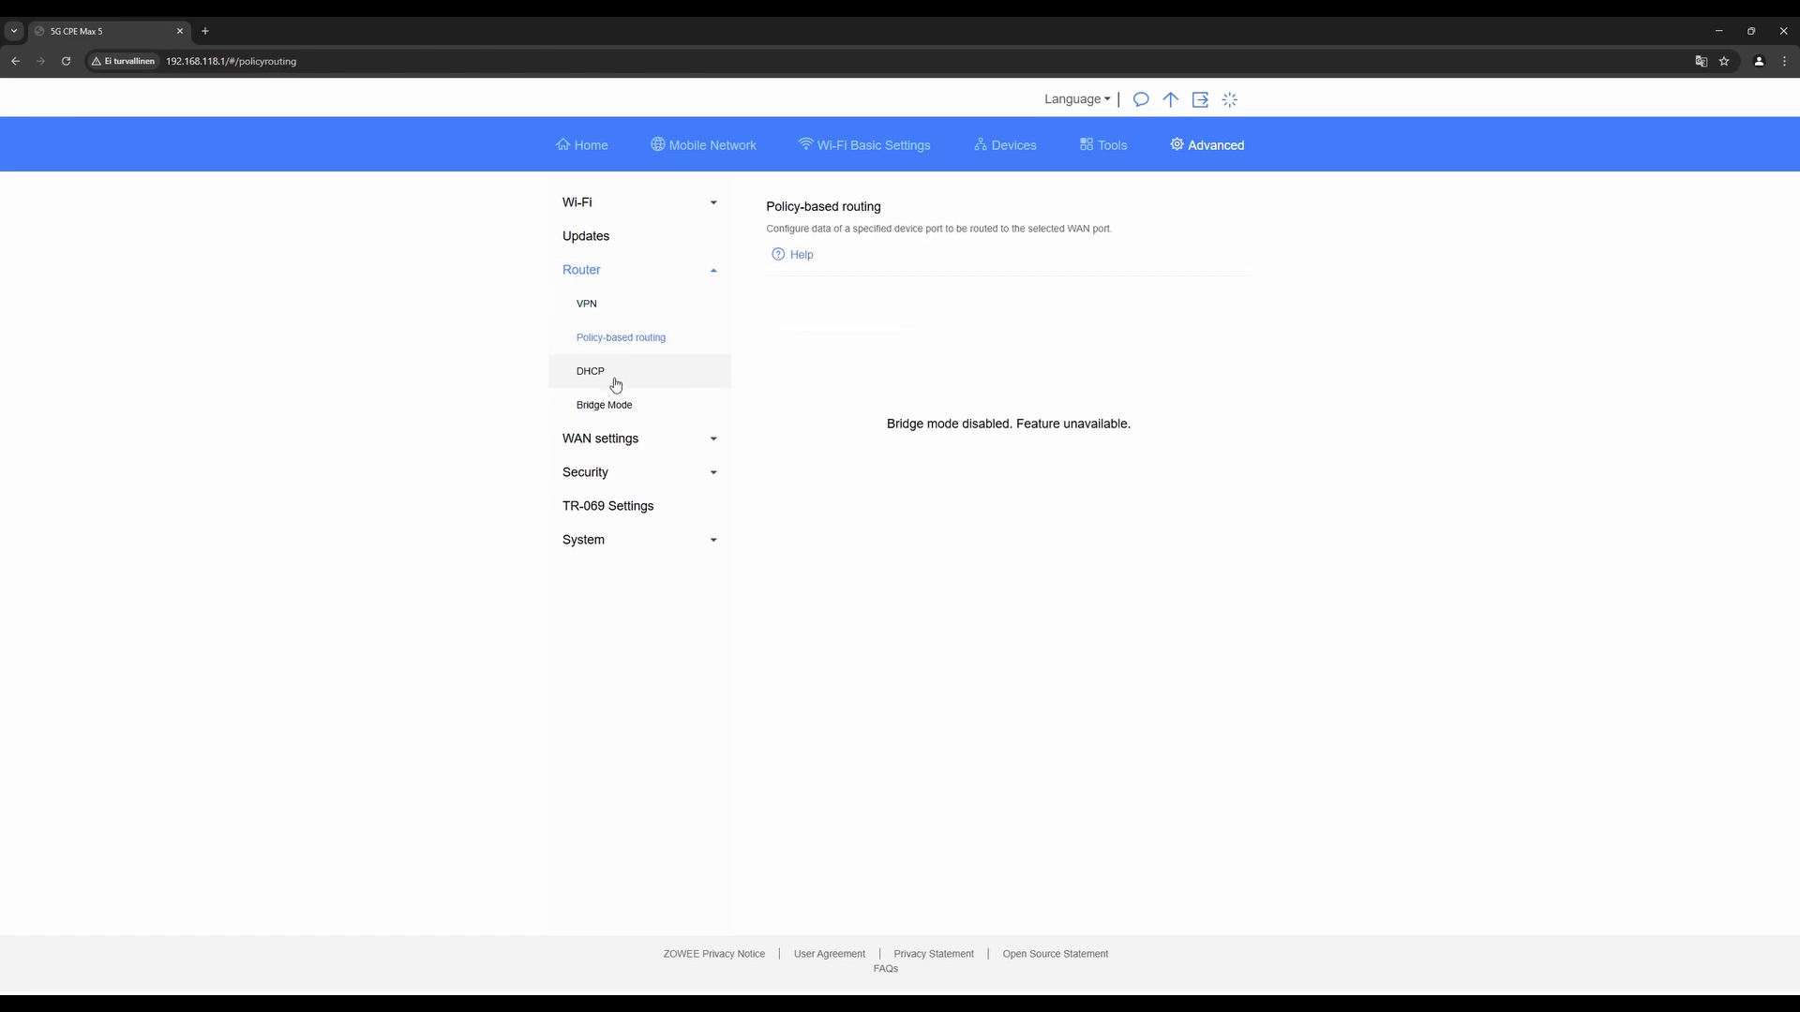
{"action": "left_click", "coordinate": [589, 371]}
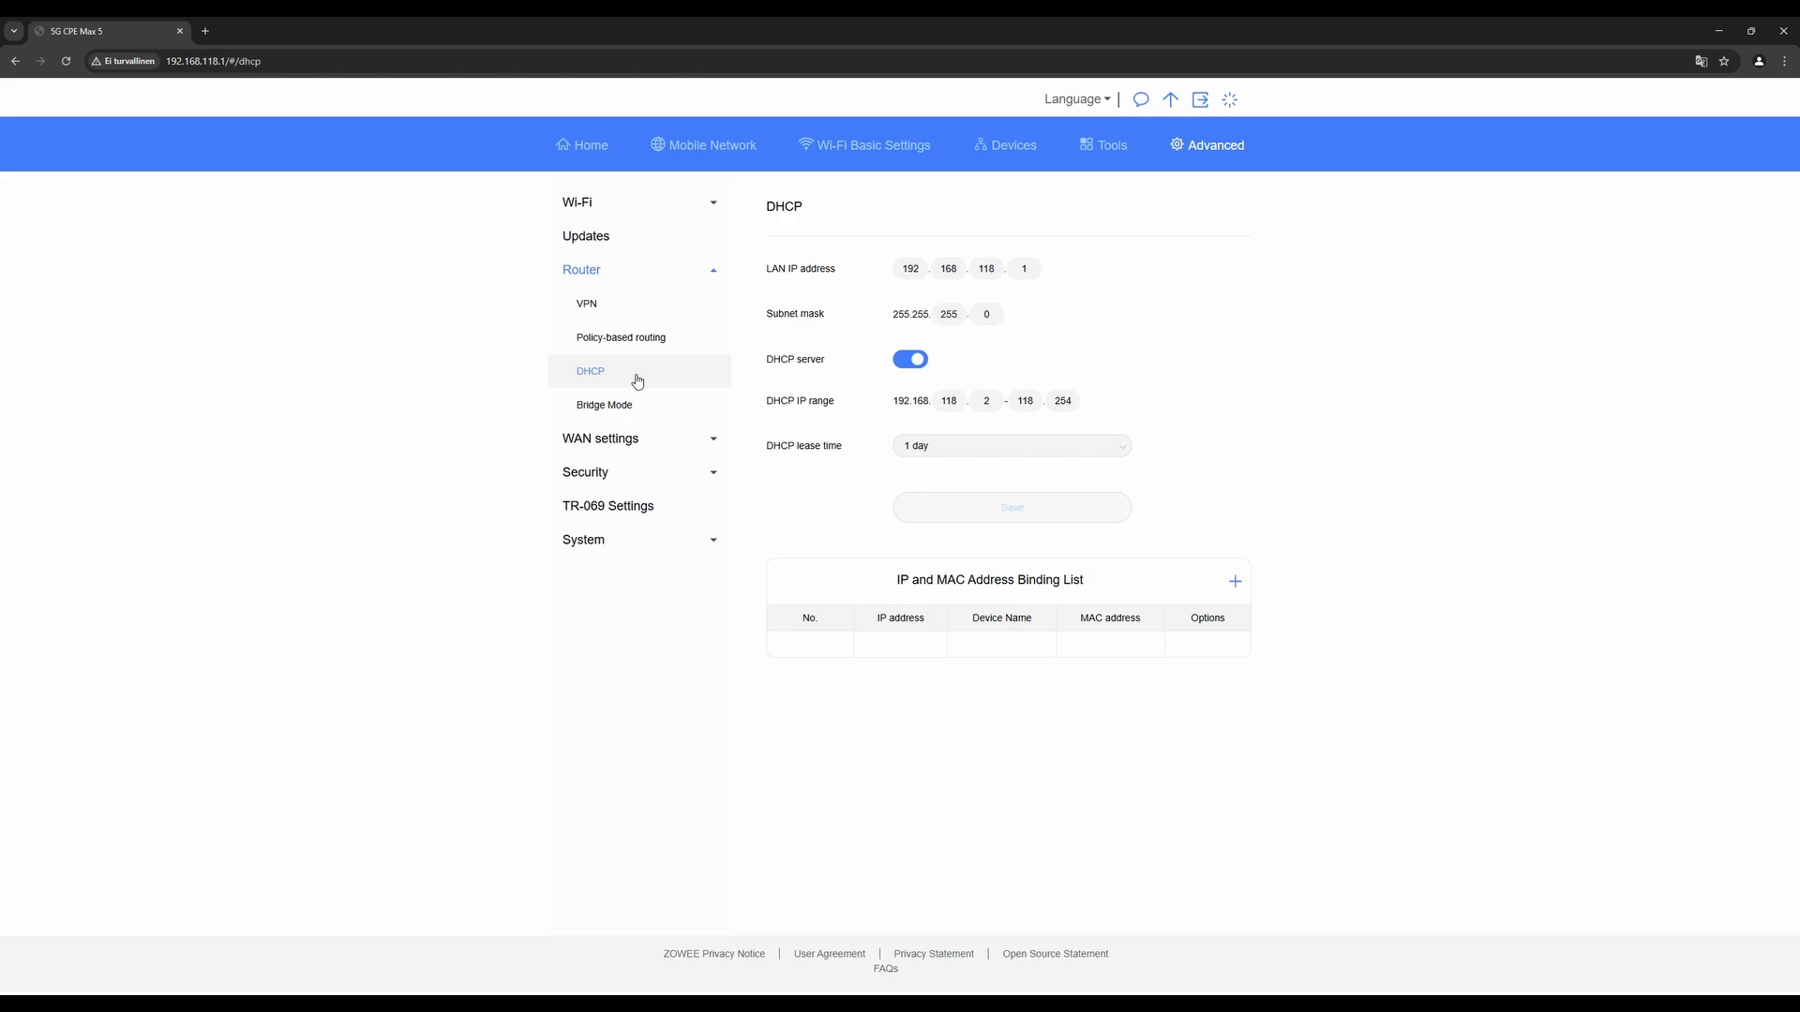
{"action": "mouse_move", "coordinate": [628, 409]}
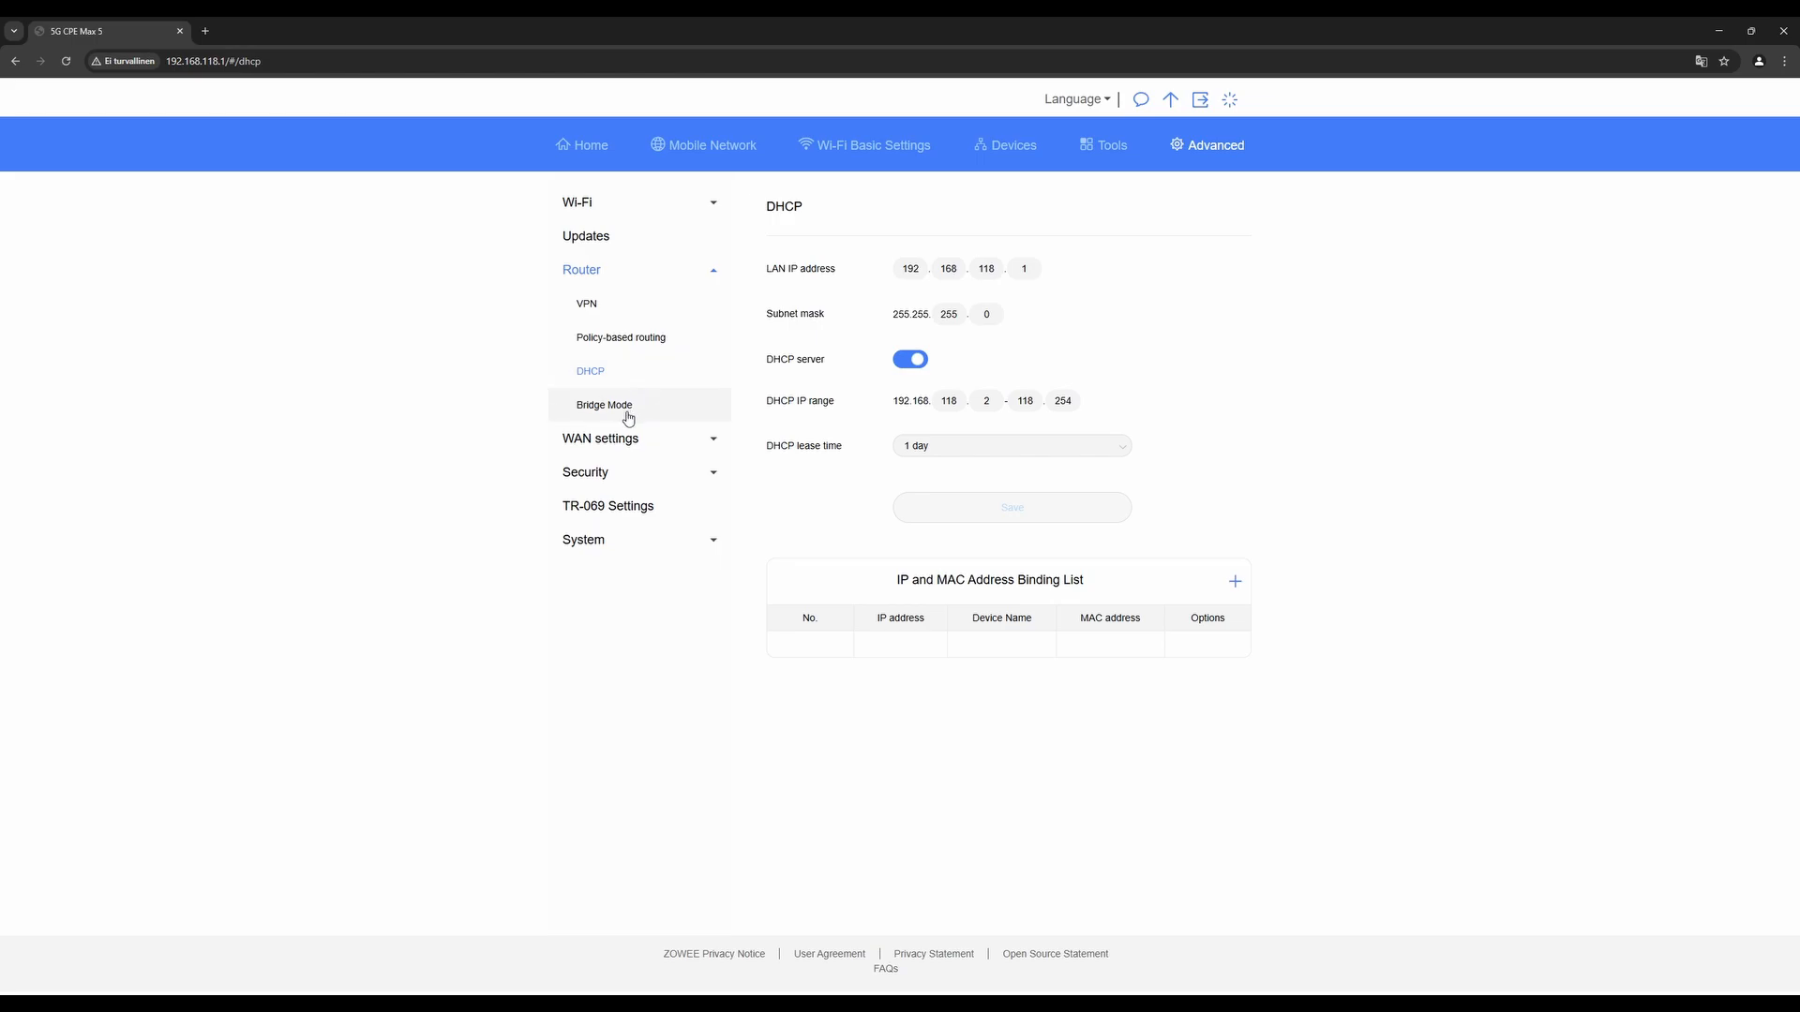
{"action": "left_click", "coordinate": [604, 404]}
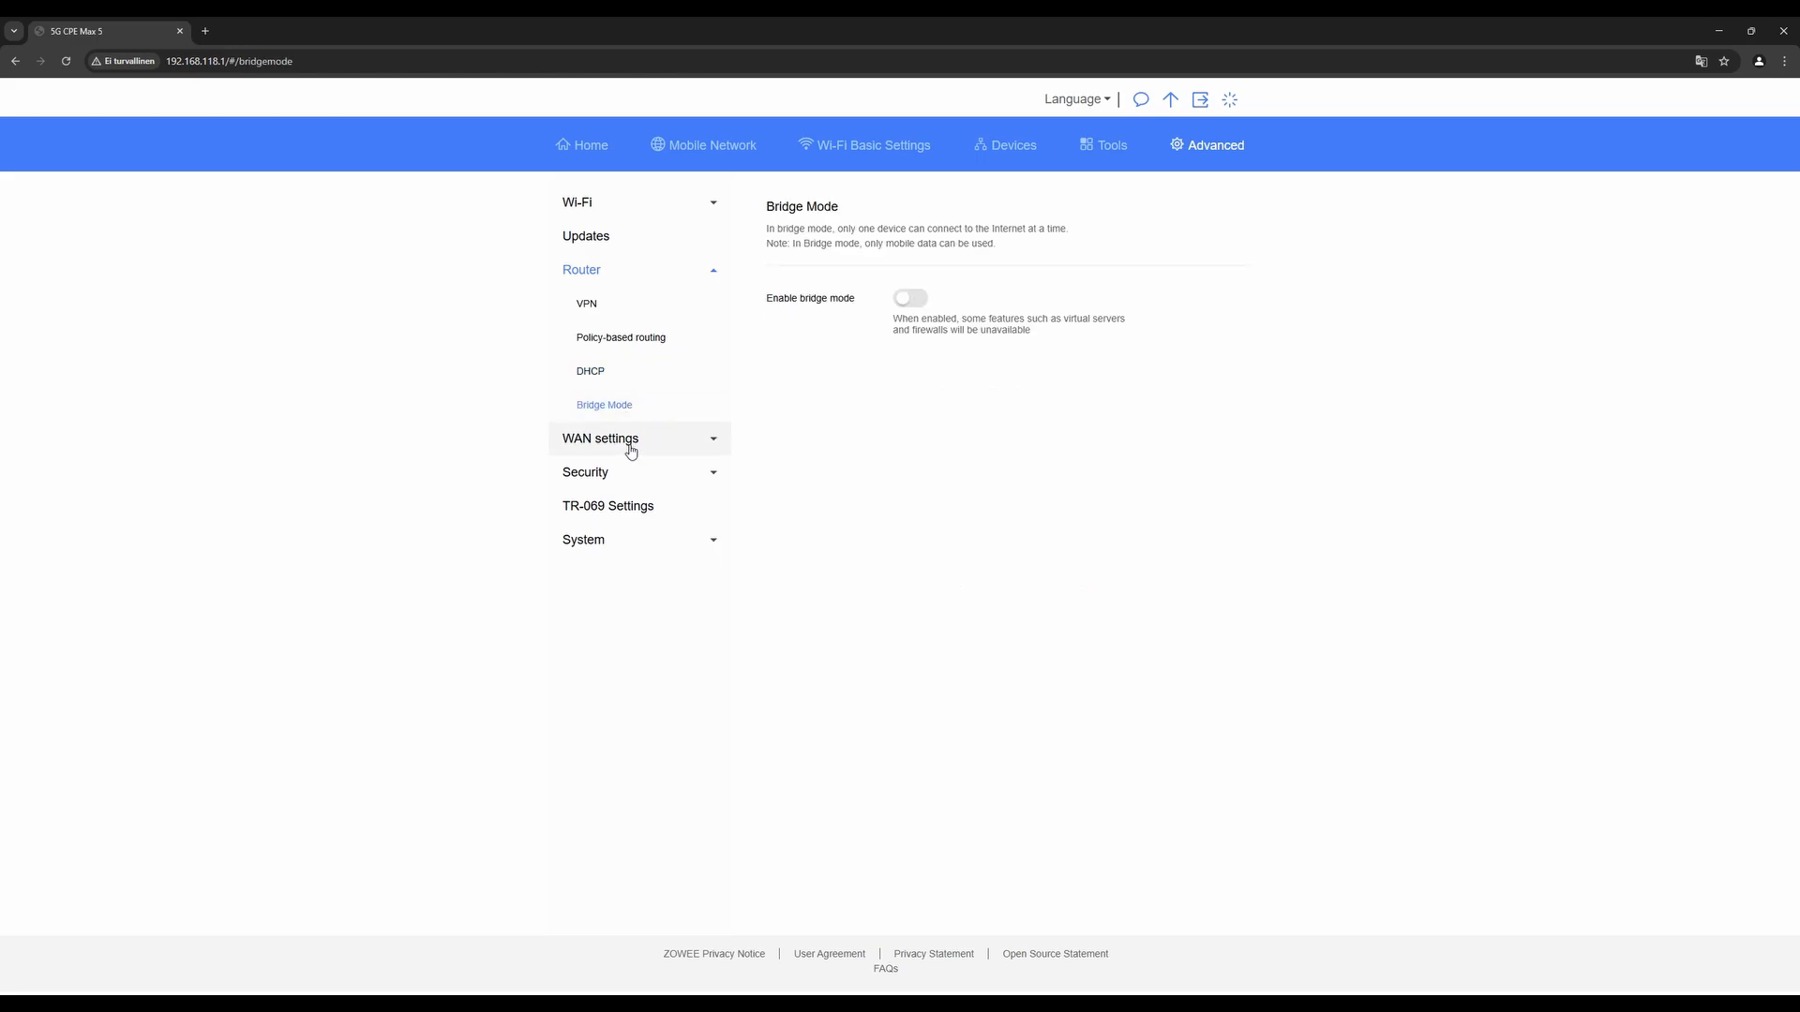
Review WAN settings, MAC filter, IP filter, virtual servers and special applications pages
{"action": "left_click", "coordinate": [599, 438]}
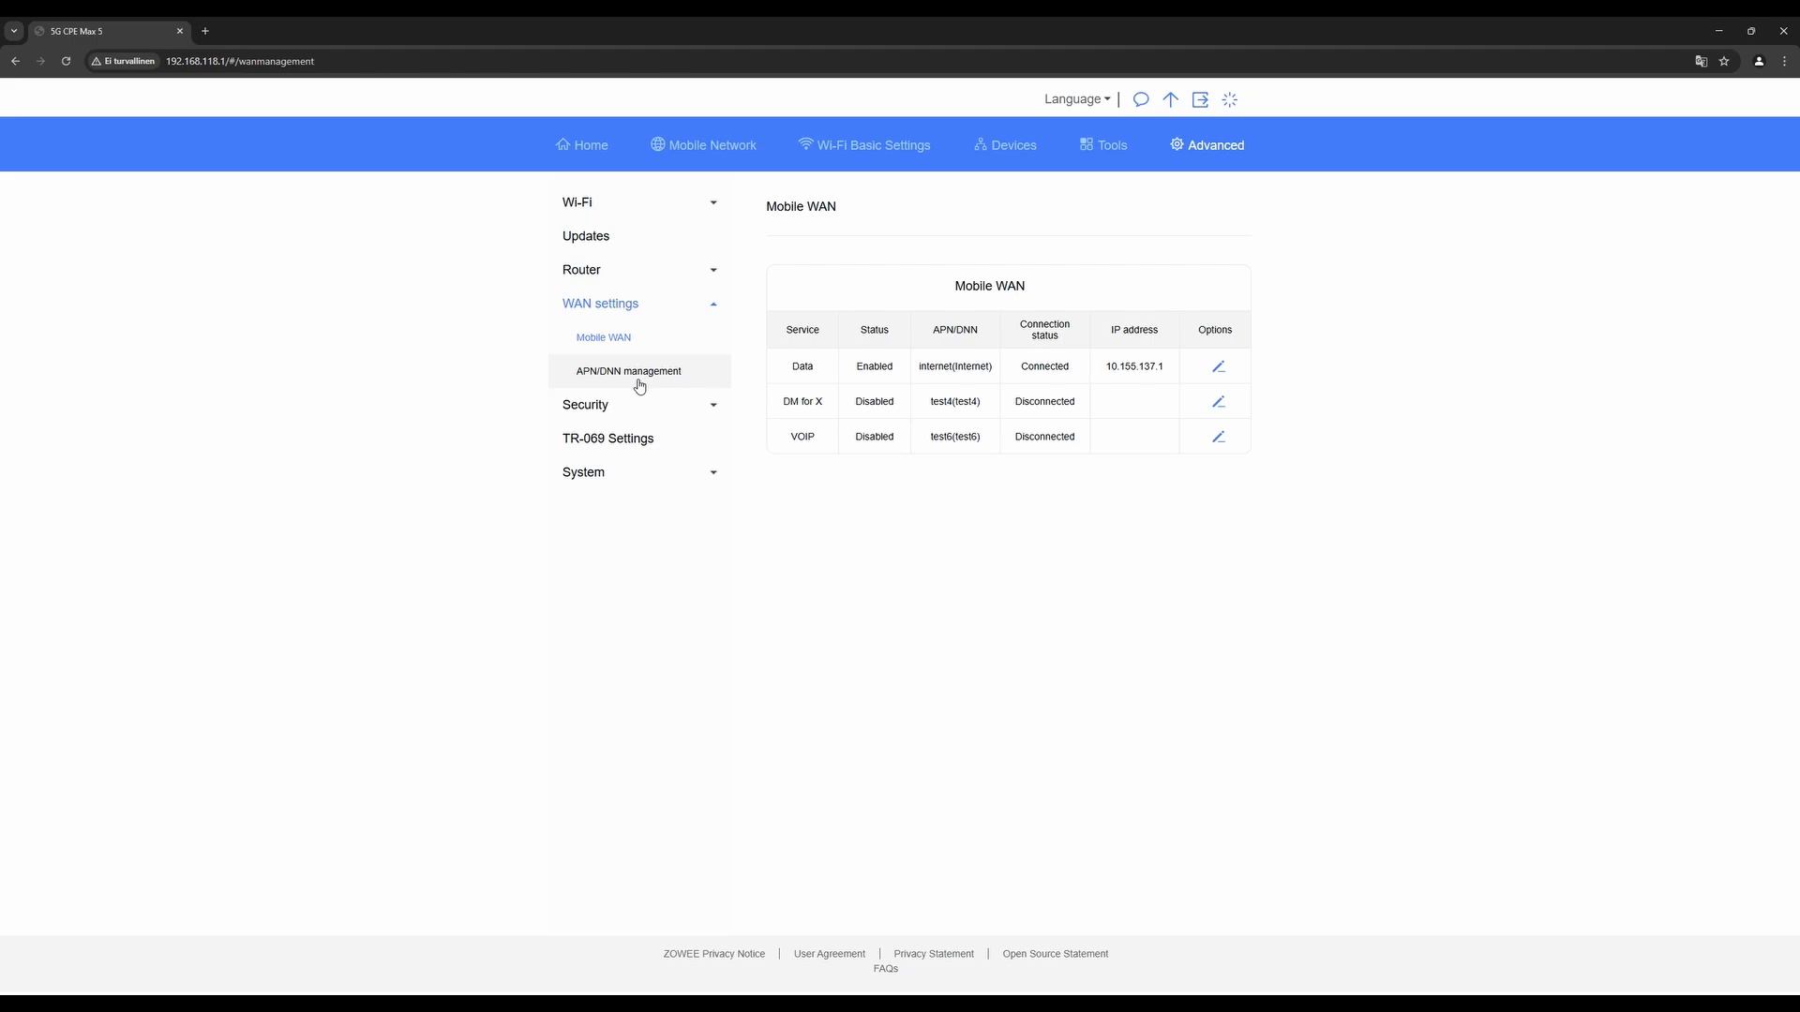
{"action": "left_click", "coordinate": [628, 371]}
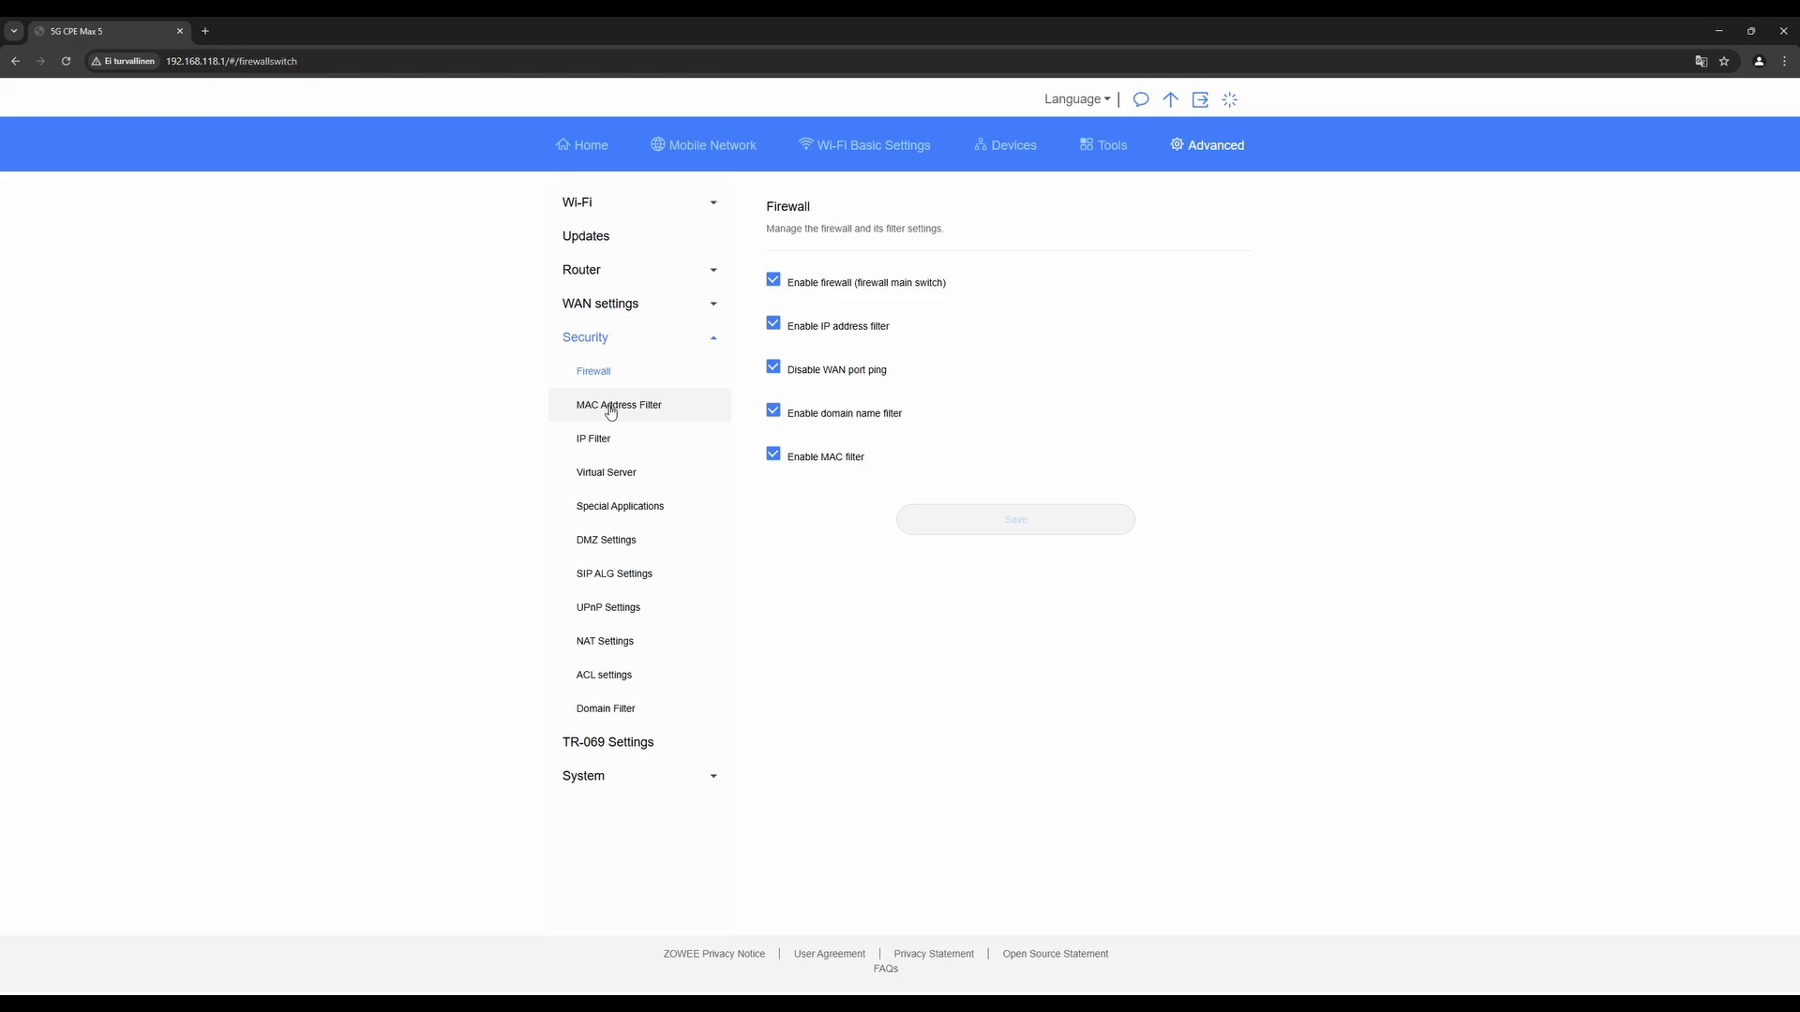
{"action": "left_click", "coordinate": [617, 404]}
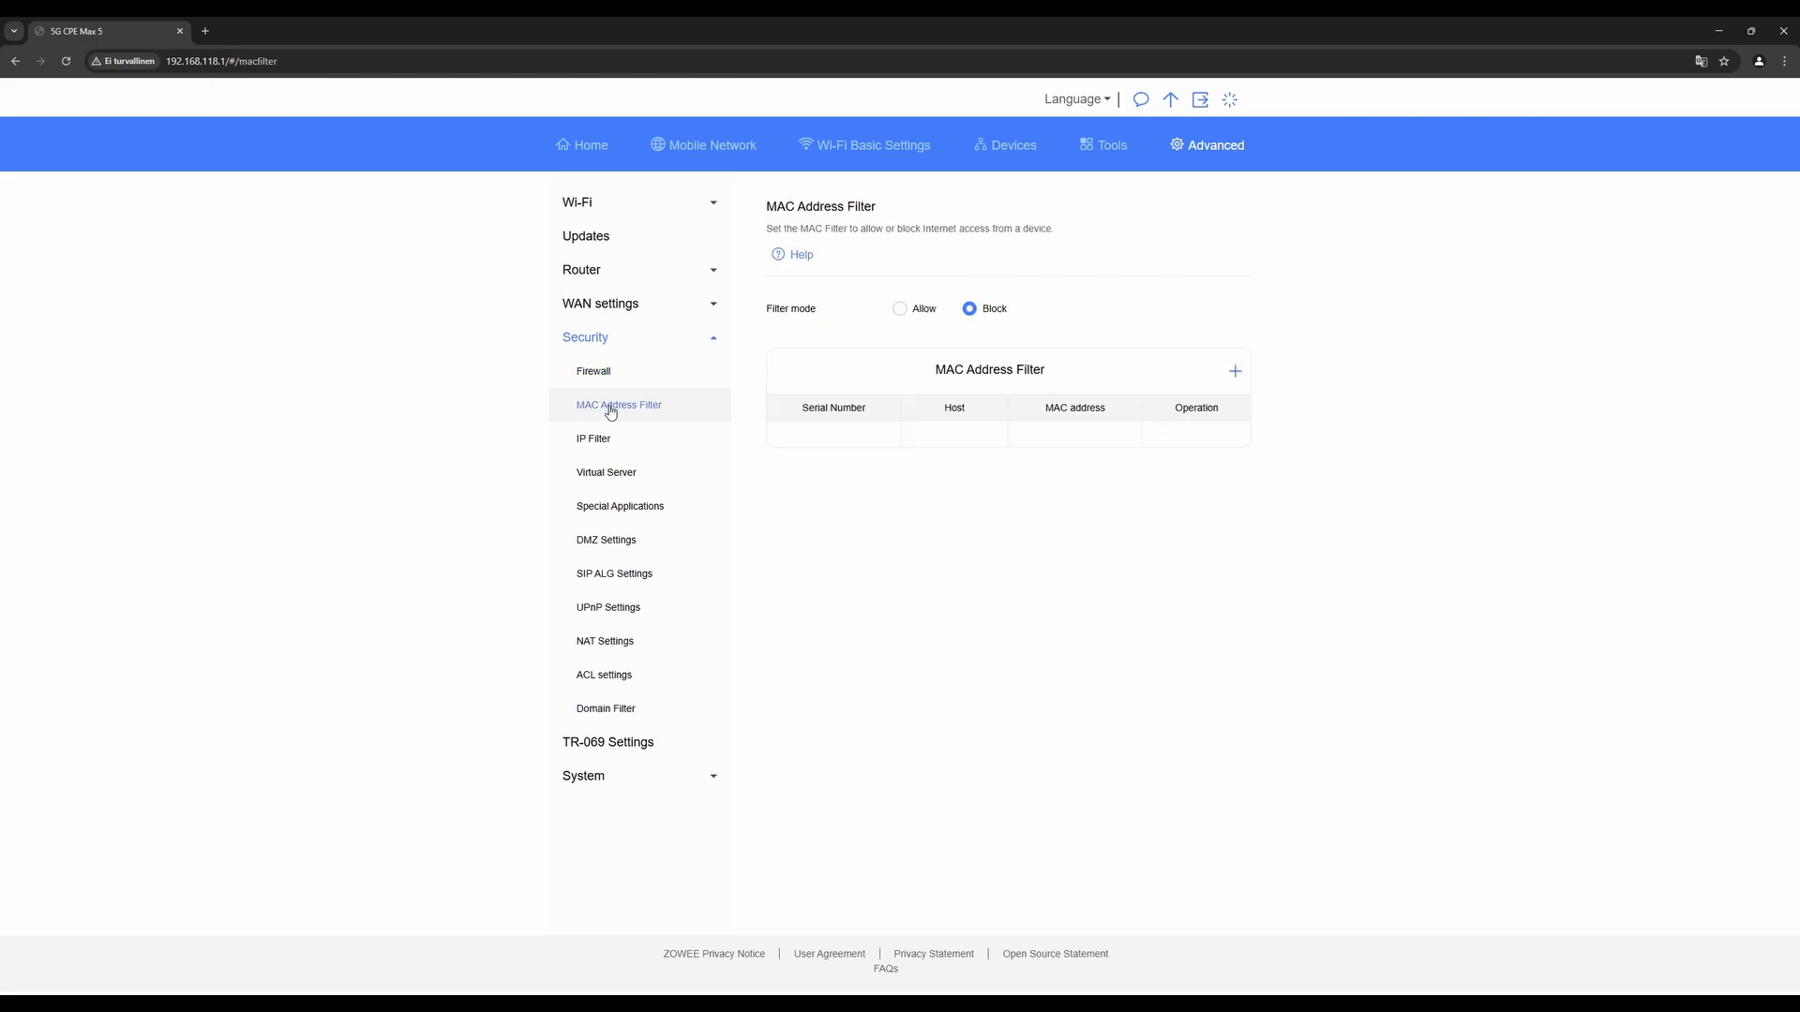
{"action": "left_click", "coordinate": [593, 438]}
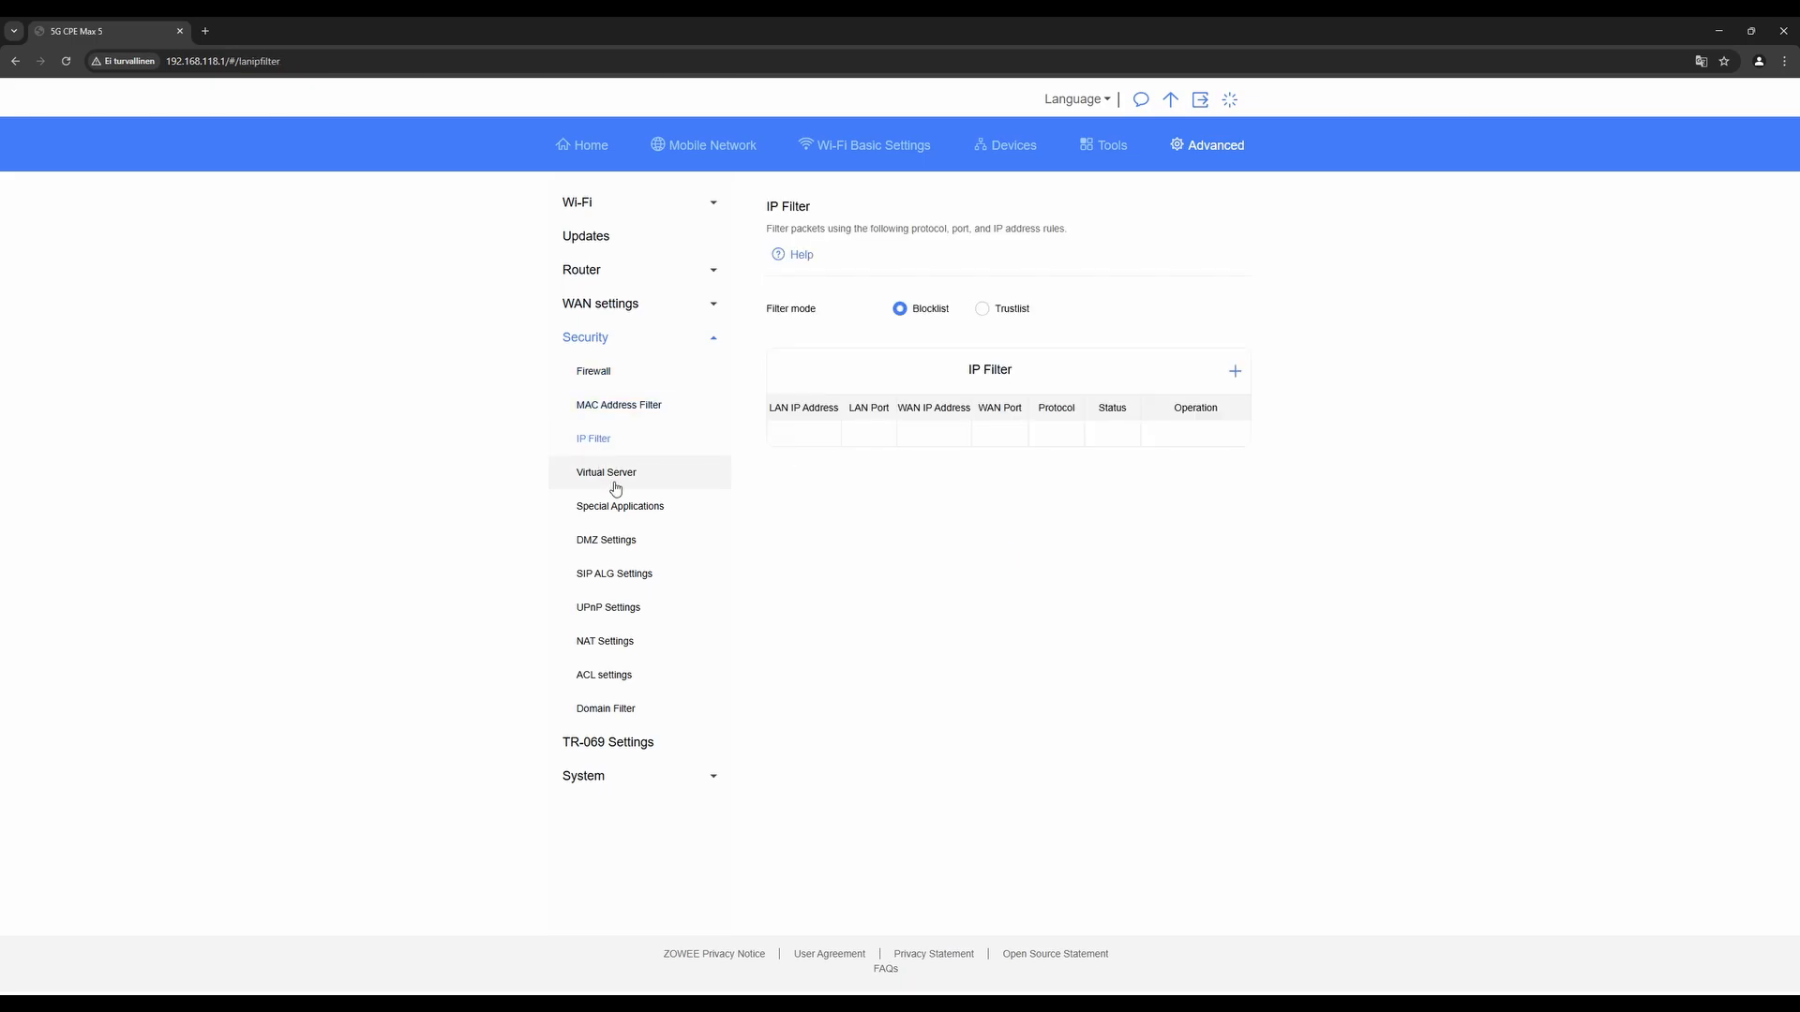
{"action": "left_click", "coordinate": [605, 472]}
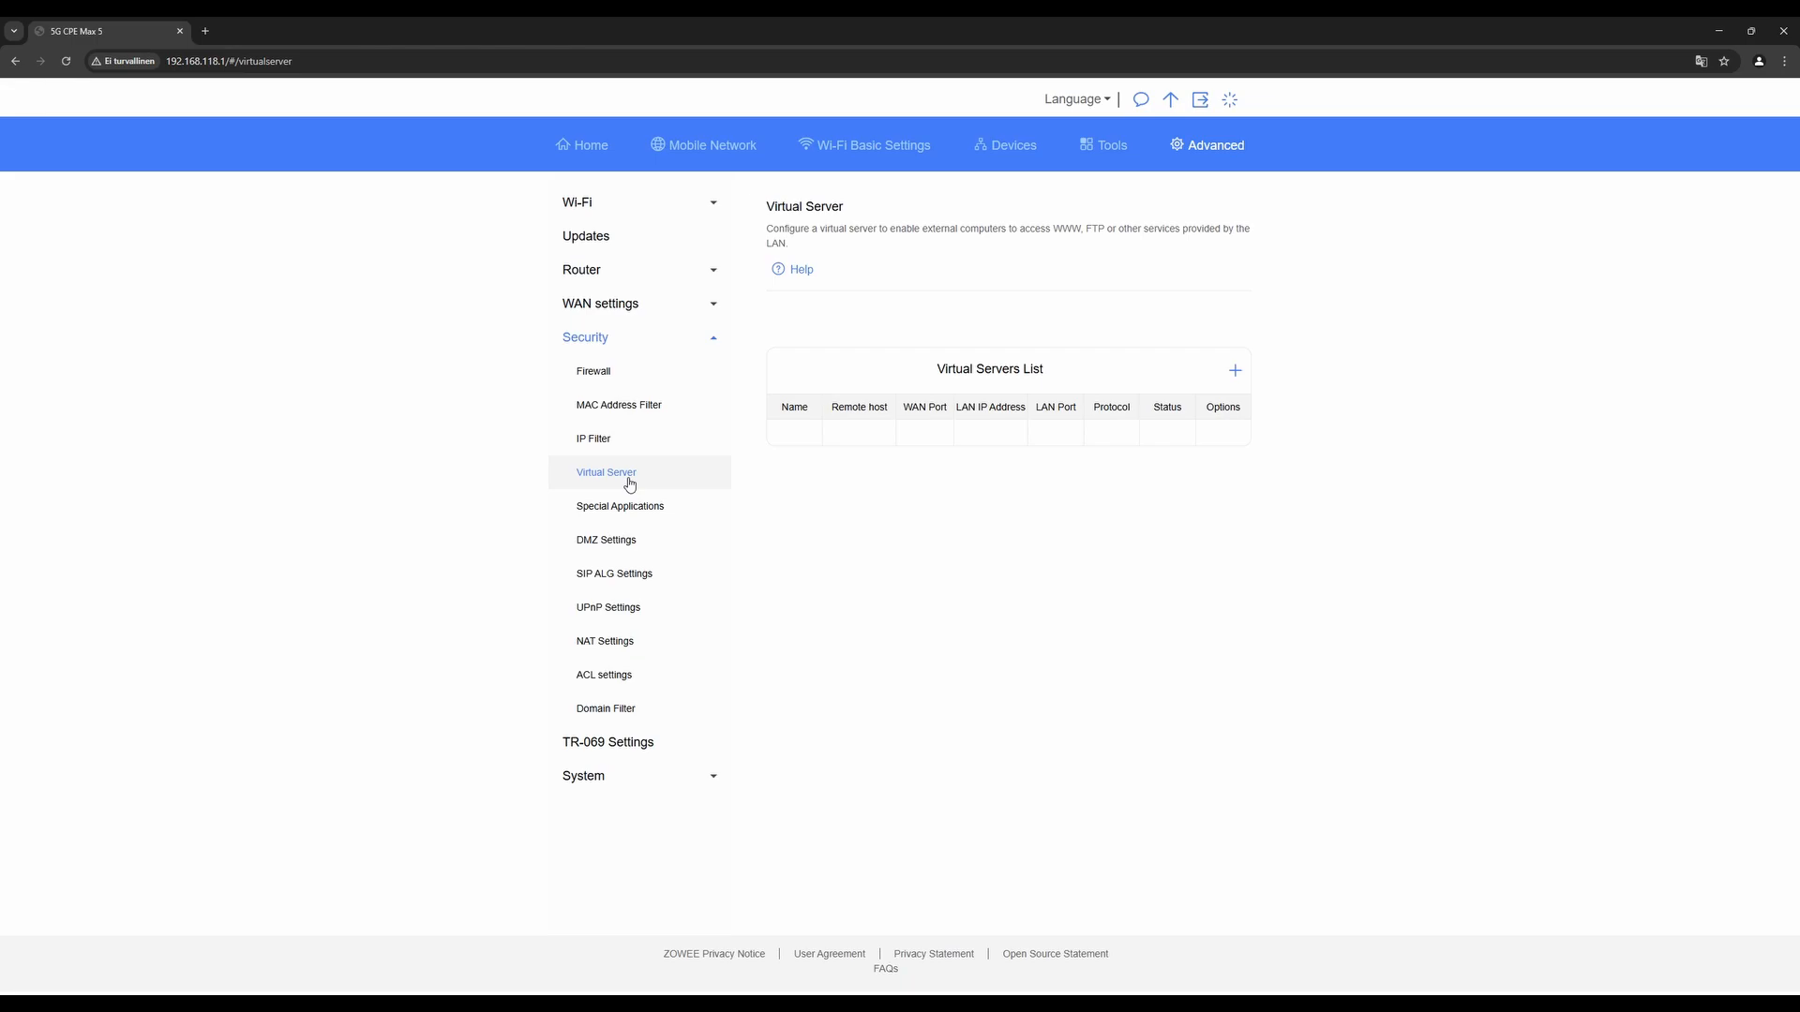
{"action": "left_click", "coordinate": [619, 506]}
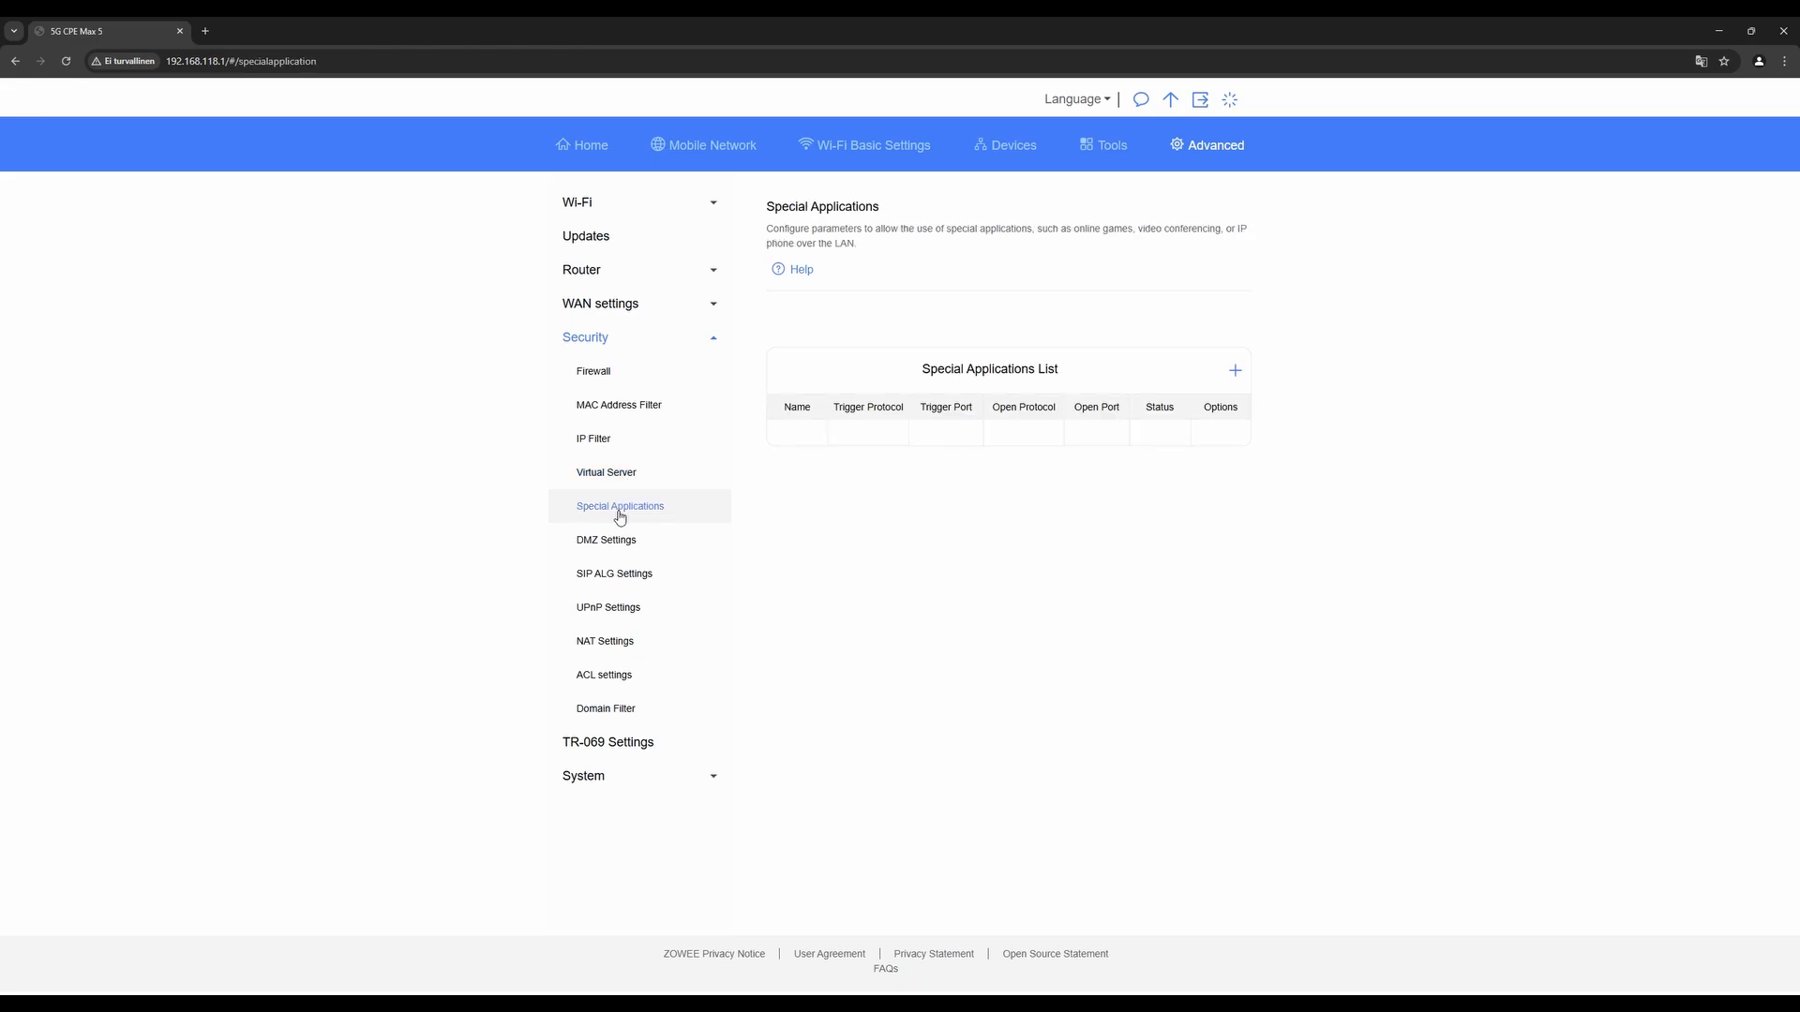
Review the DMZ, SIP ALG, UPnP, NAT mode and access control pages, then TR-069 Settings
{"action": "left_click", "coordinate": [604, 540]}
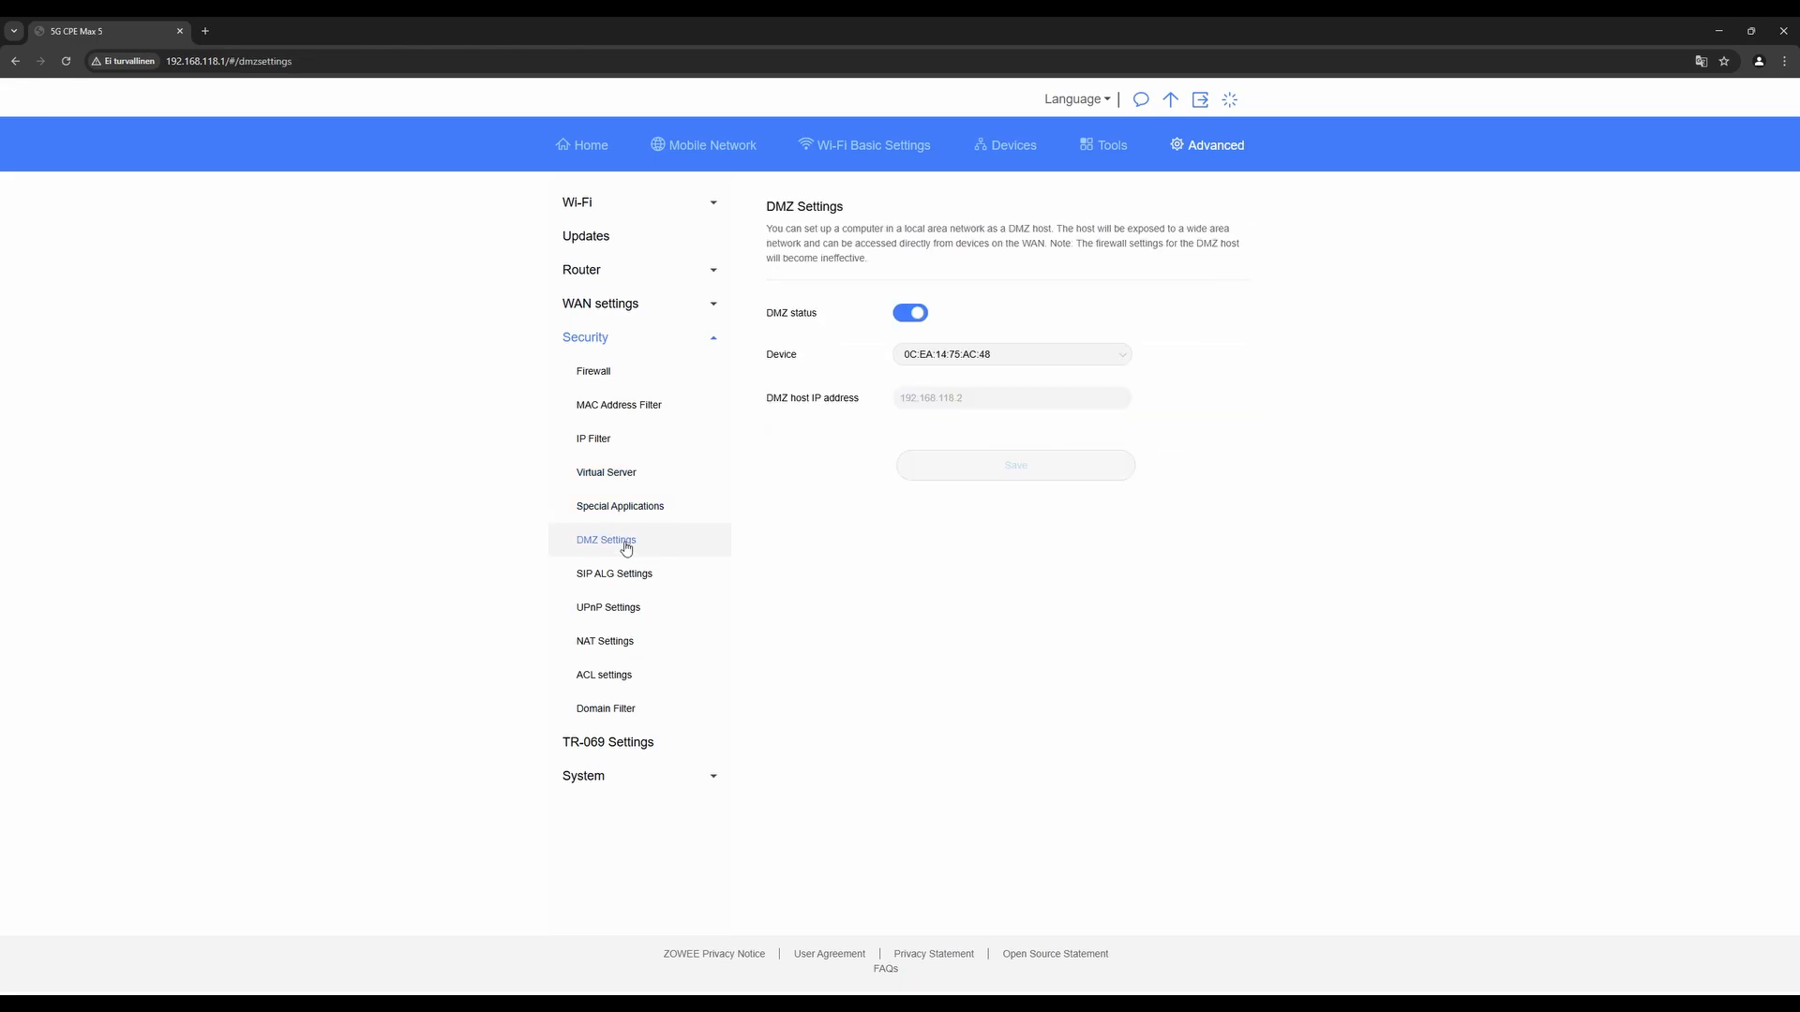
{"action": "left_click", "coordinate": [613, 574]}
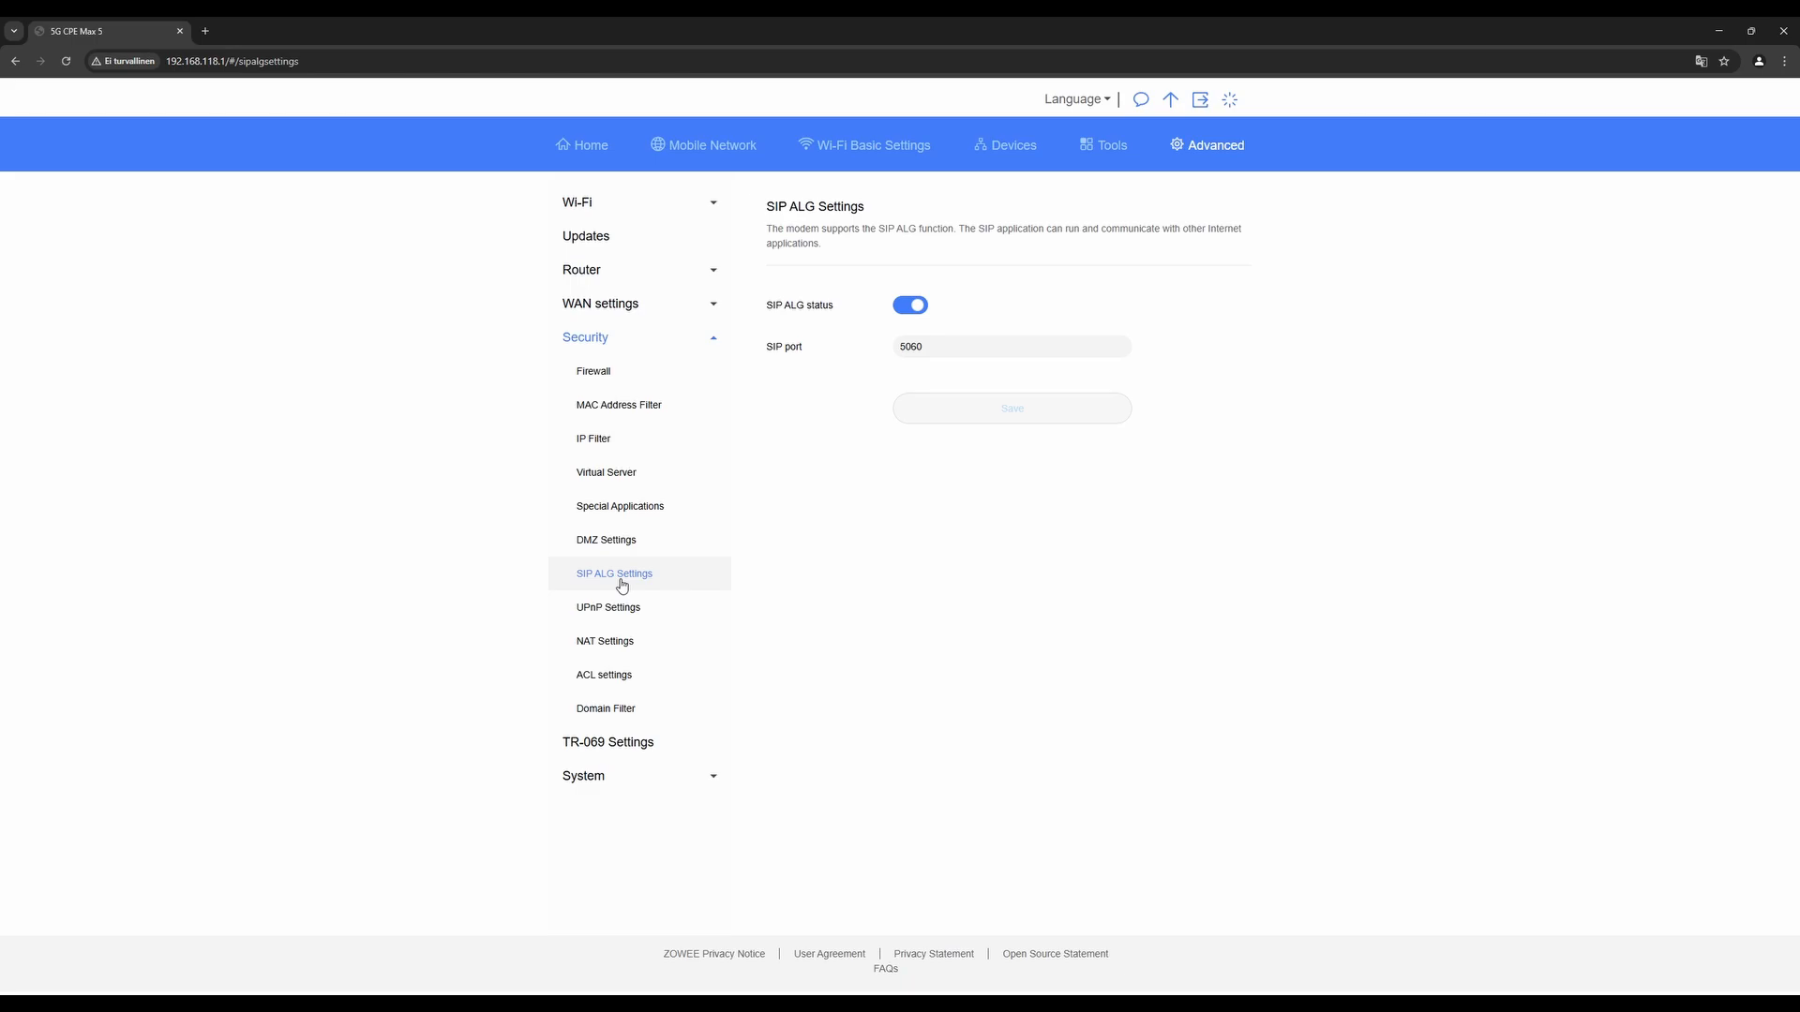
{"action": "left_click", "coordinate": [607, 608]}
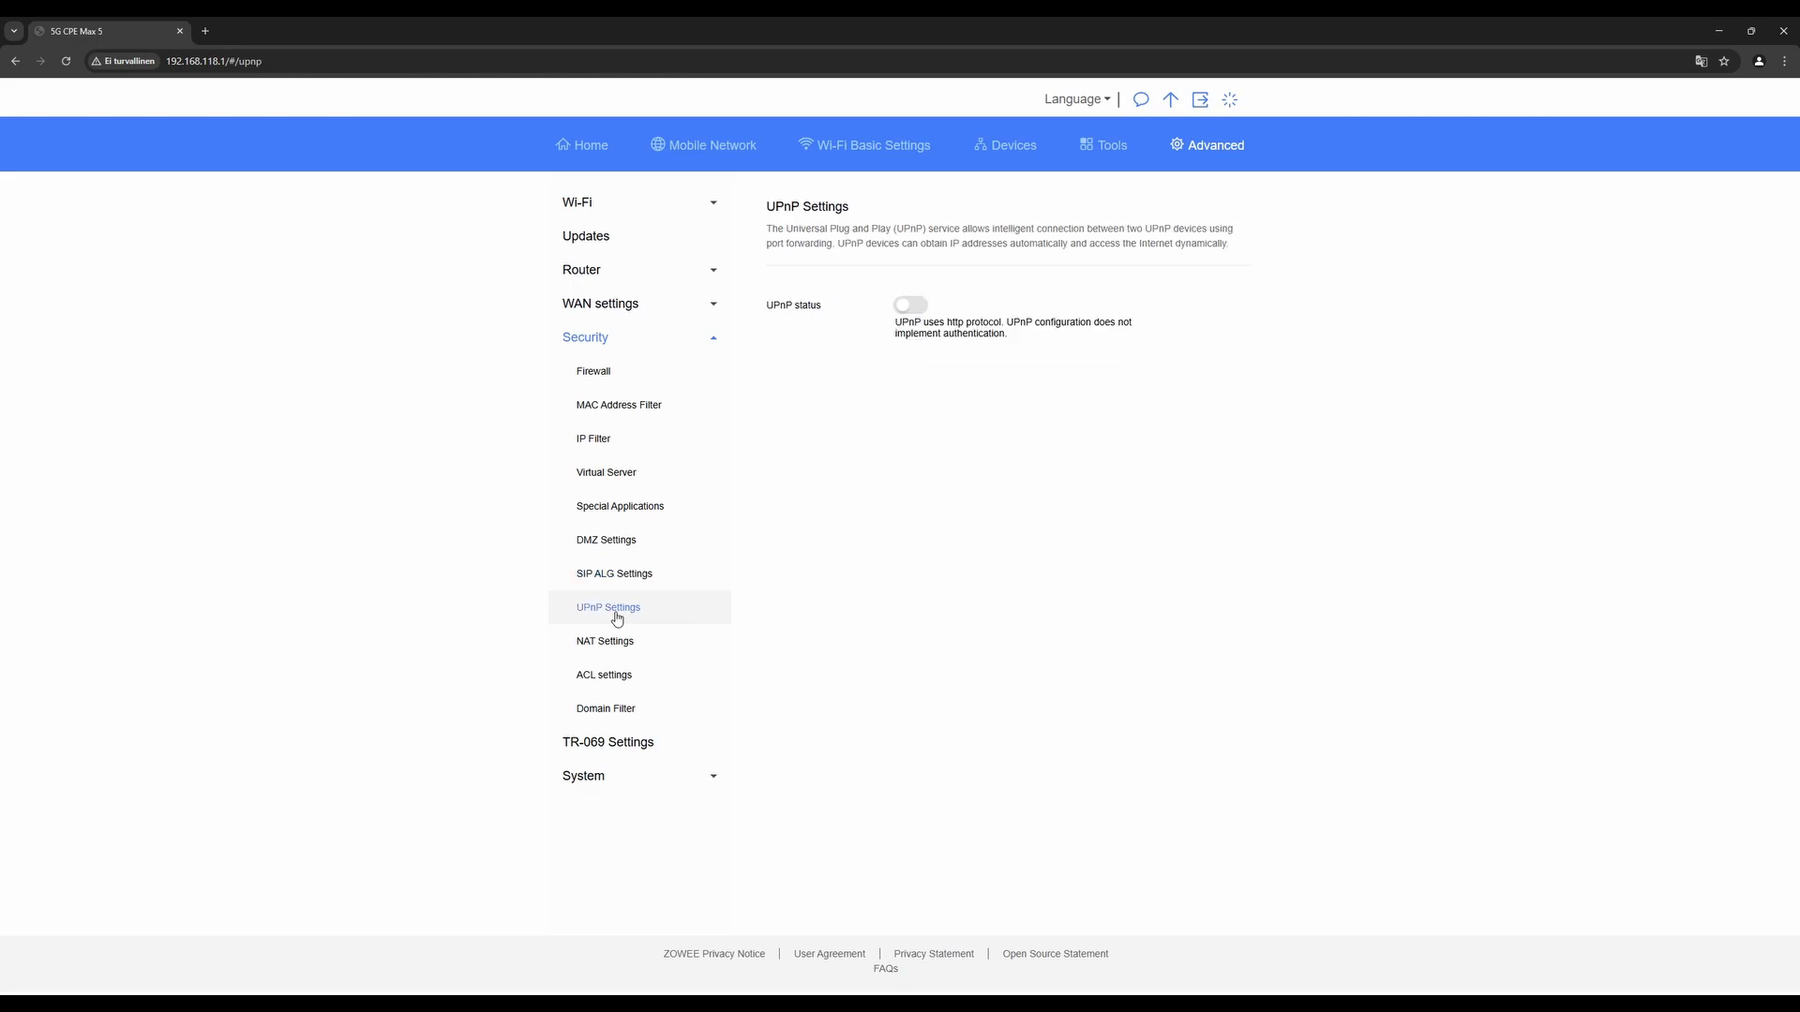
{"action": "left_click", "coordinate": [604, 640]}
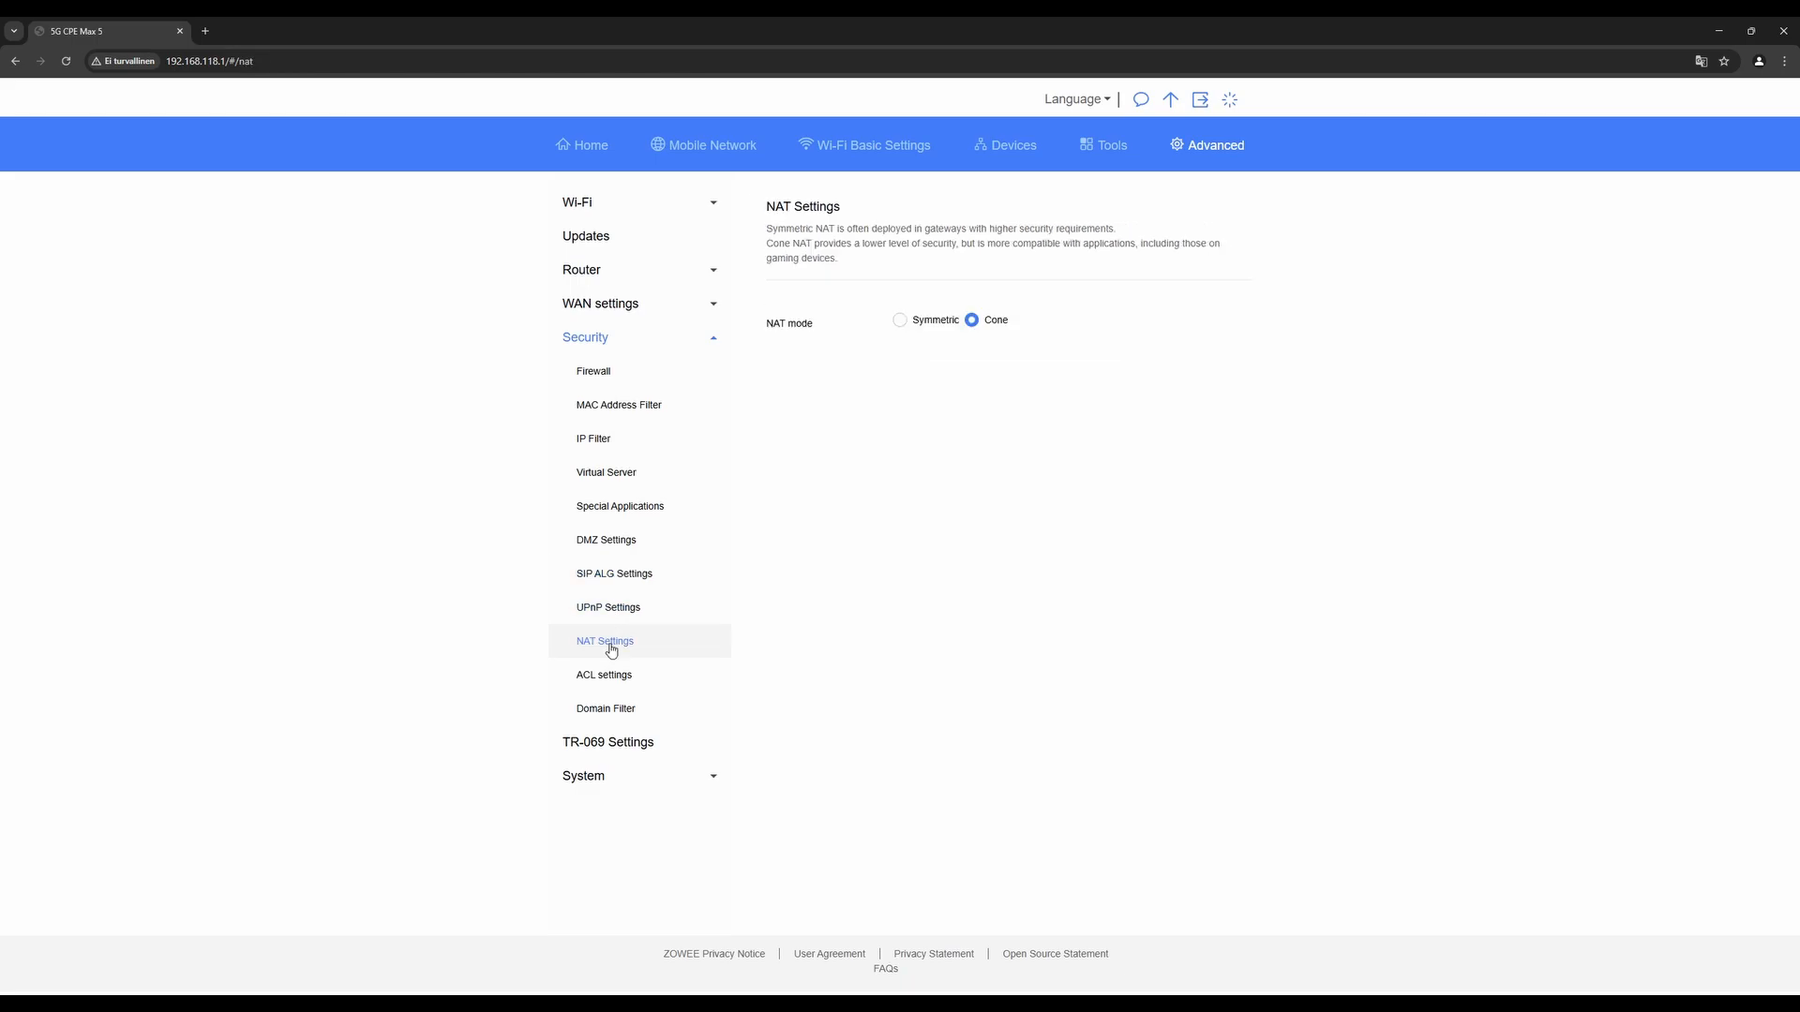
{"action": "mouse_move", "coordinate": [603, 674]}
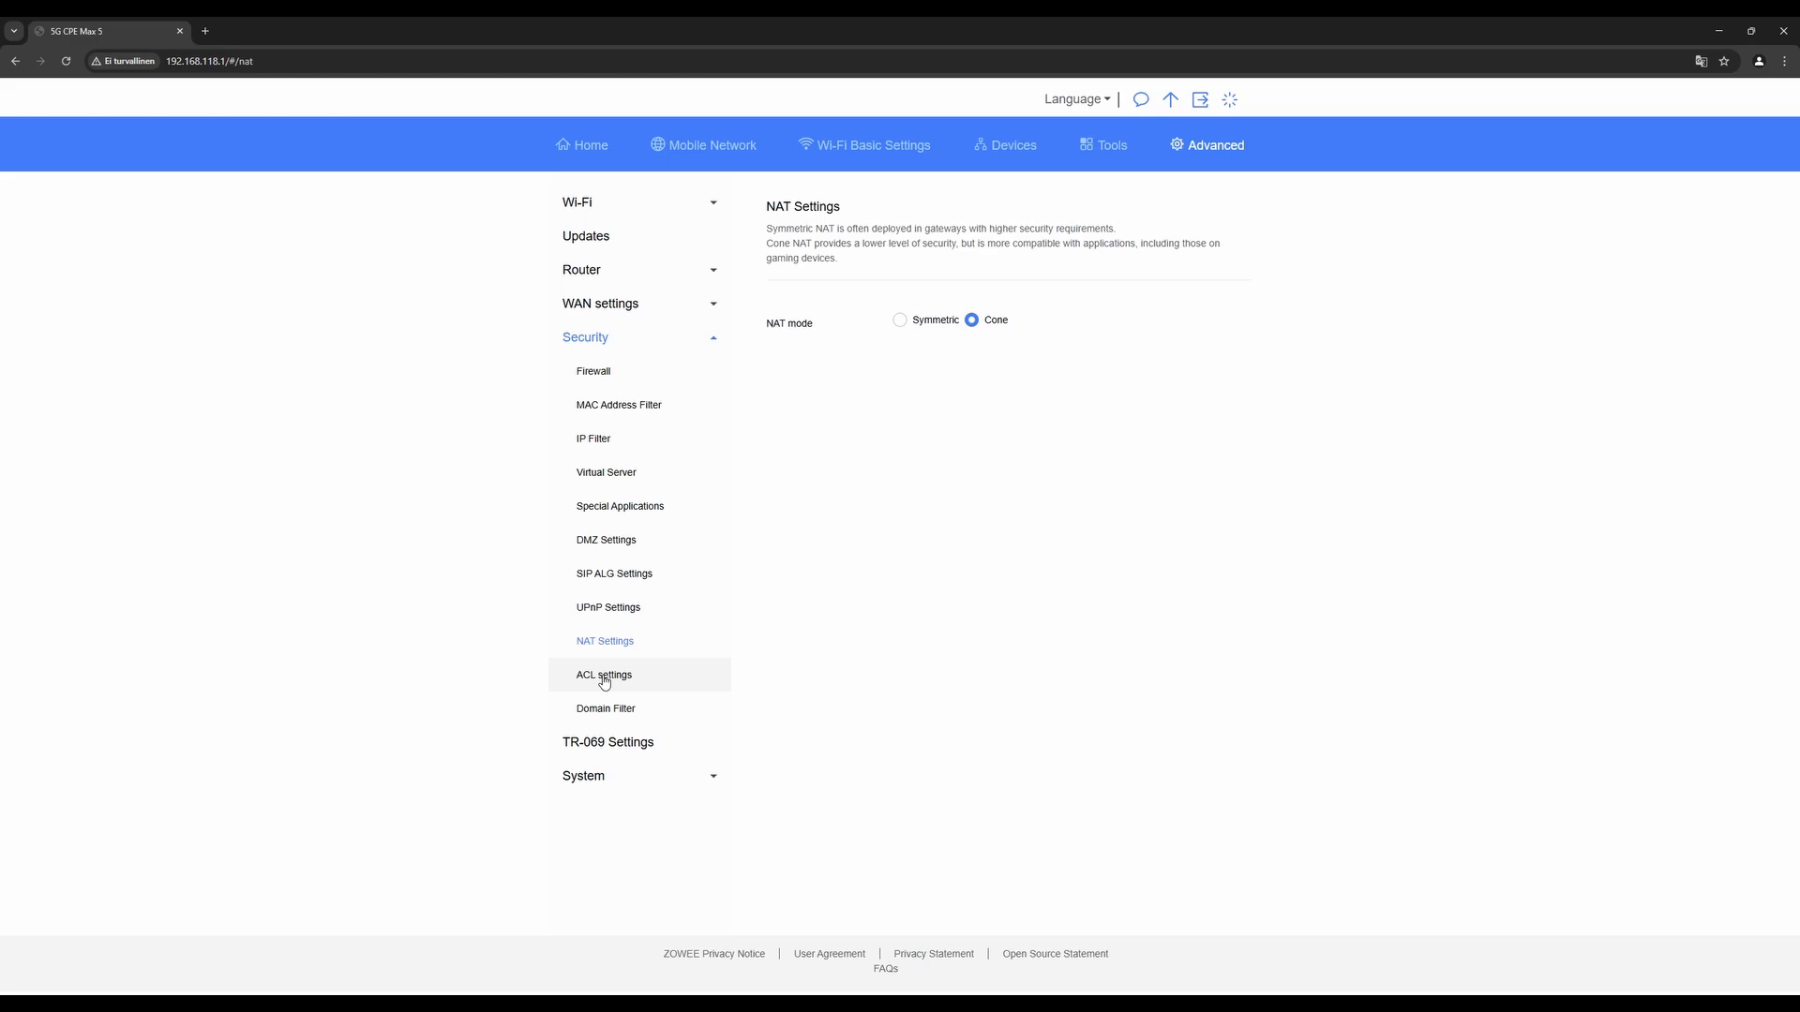
{"action": "left_click", "coordinate": [602, 675]}
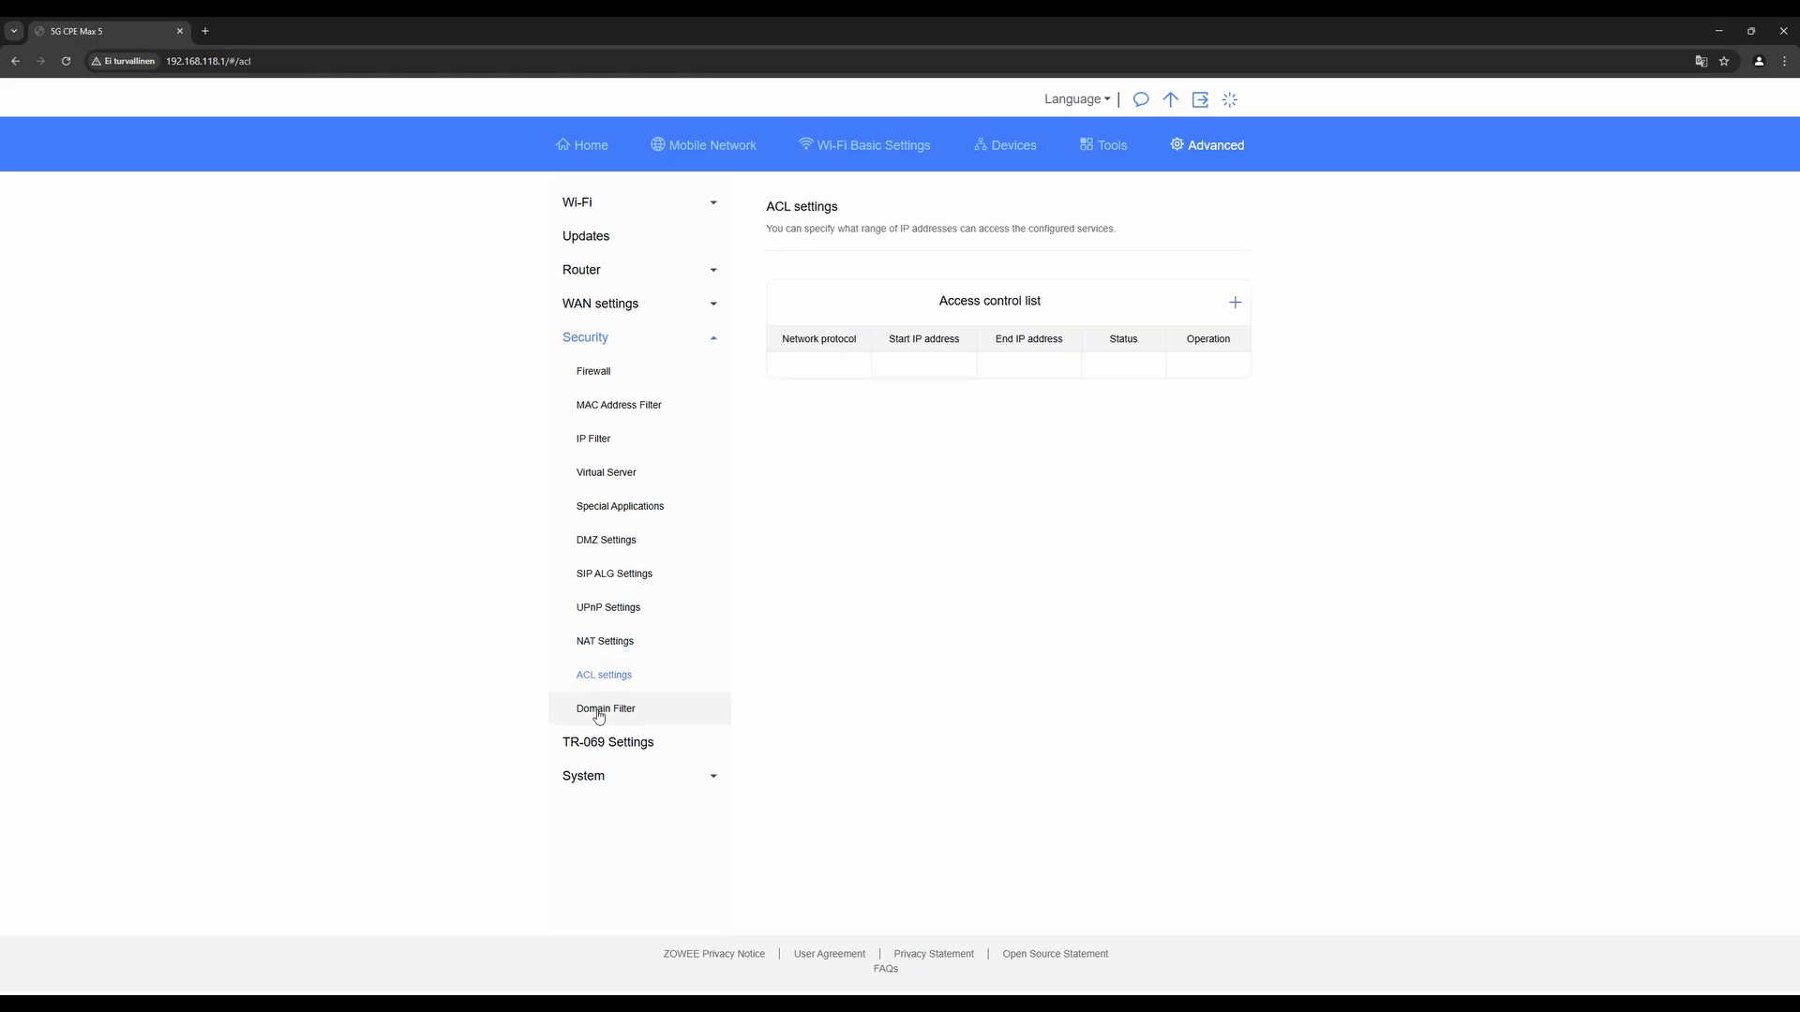
{"action": "left_click", "coordinate": [604, 708]}
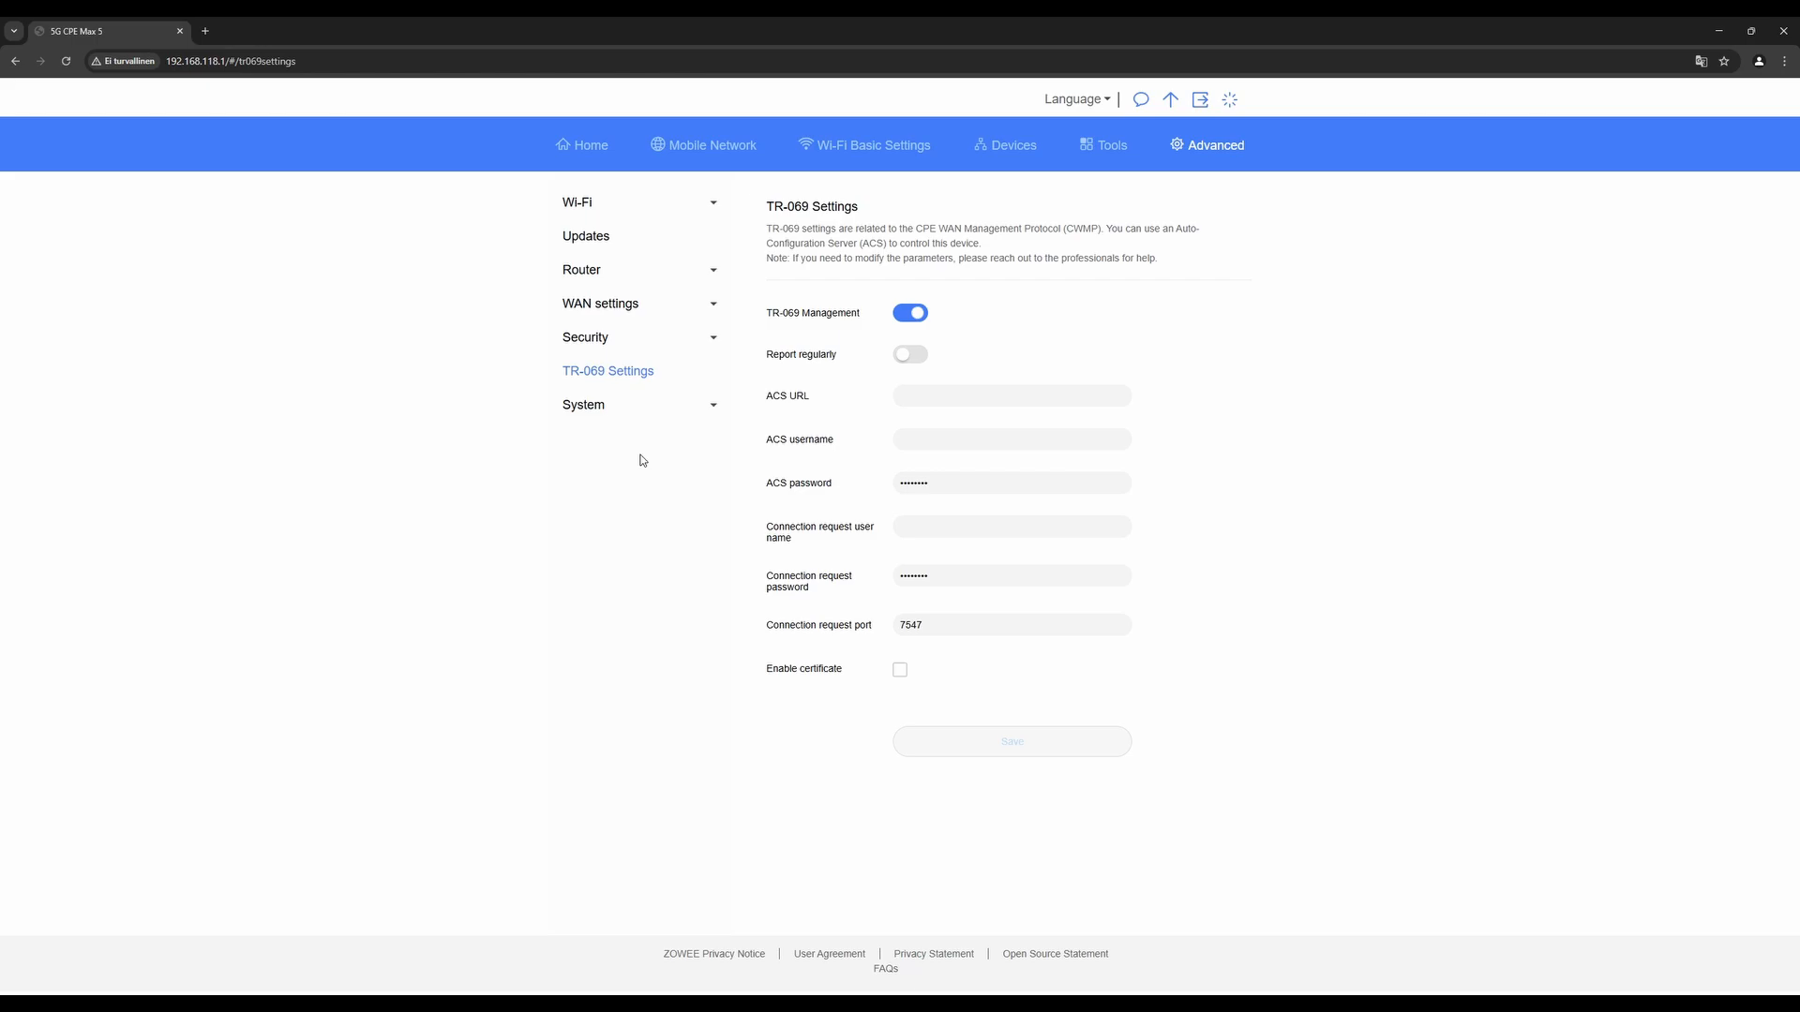
Scroll through System Device Information before reaching the Restart page
{"action": "left_click", "coordinate": [578, 404]}
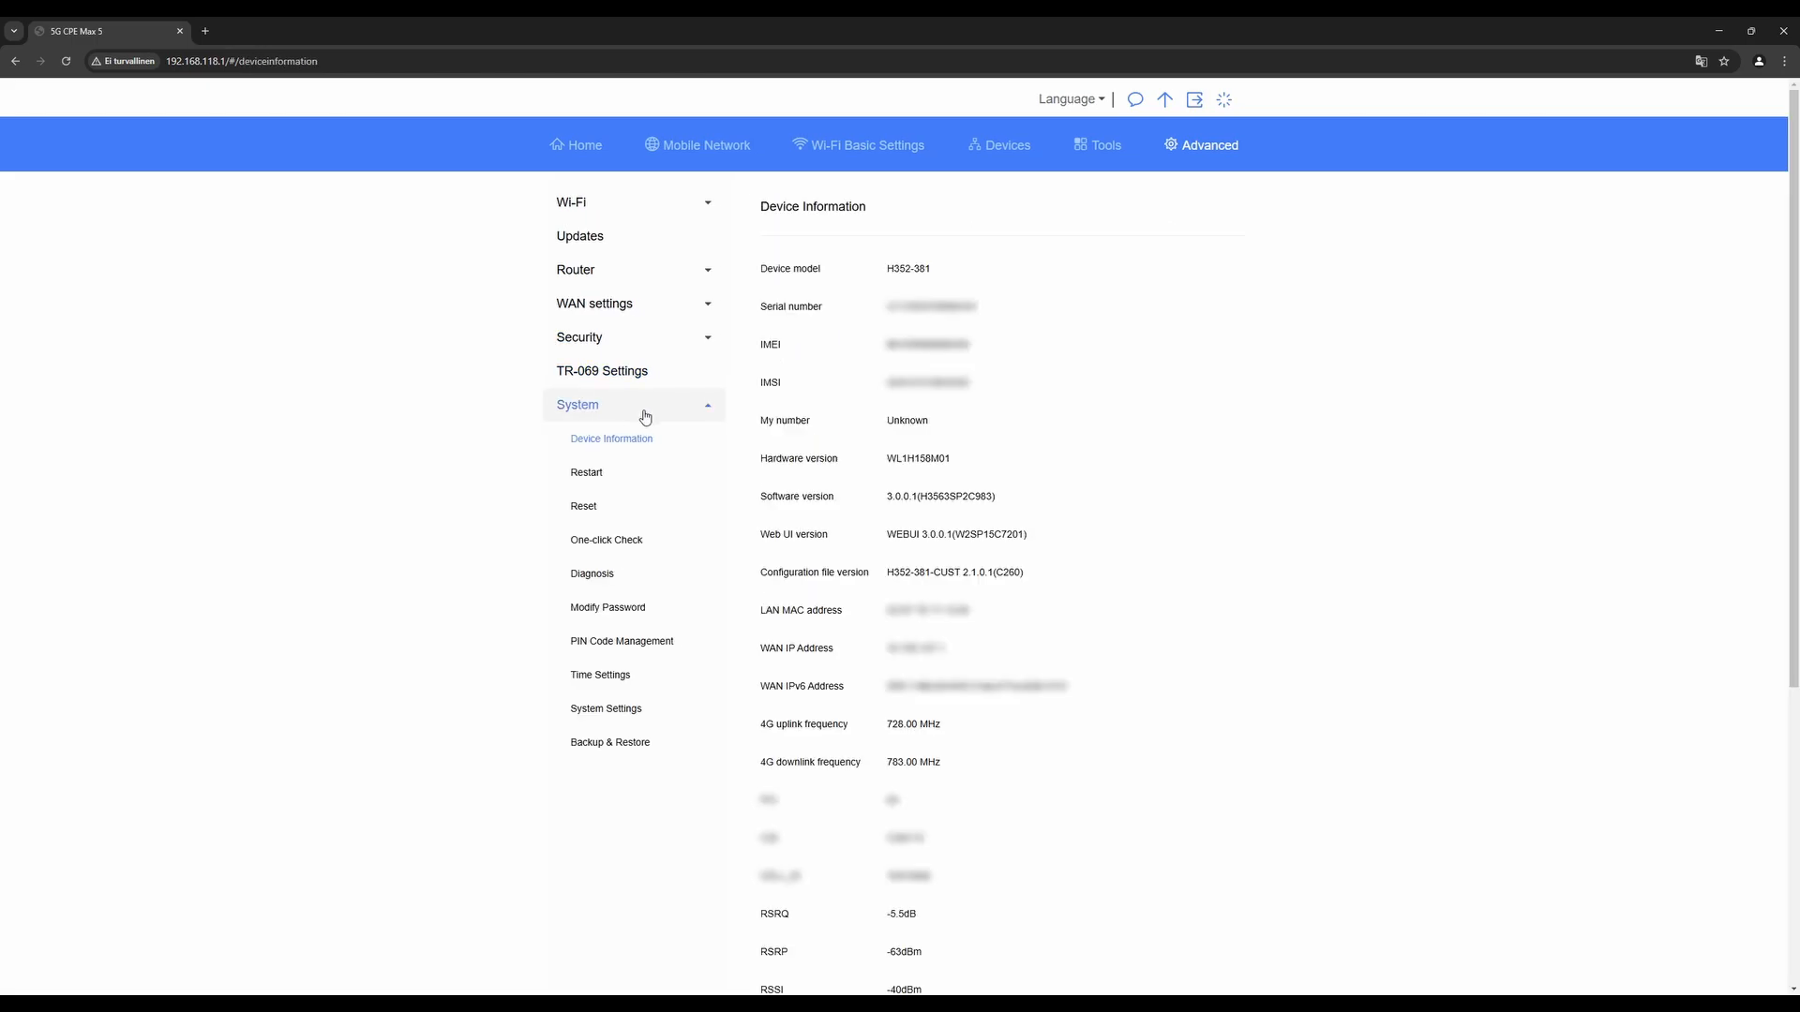
{"action": "mouse_move", "coordinate": [858, 438]}
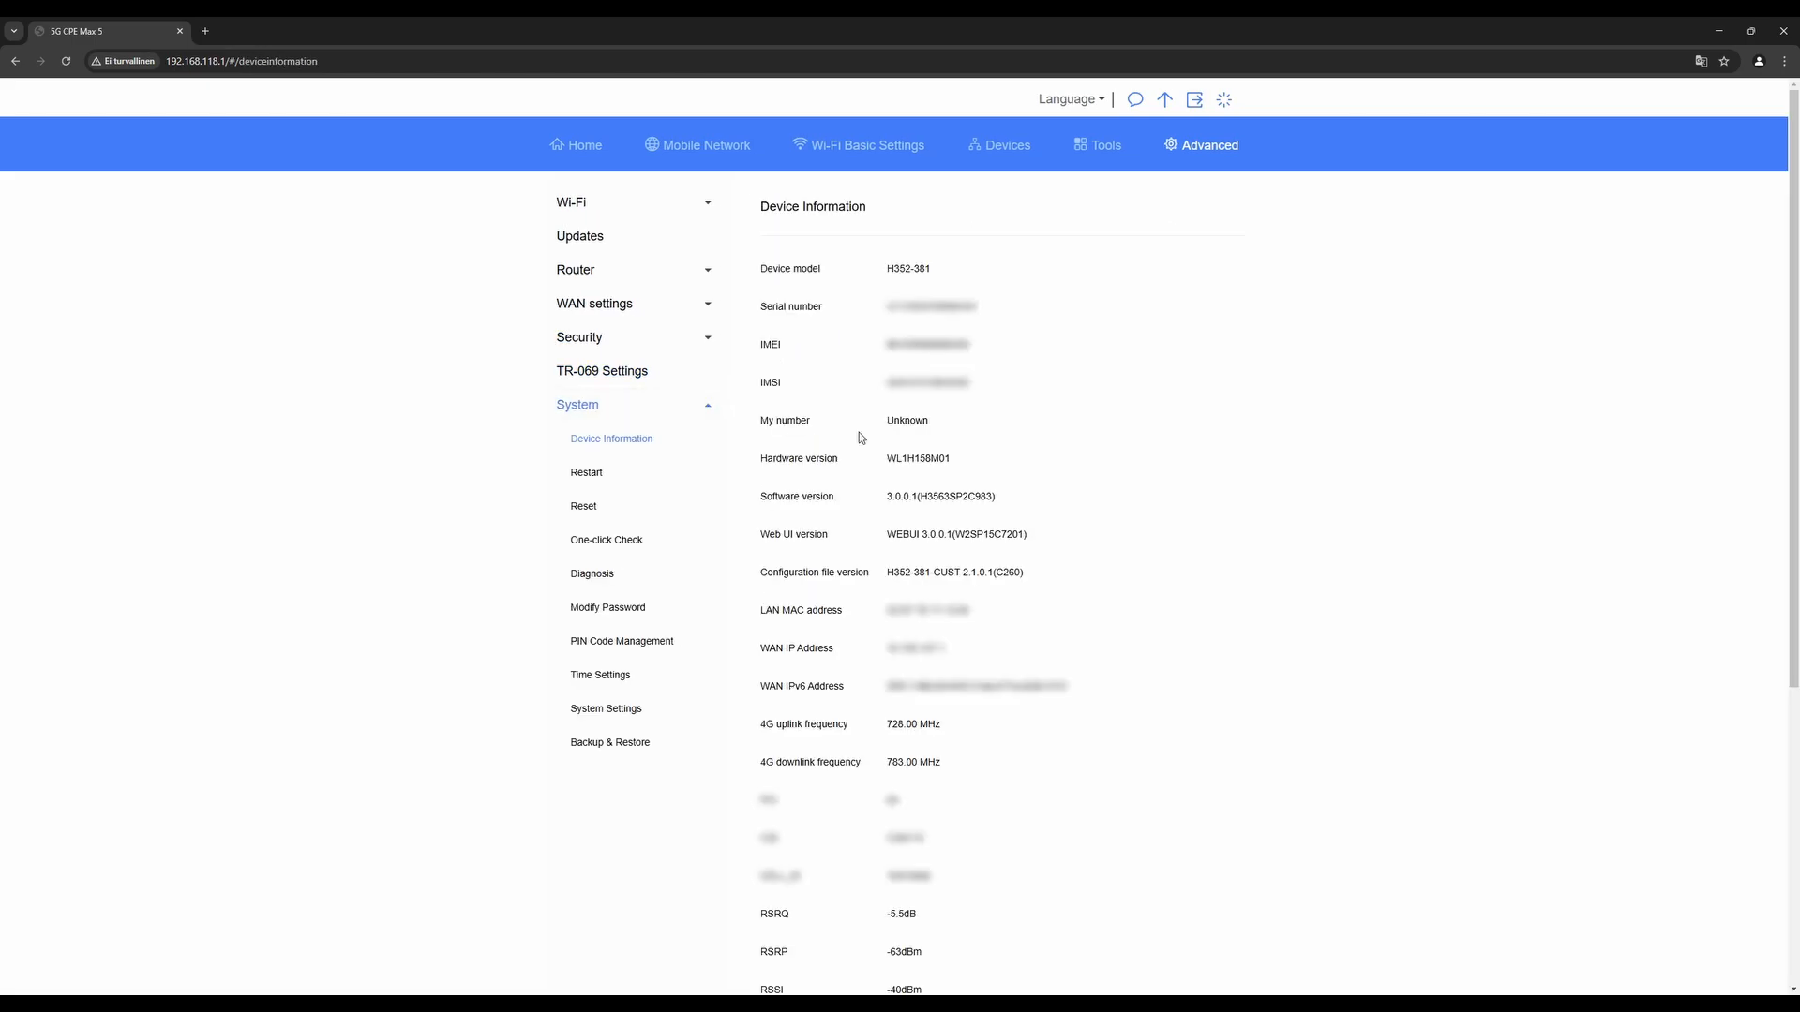
{"action": "mouse_move", "coordinate": [884, 441]}
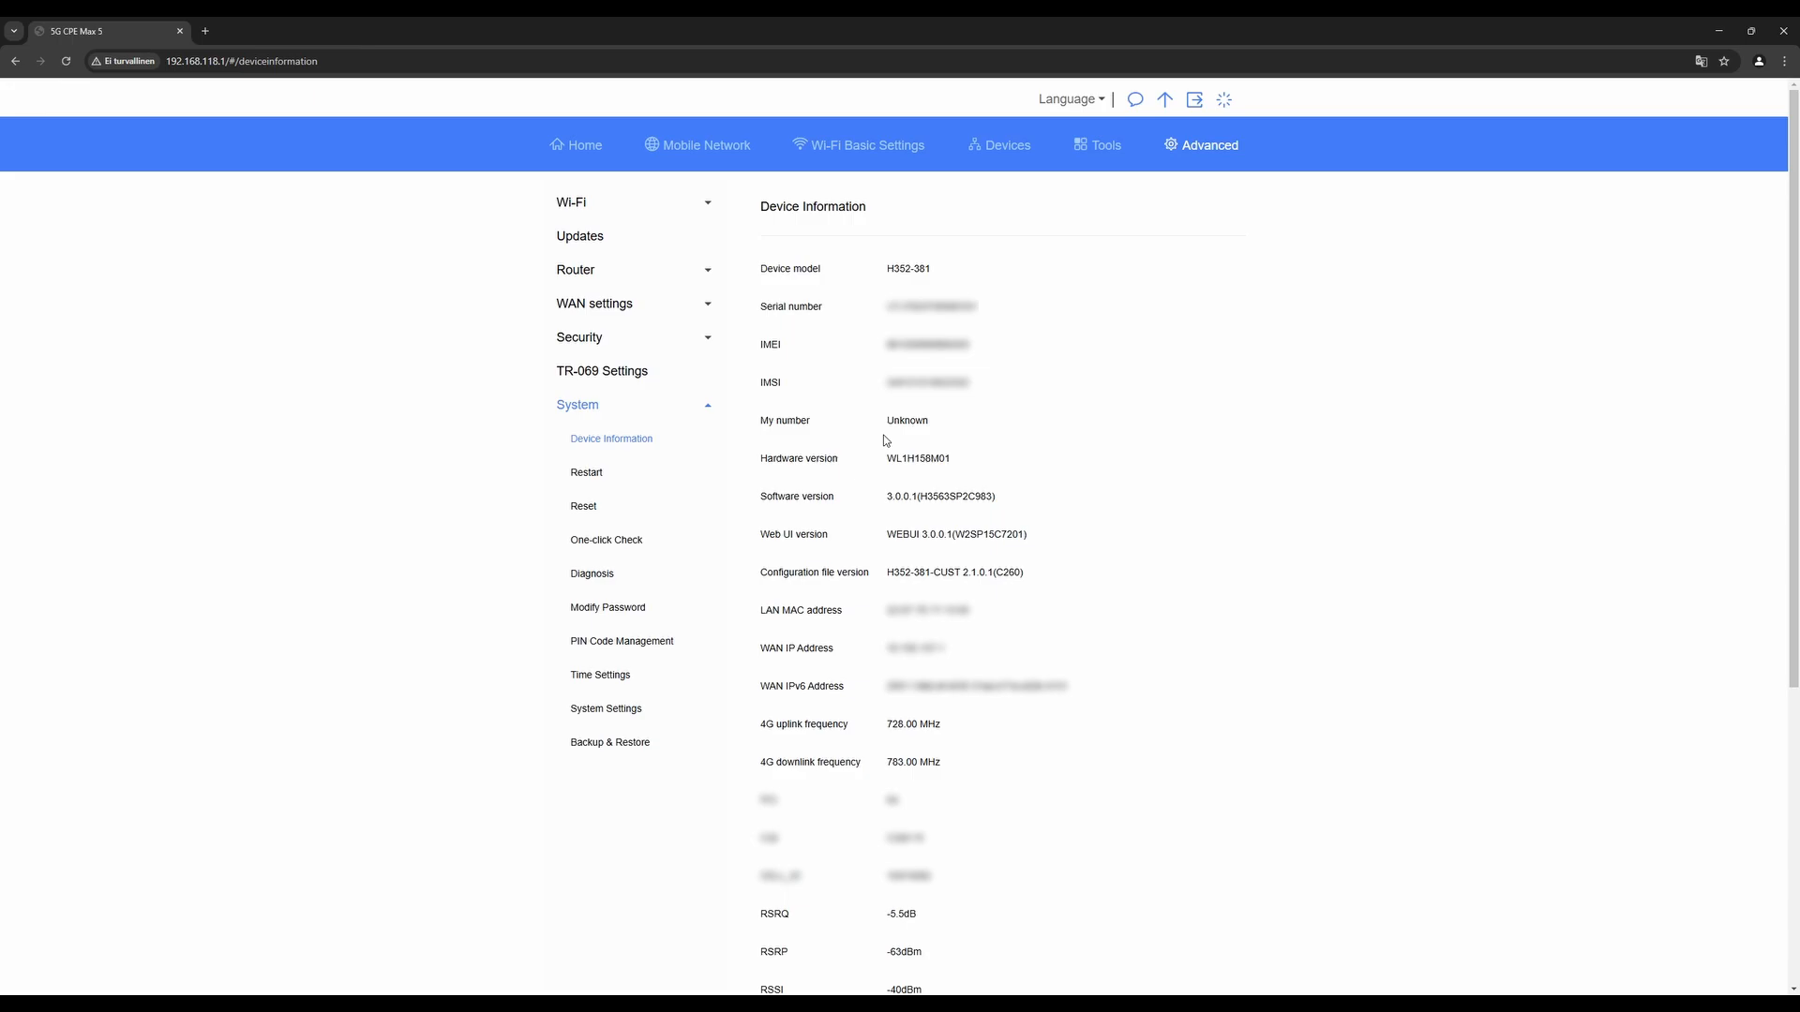
{"action": "mouse_move", "coordinate": [930, 442]}
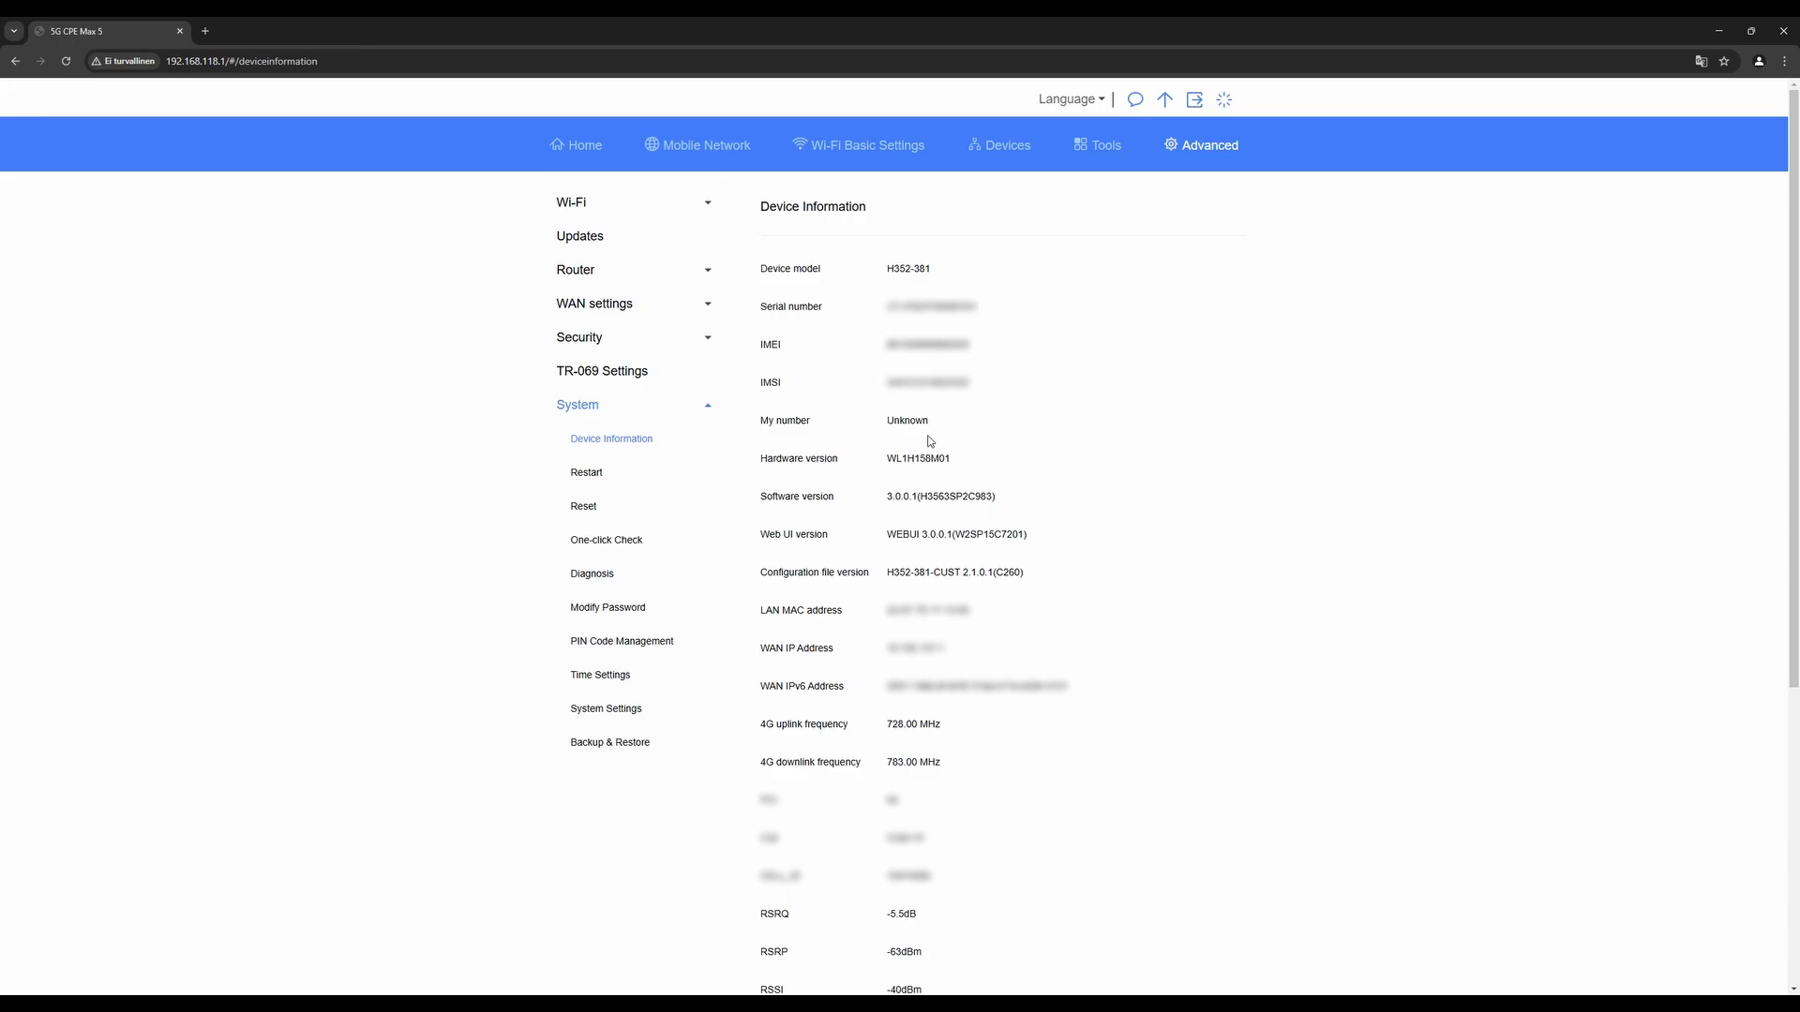
{"action": "scroll", "scroll_direction": "down", "scroll_amount": 3}
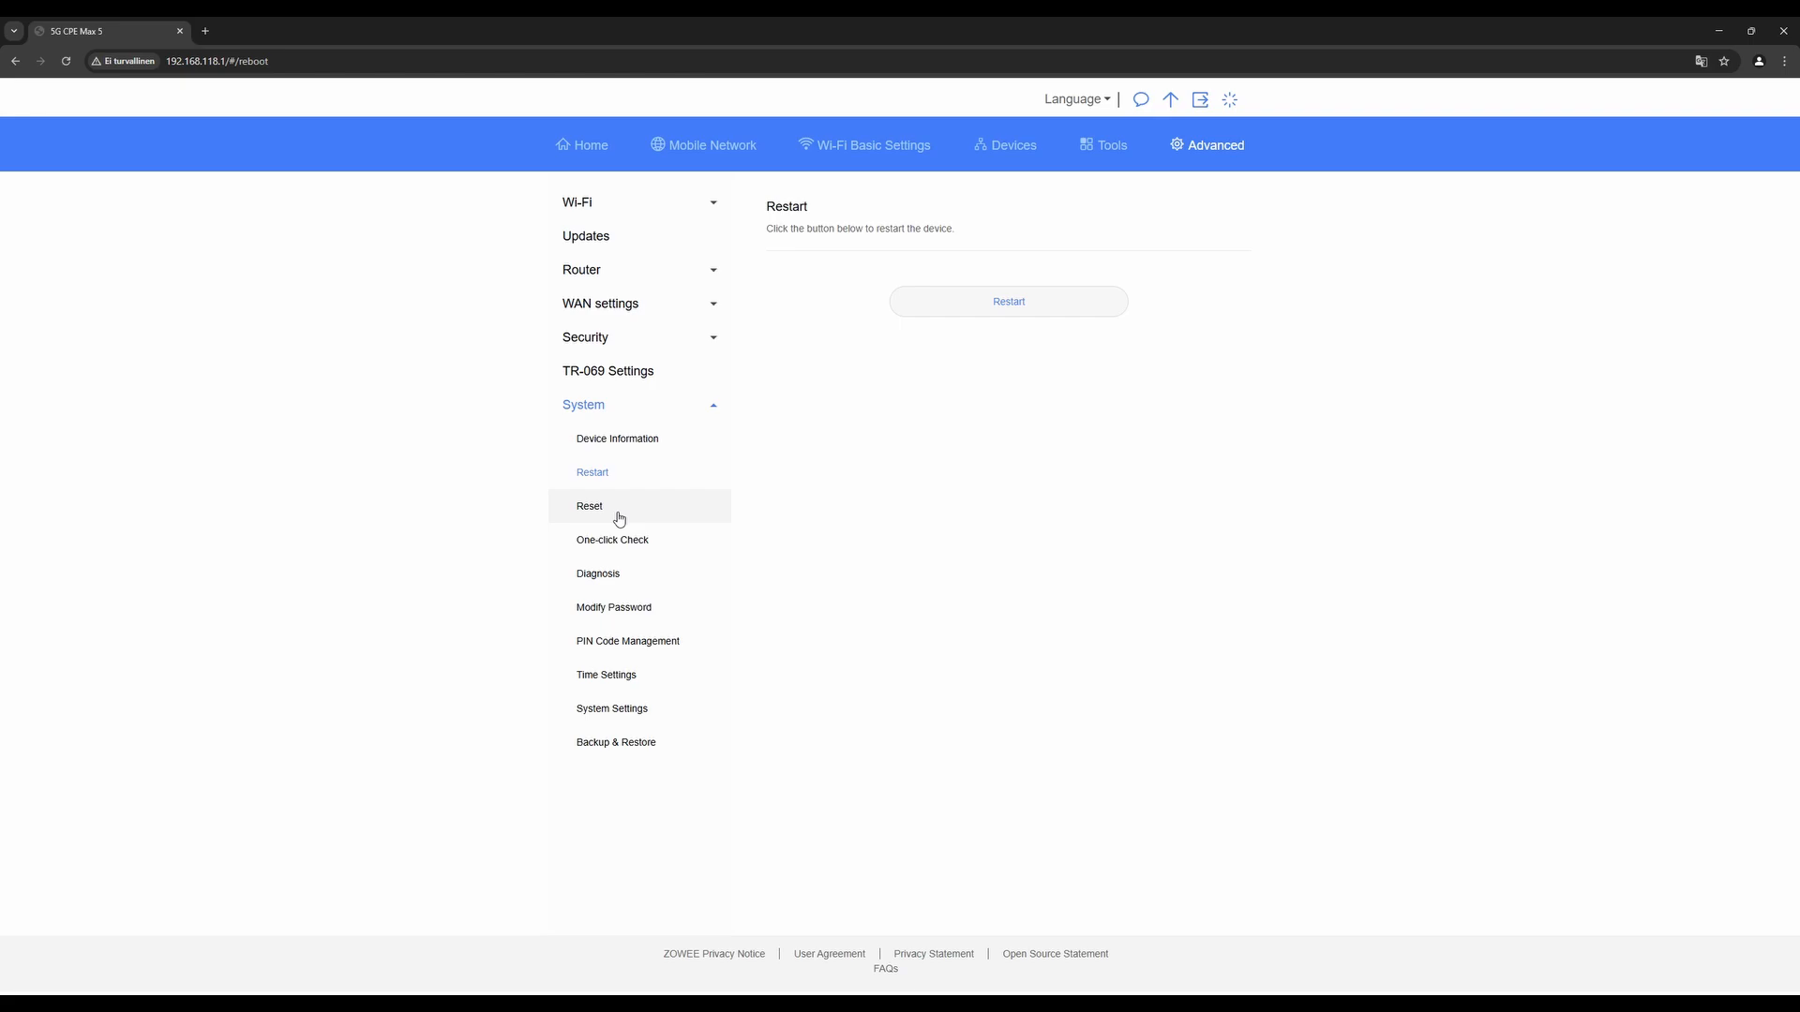
Step through Diagnosis, Modify Password, PIN Code Management and Time Settings to System Settings
{"action": "left_click", "coordinate": [612, 540]}
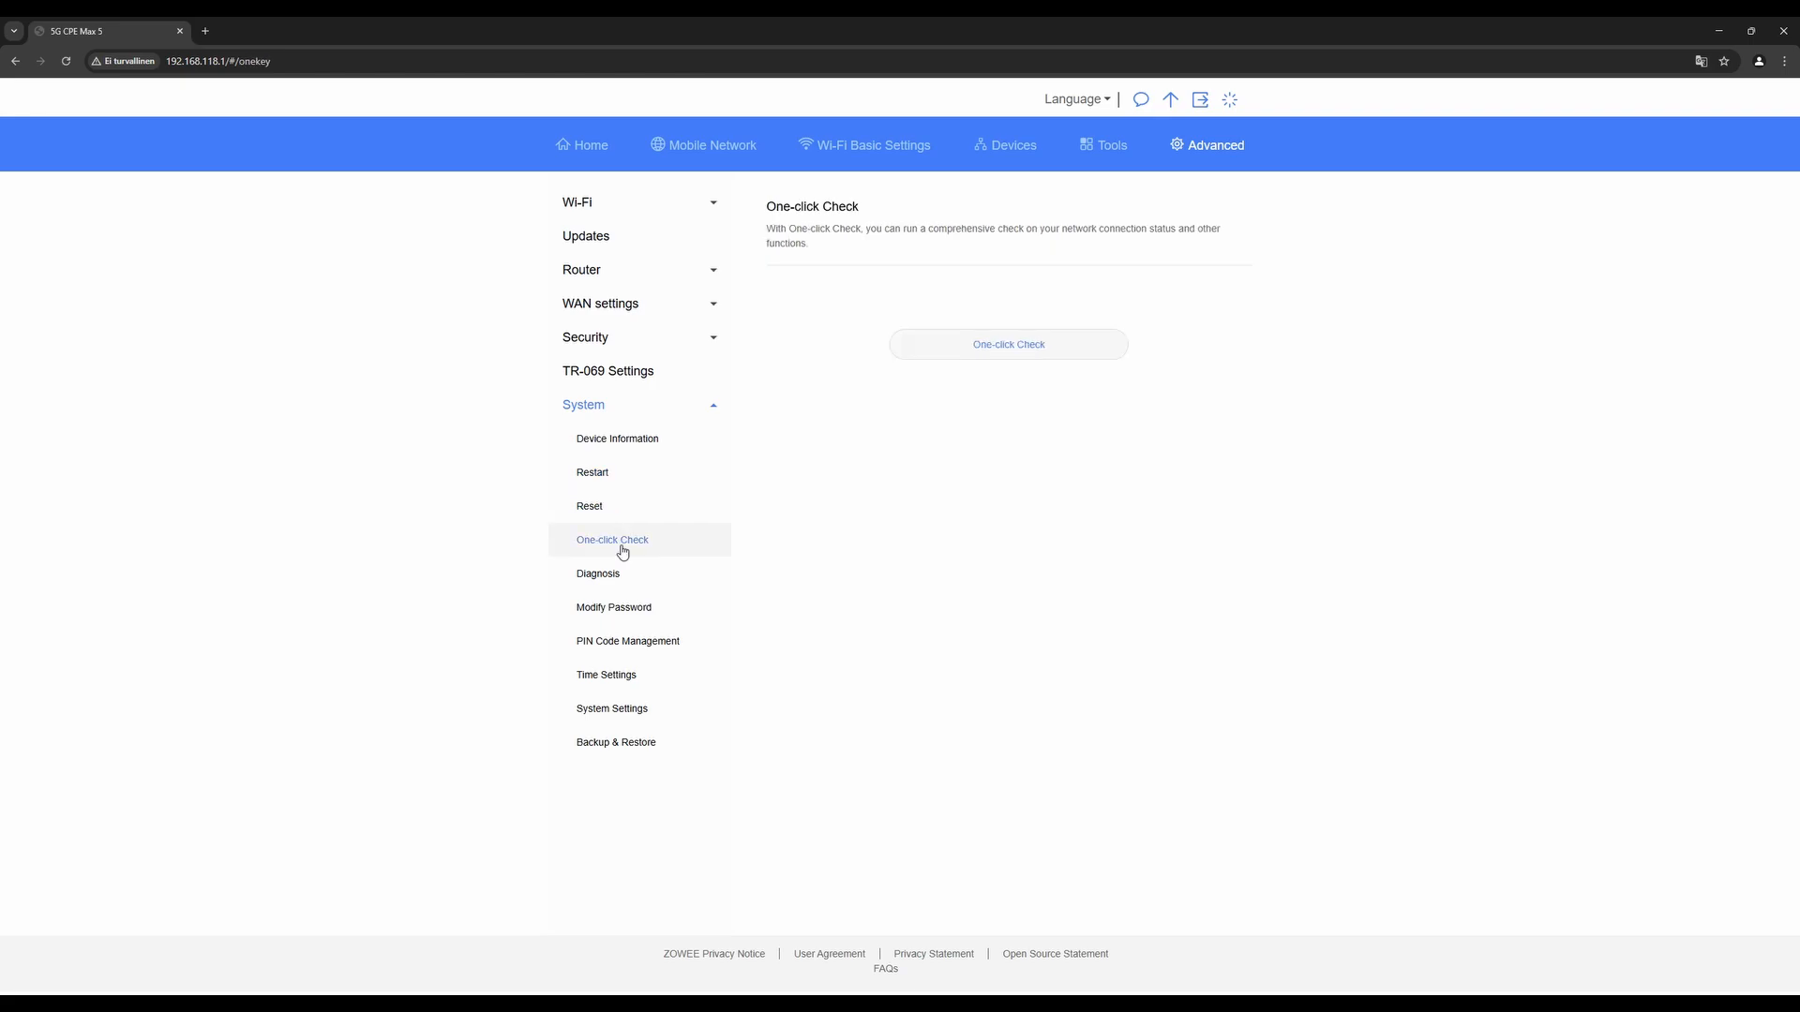
{"action": "left_click", "coordinate": [598, 574]}
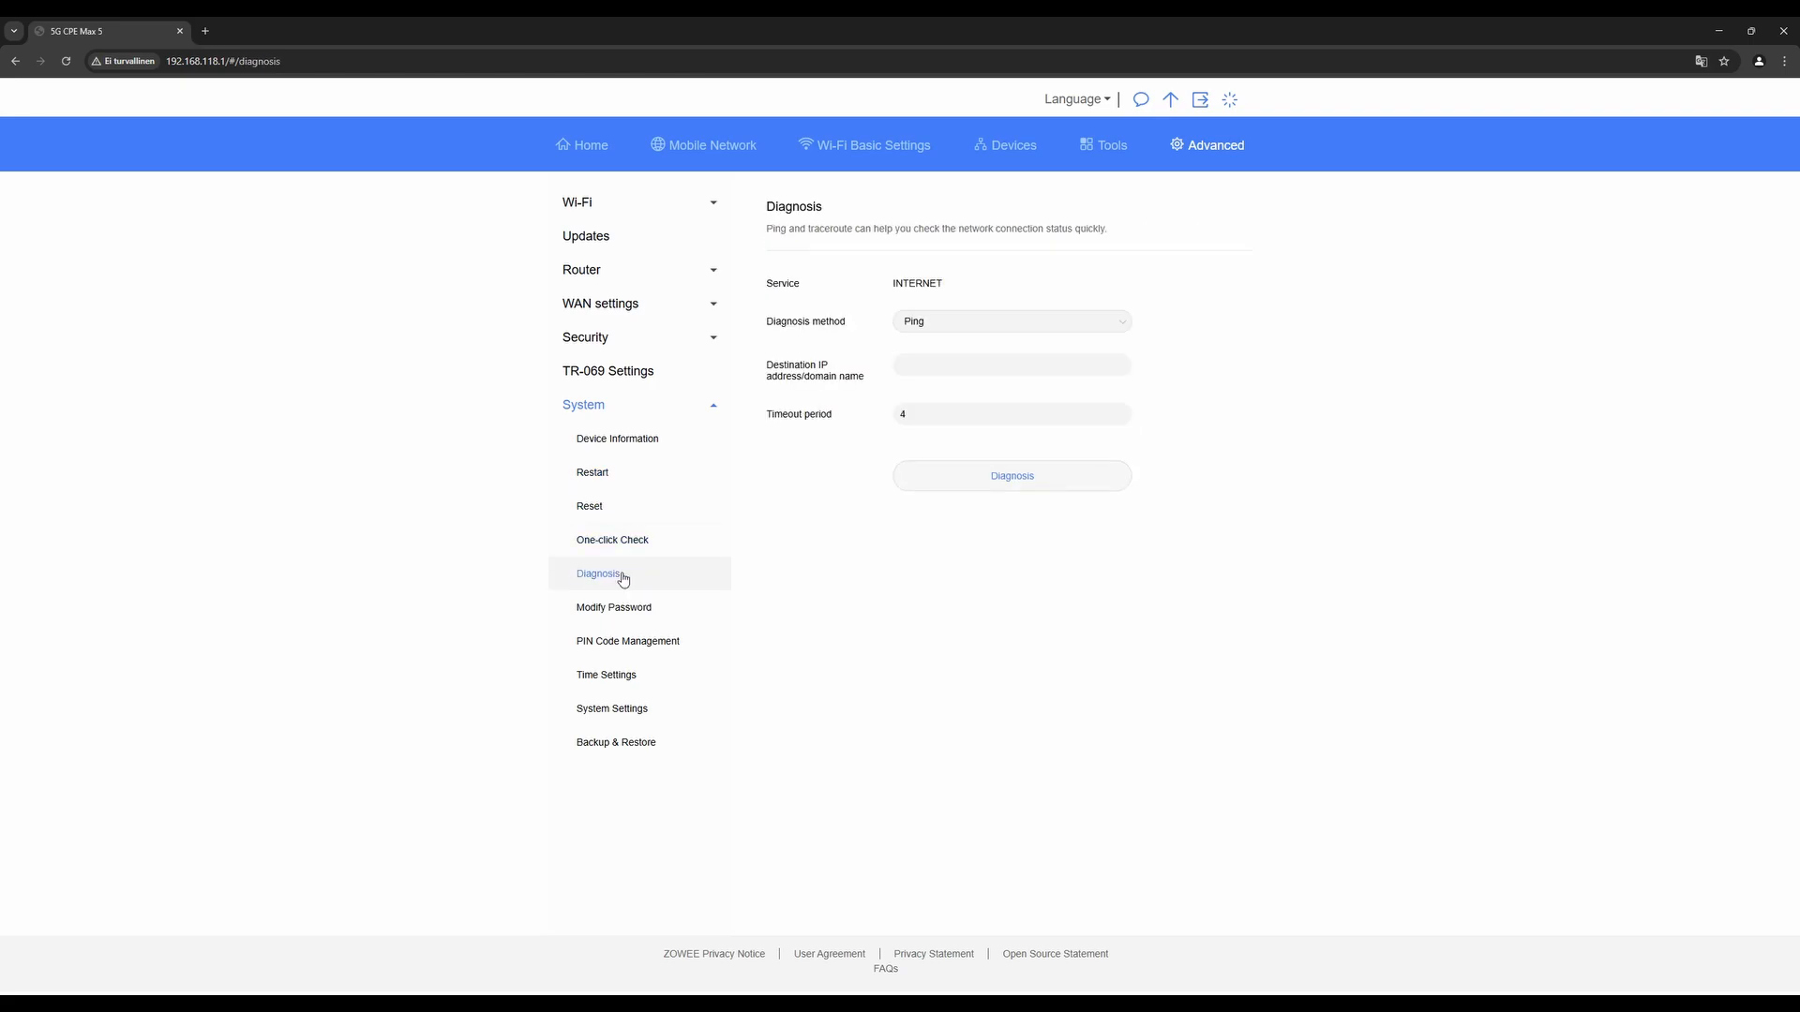
{"action": "left_click", "coordinate": [614, 608]}
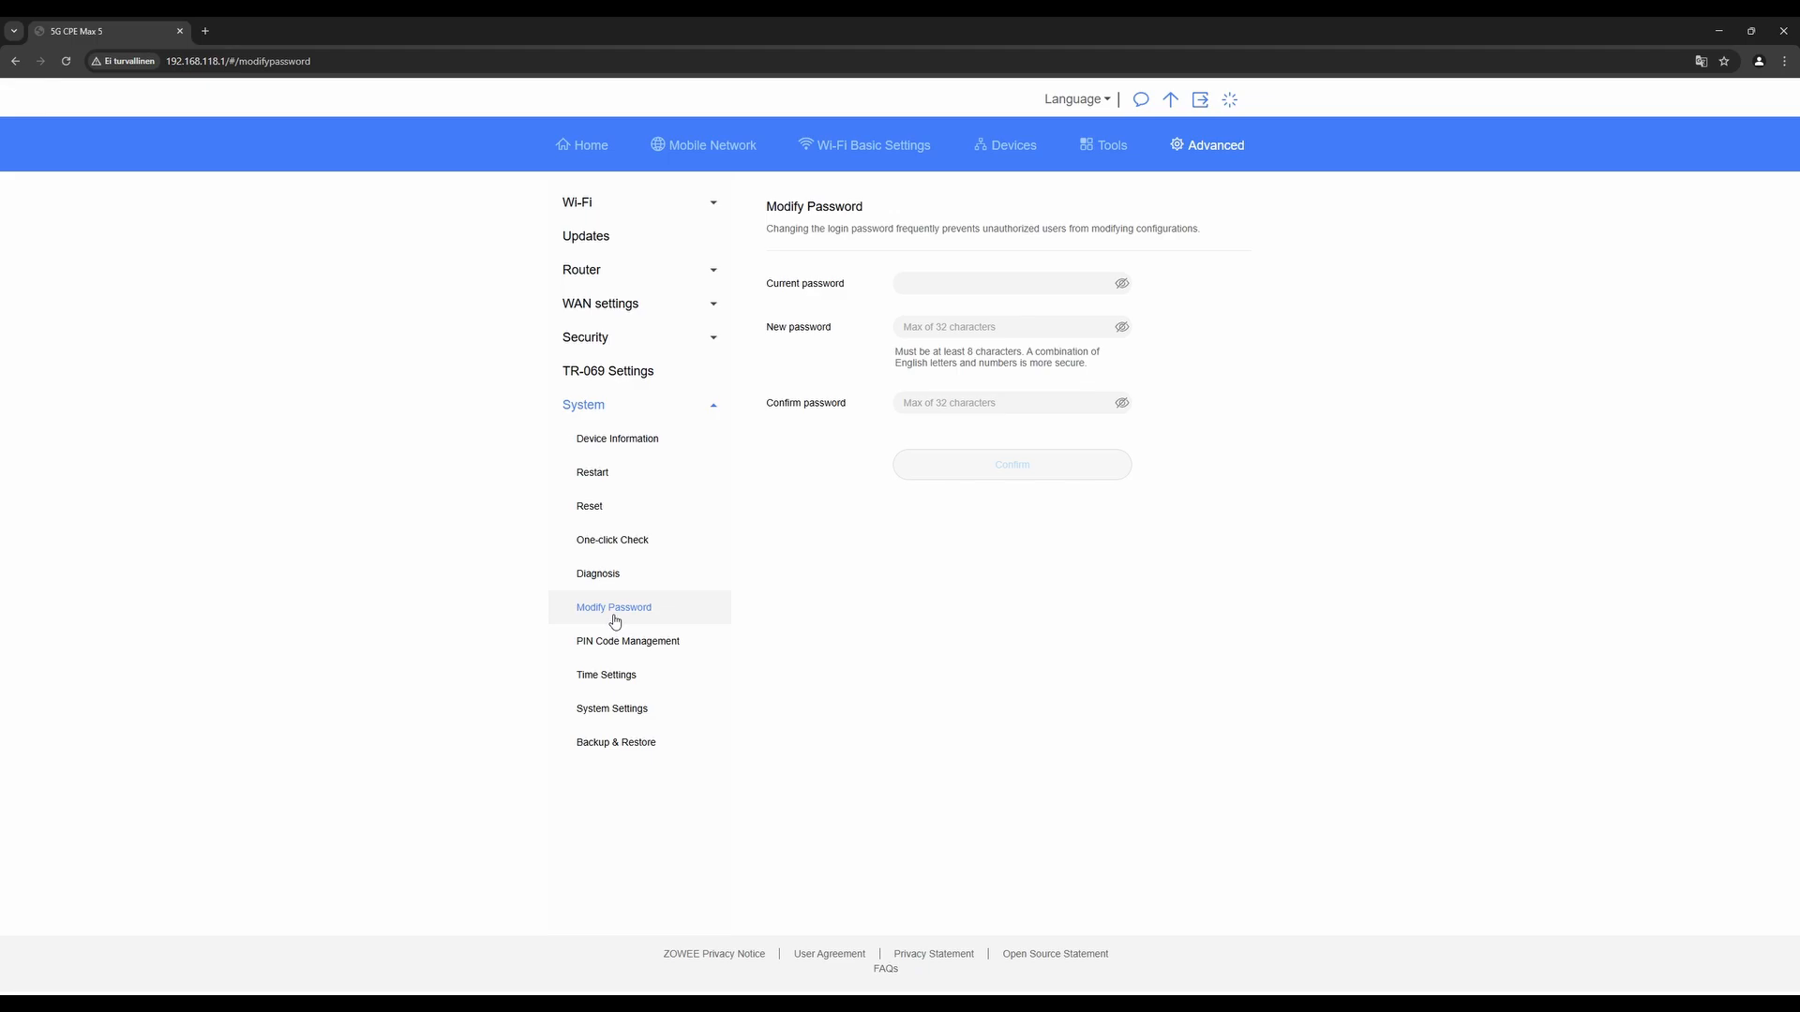
{"action": "left_click", "coordinate": [628, 640]}
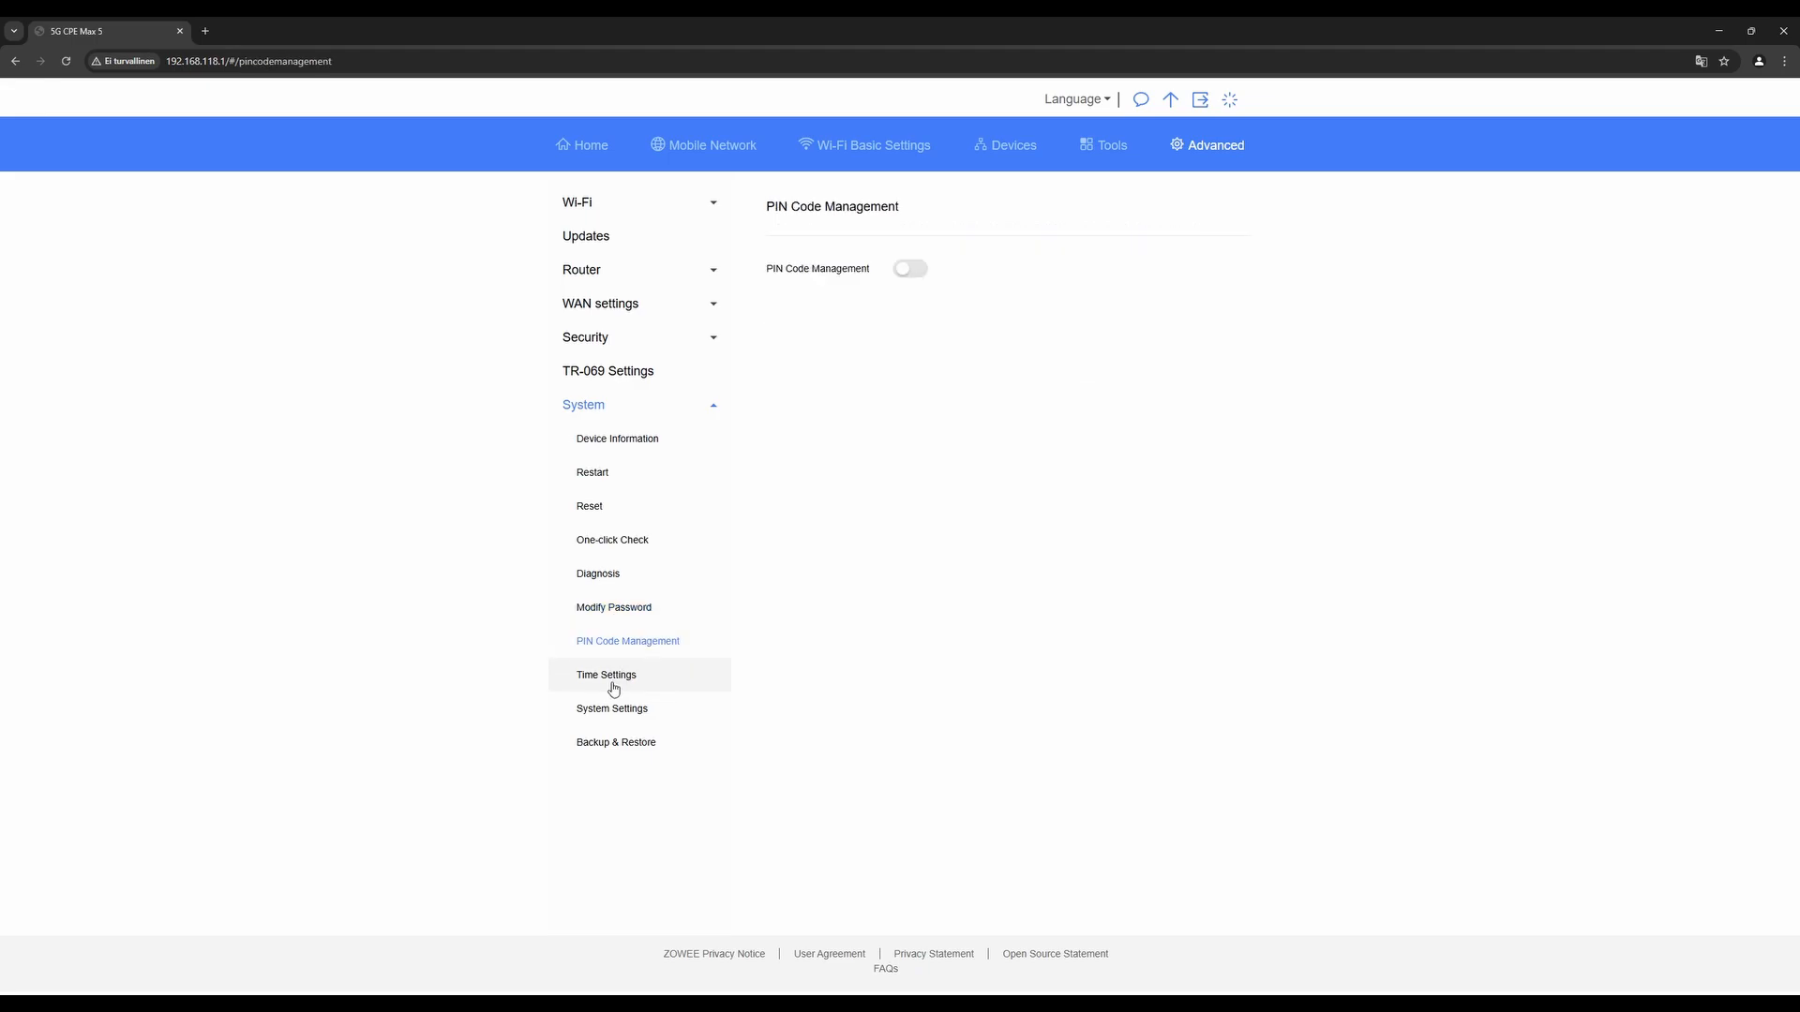
{"action": "left_click", "coordinate": [607, 675]}
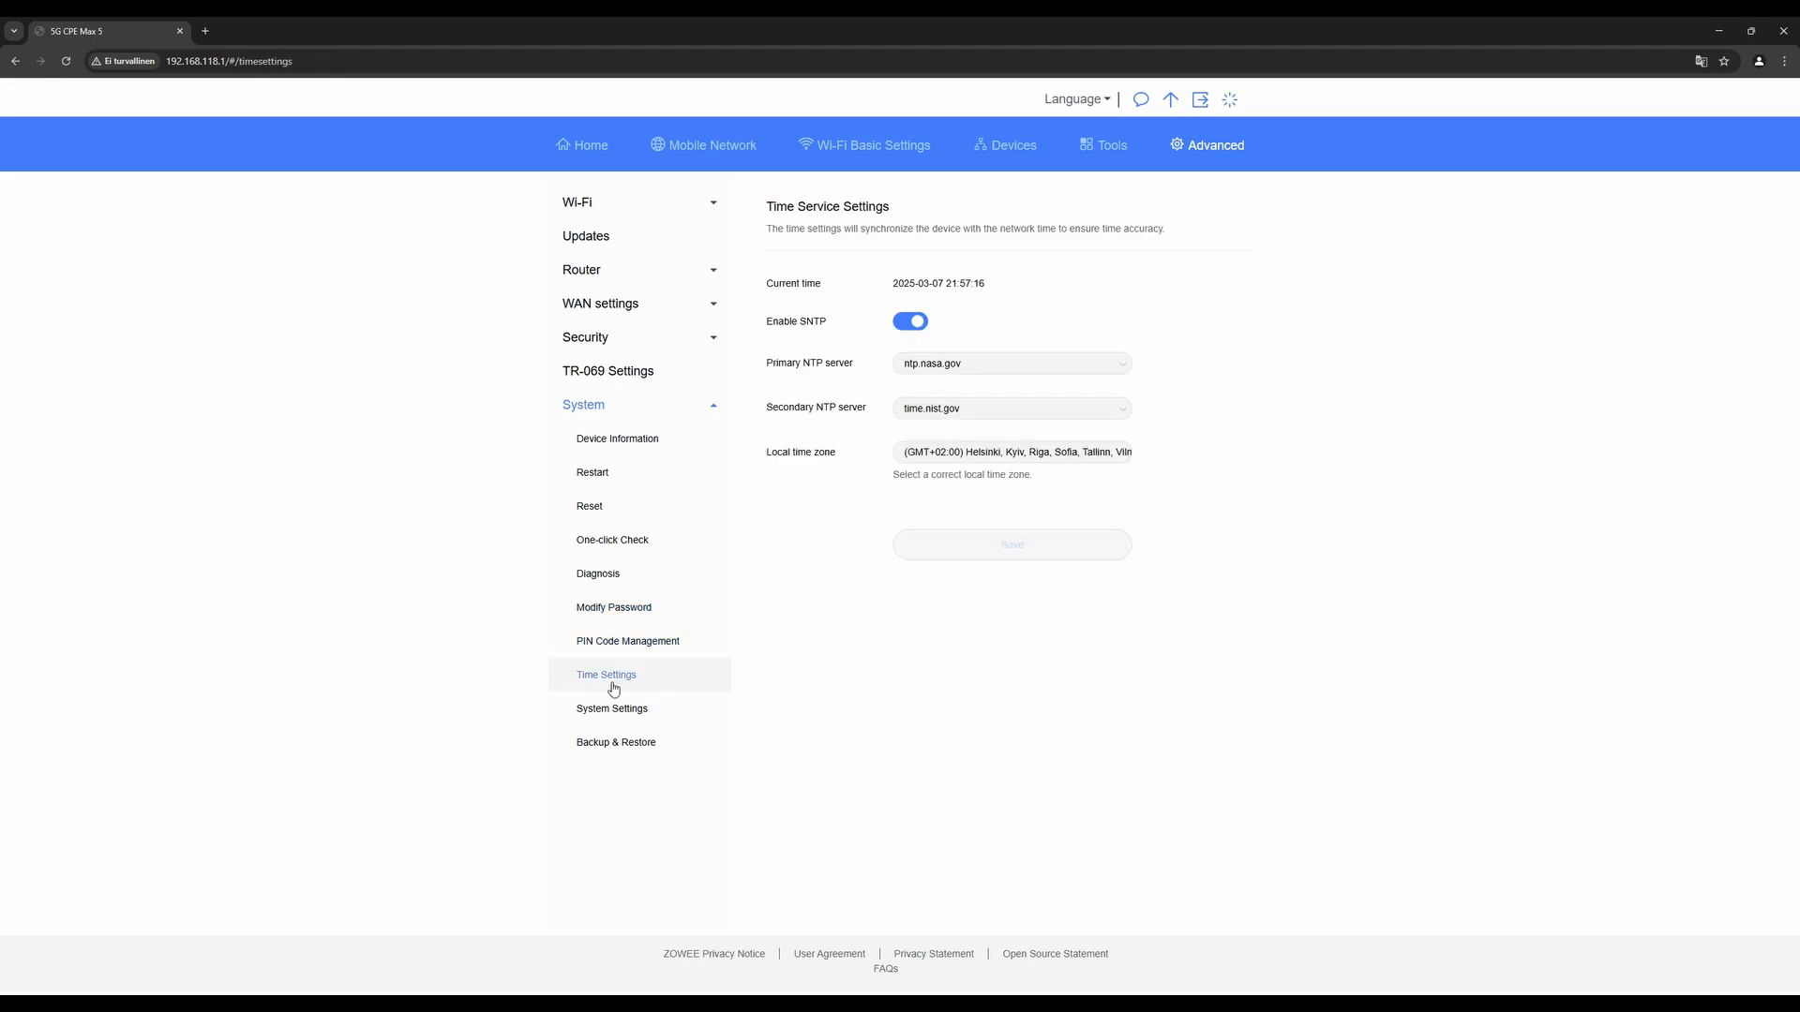
{"action": "left_click", "coordinate": [612, 708]}
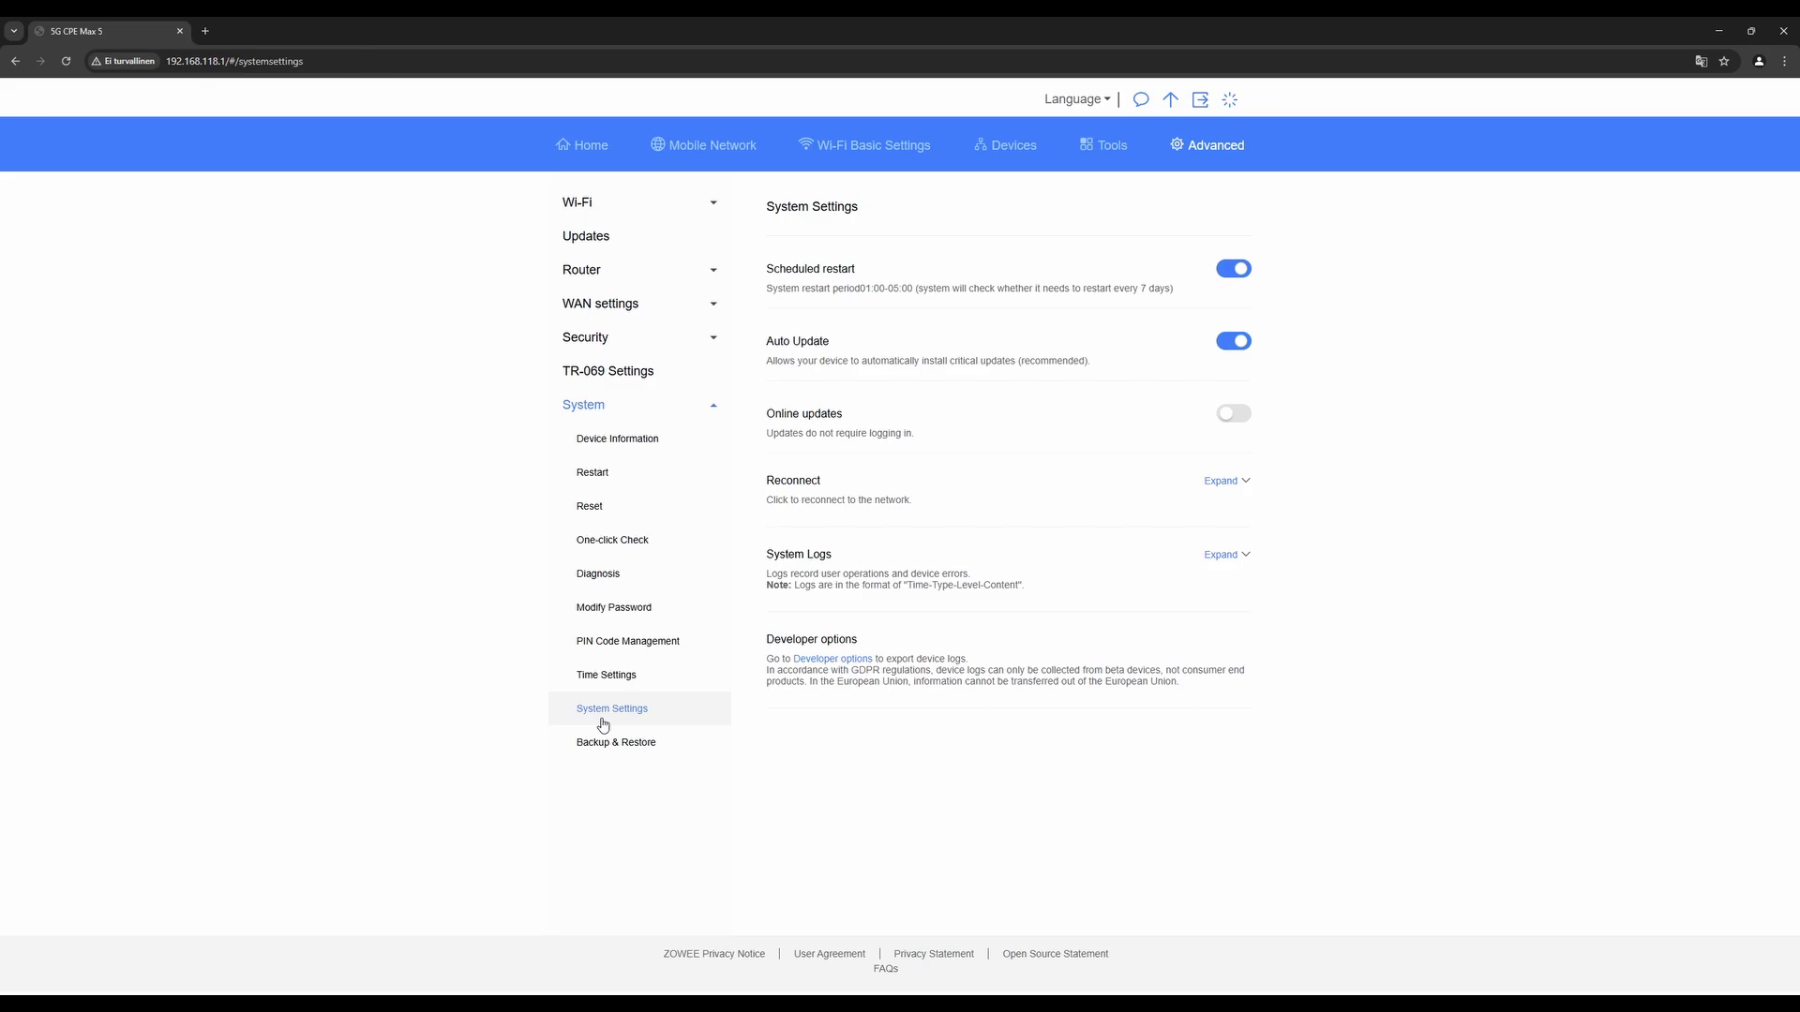
Log in to Developer options, visit System debugging, then open Band selection
{"action": "left_click", "coordinate": [831, 658]}
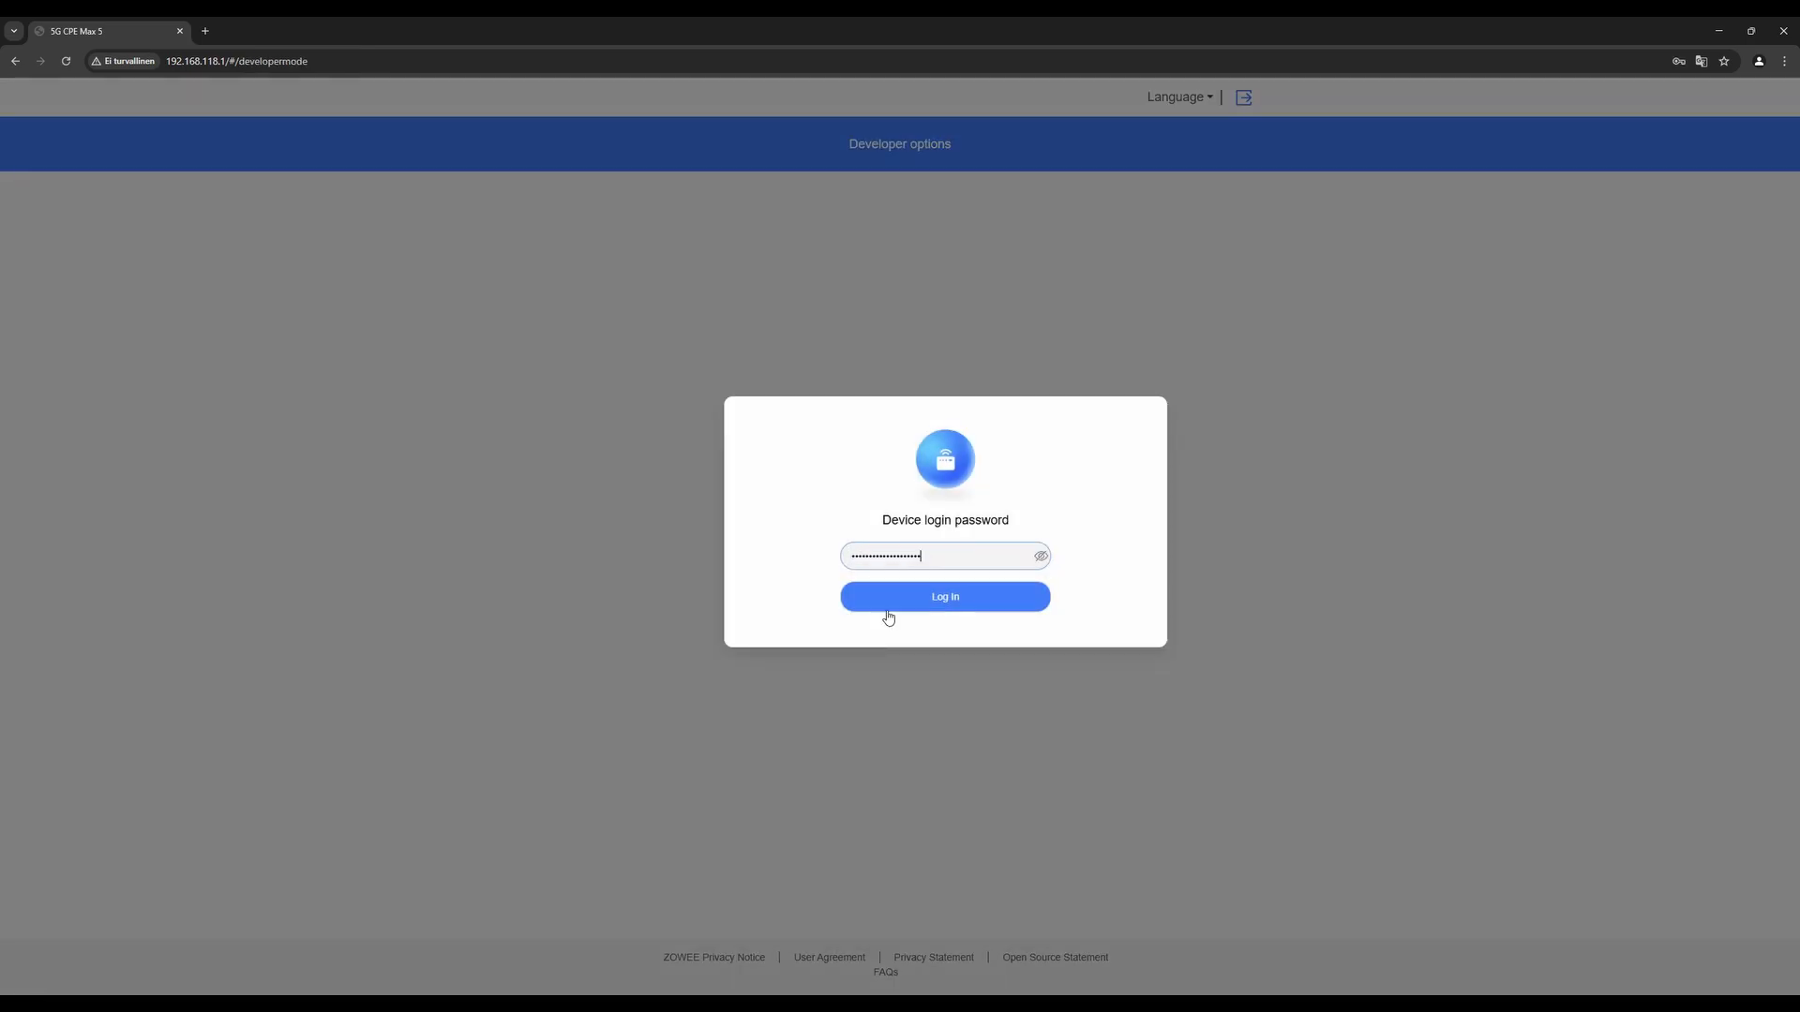
{"action": "left_click", "coordinate": [944, 597]}
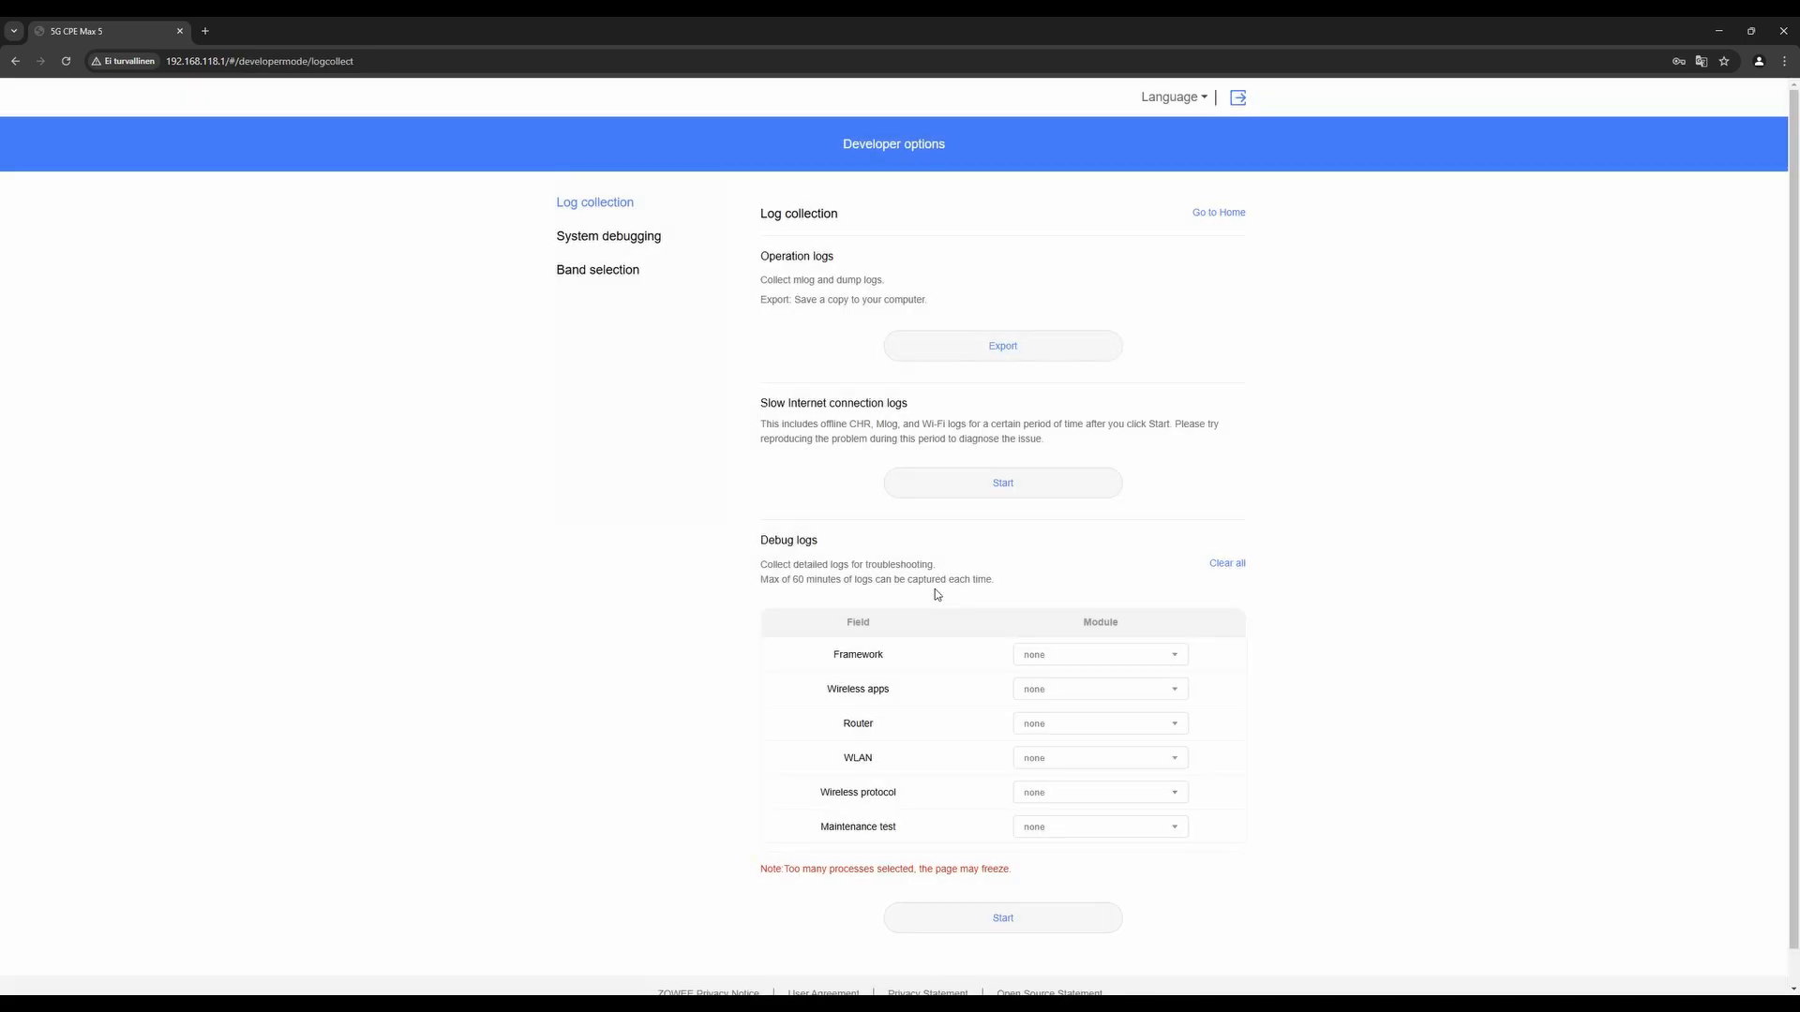
{"action": "mouse_move", "coordinate": [787, 421]}
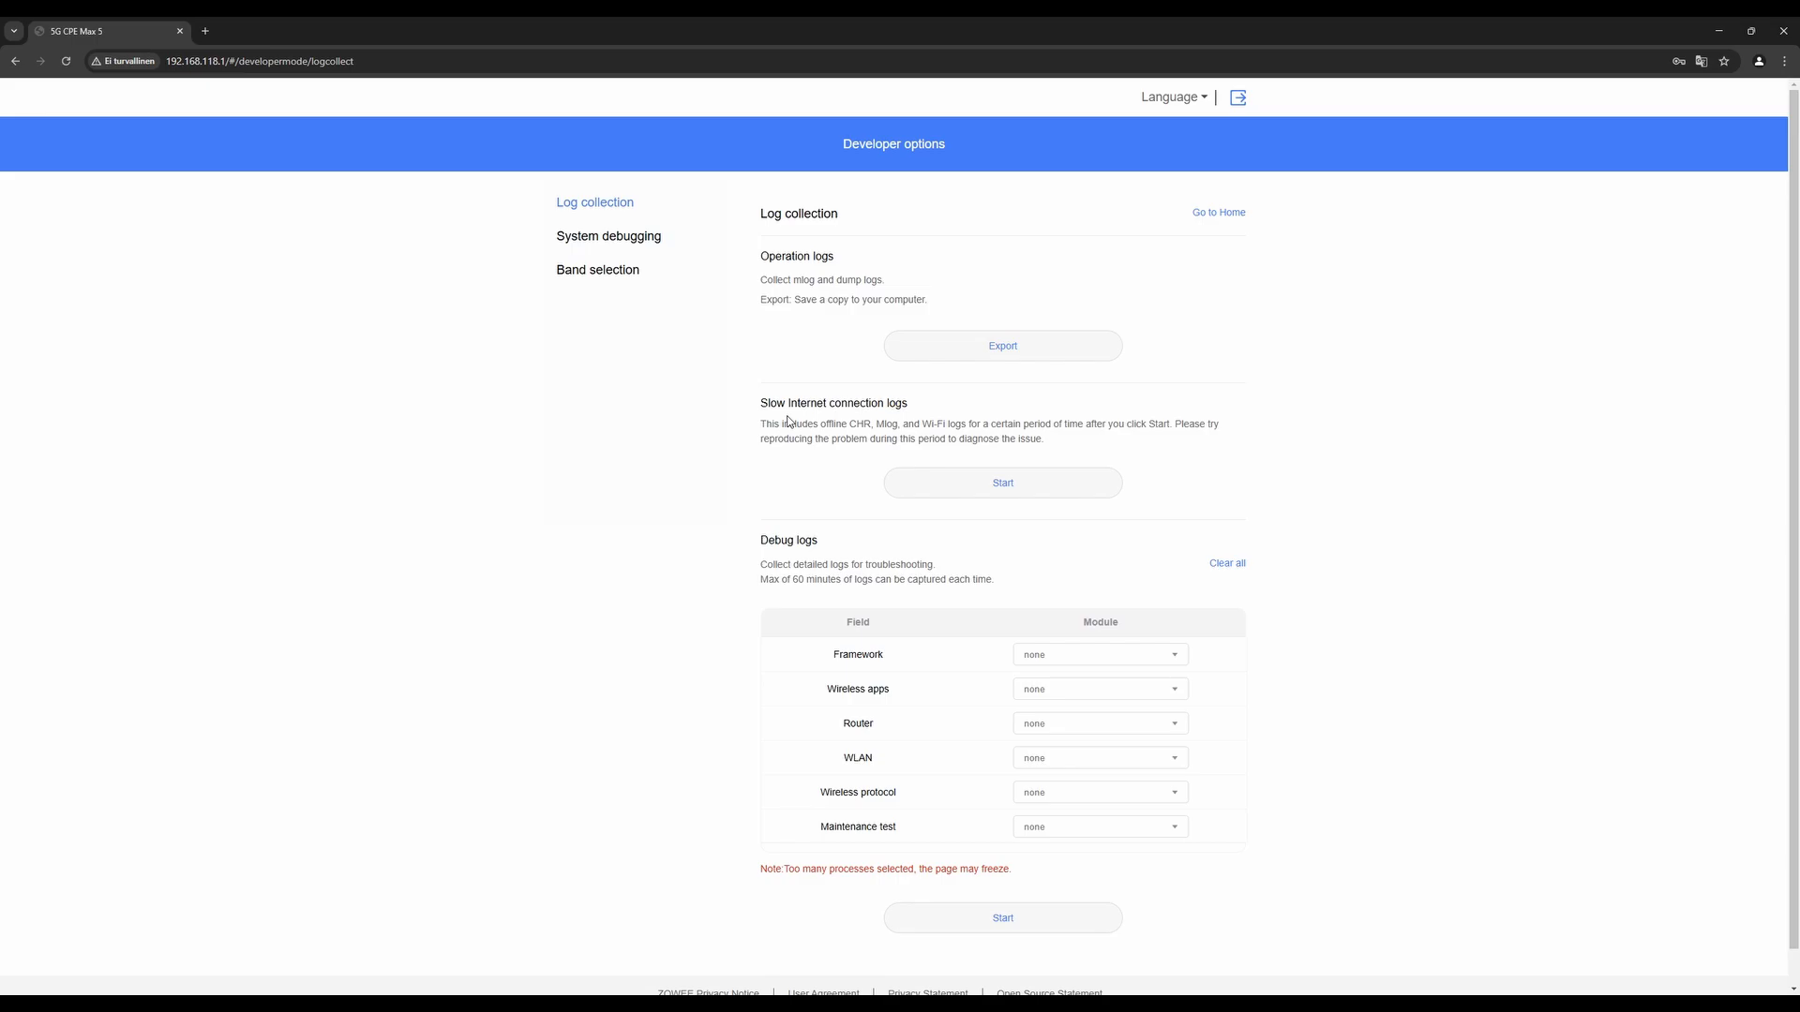
{"action": "left_click", "coordinate": [614, 236]}
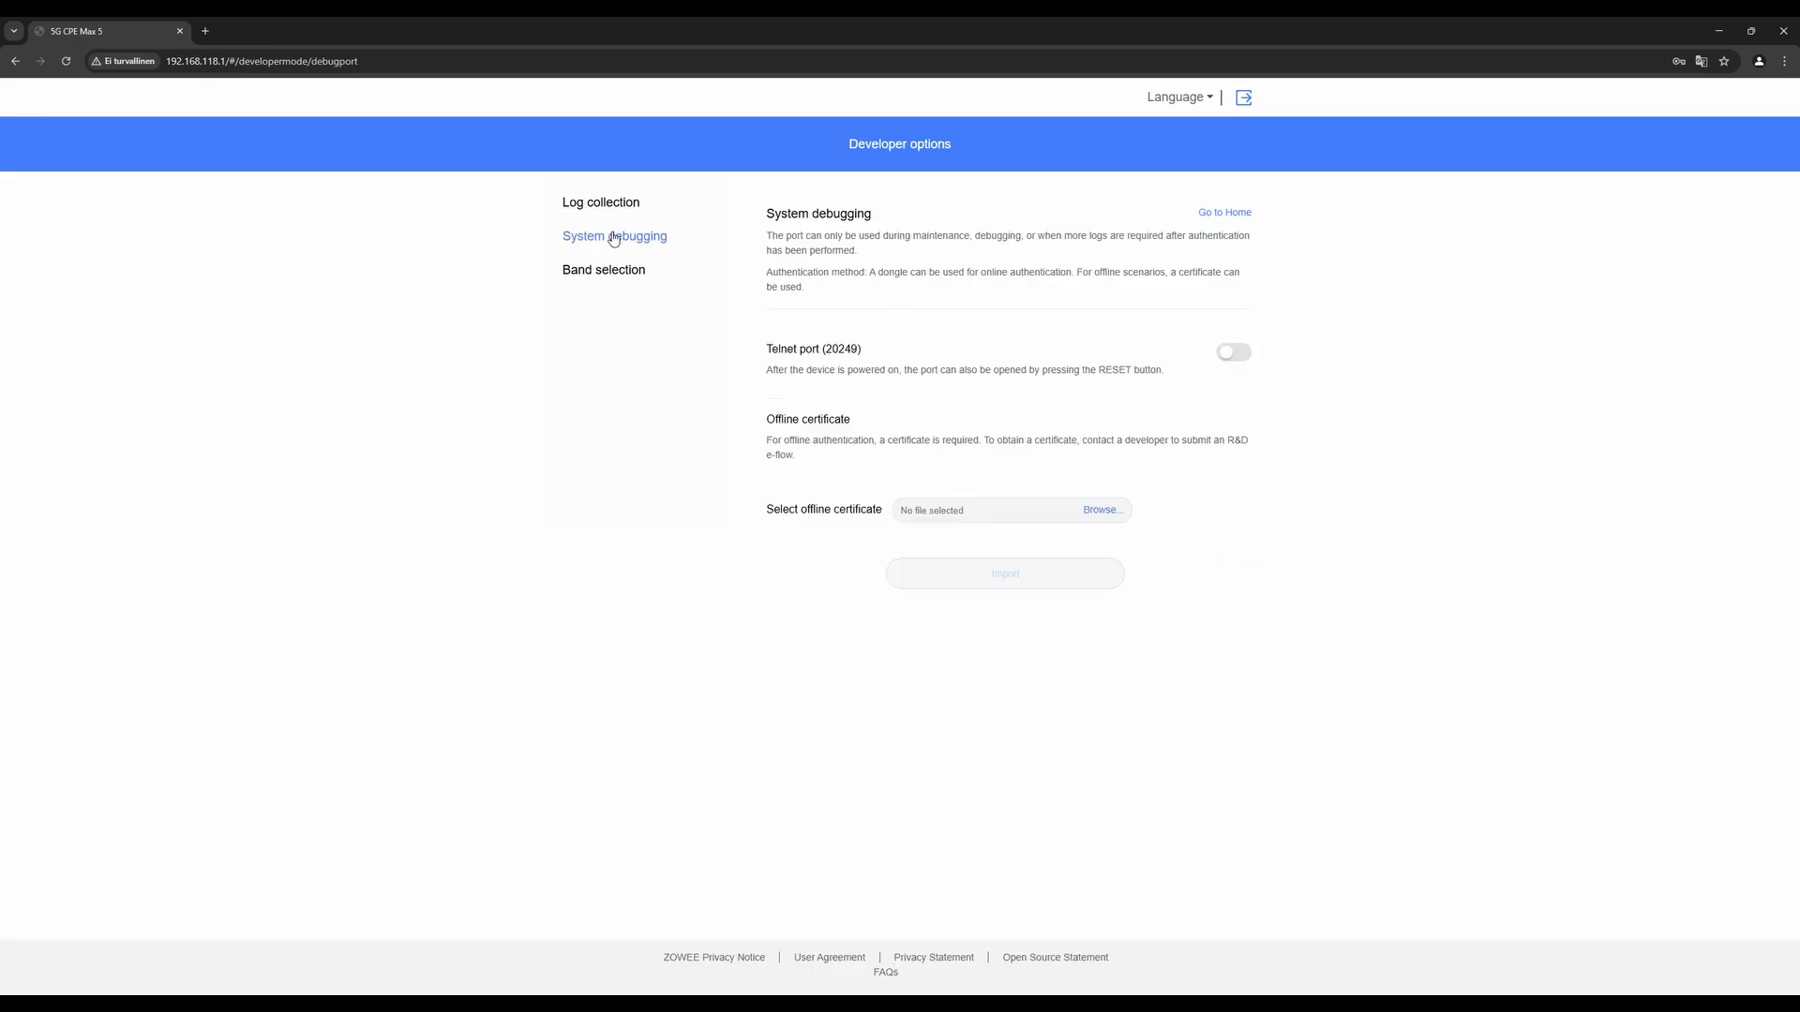
{"action": "mouse_move", "coordinate": [721, 280]}
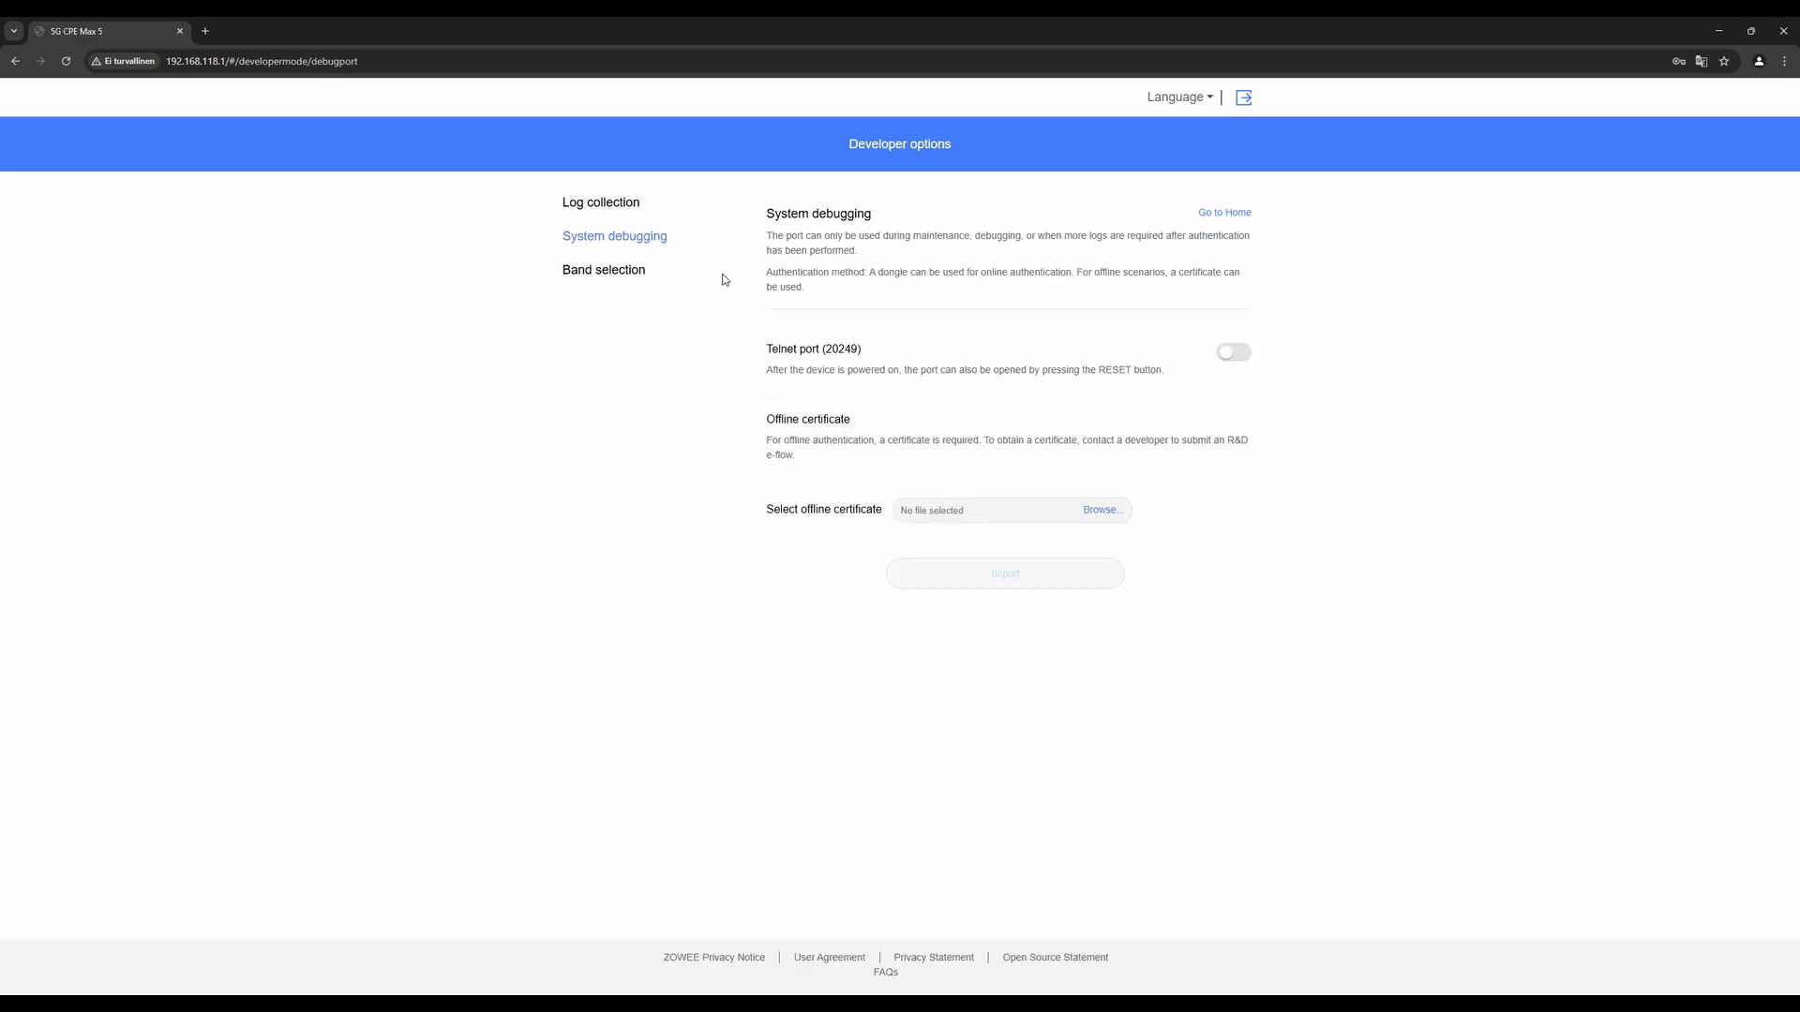
{"action": "mouse_move", "coordinate": [588, 272]}
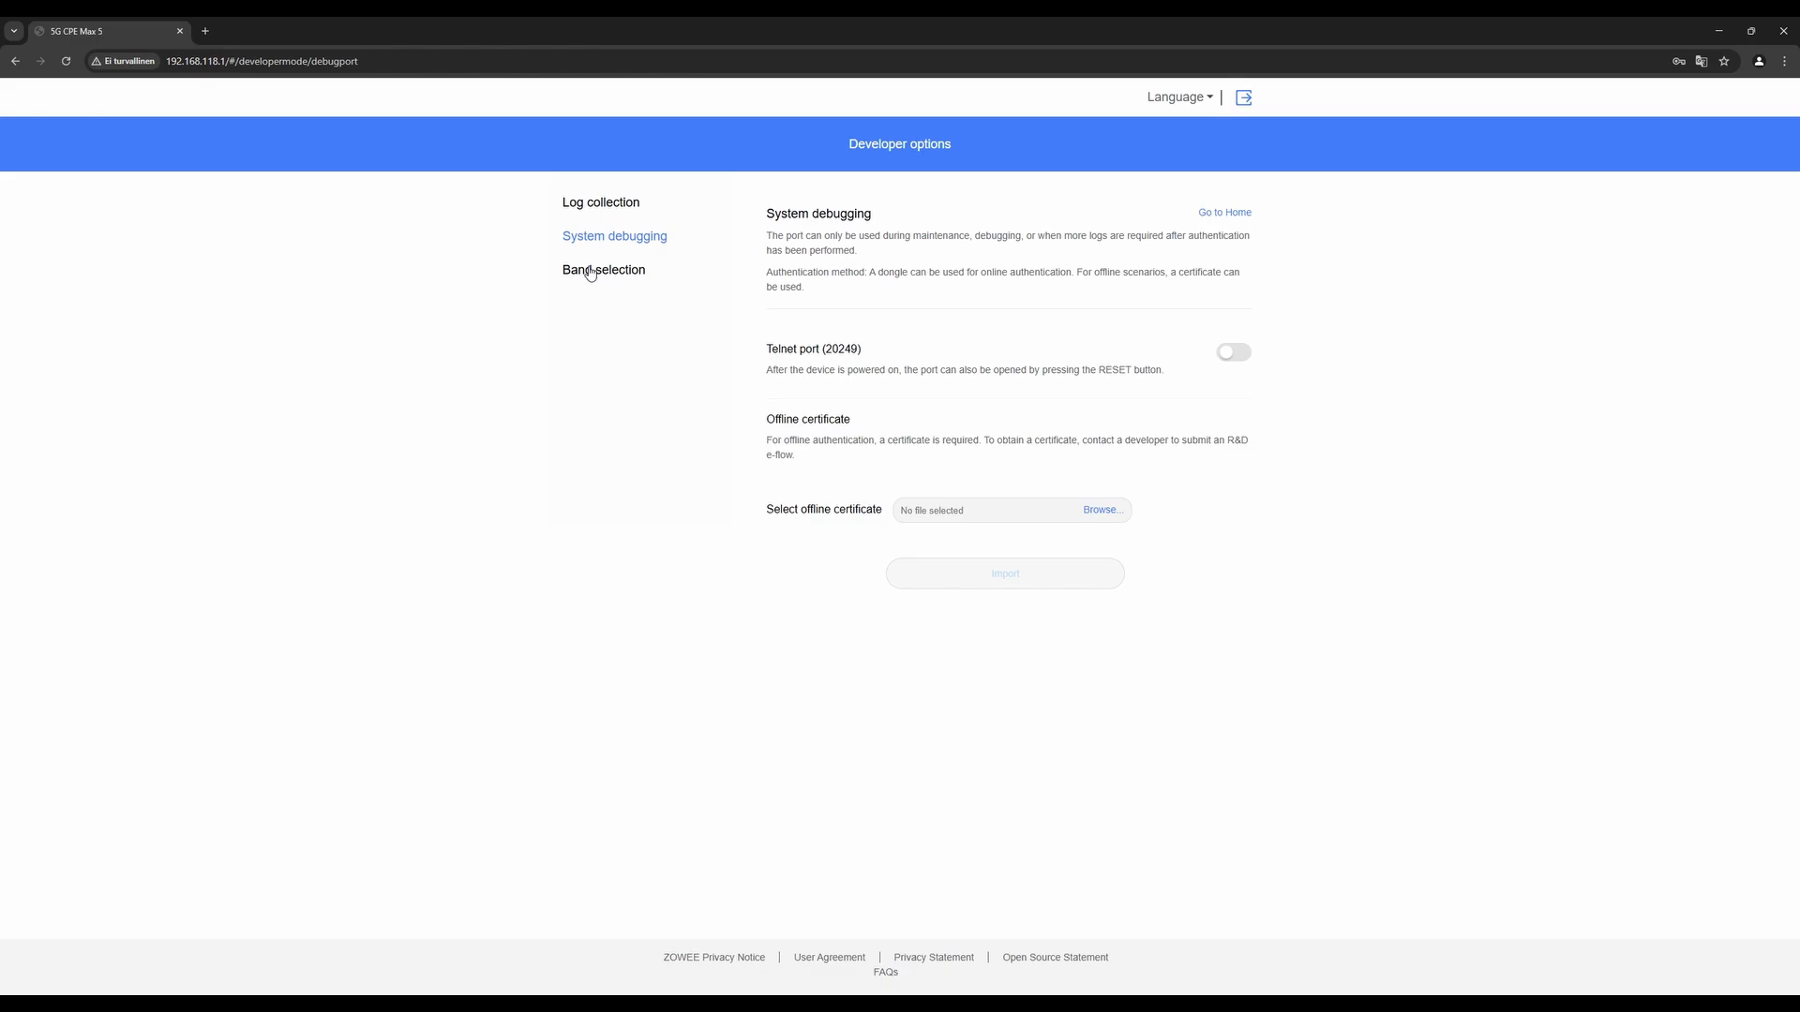
{"action": "left_click", "coordinate": [603, 270]}
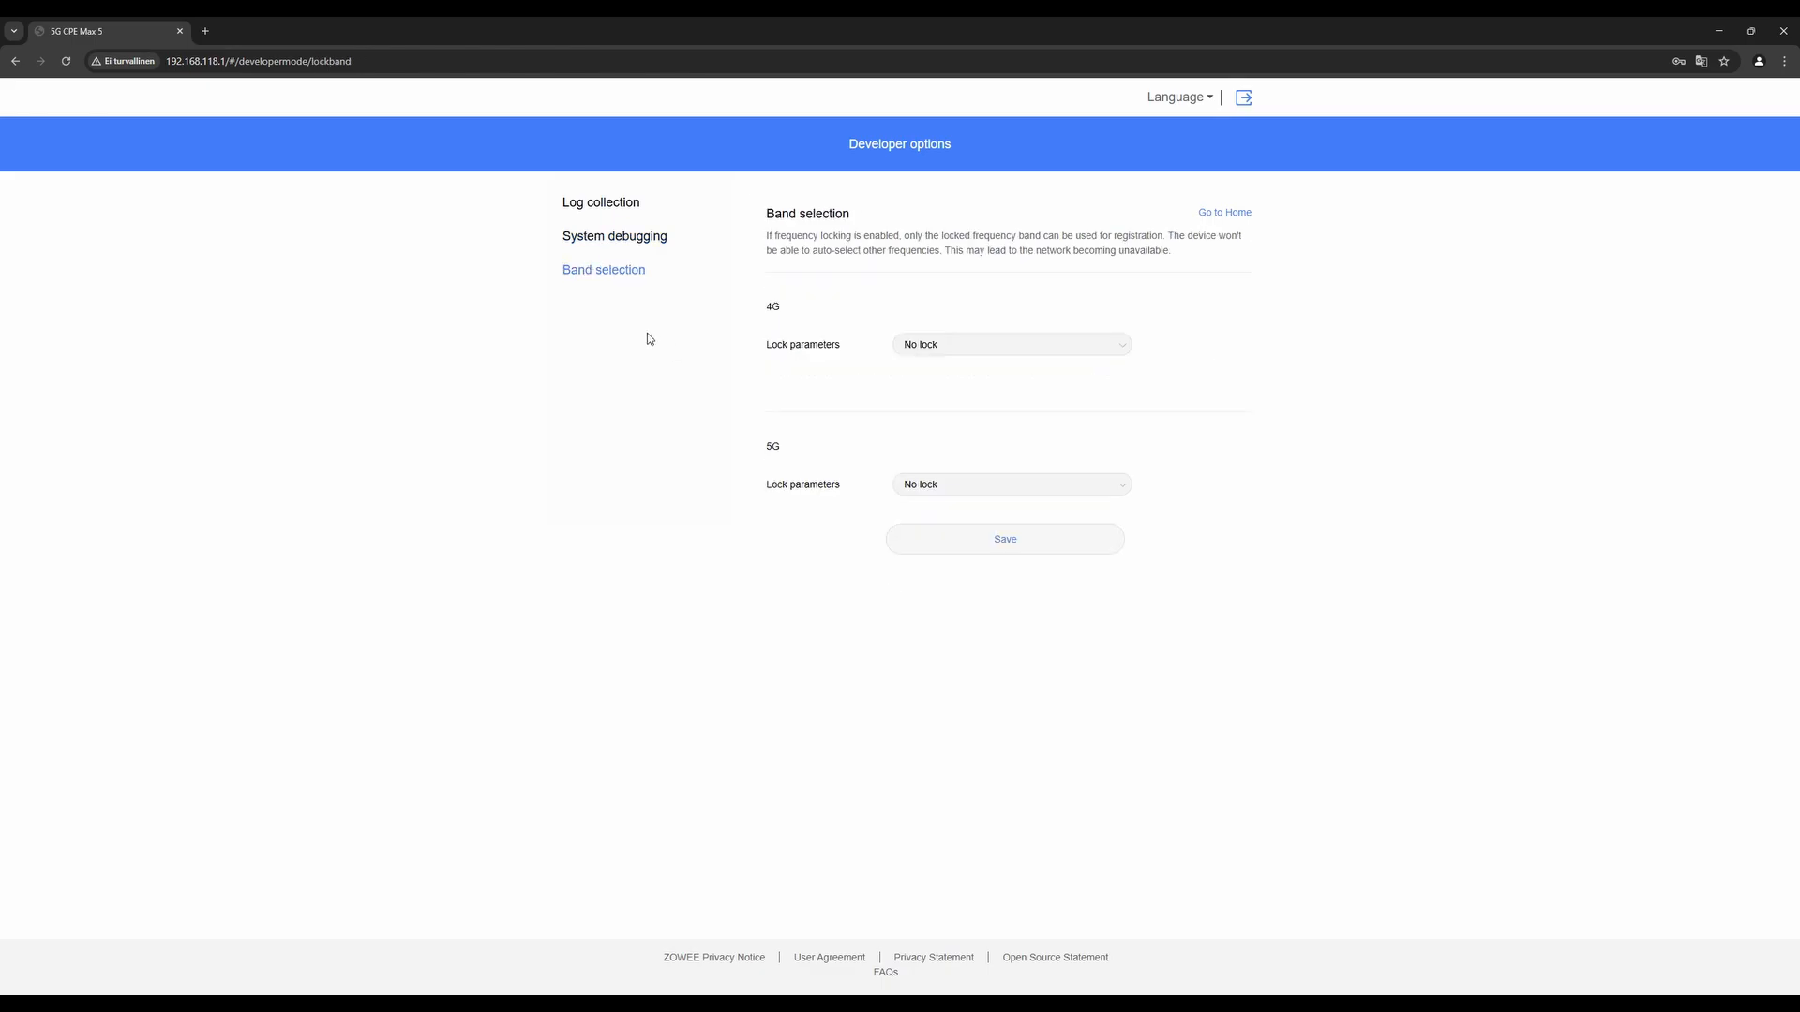
Try 4G lock parameters Band-lock and Frequency-lock, settling on Cell lock
{"action": "left_click", "coordinate": [1008, 344]}
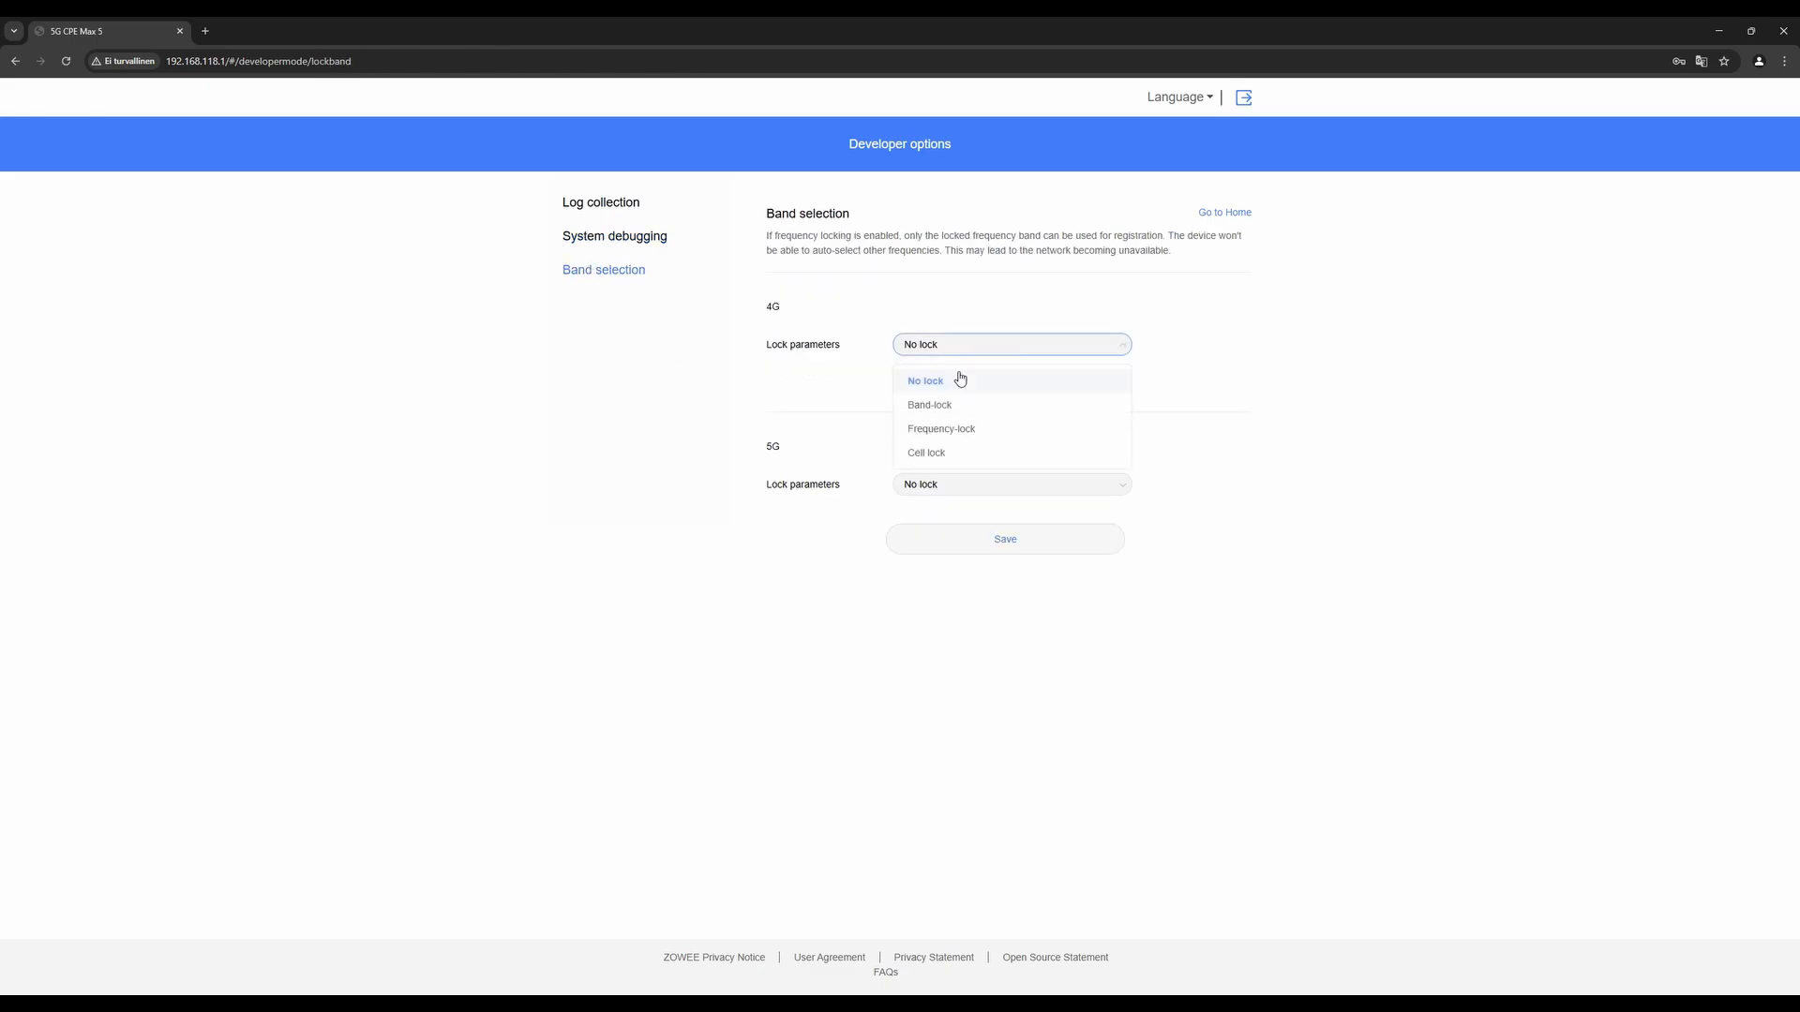
{"action": "left_click", "coordinate": [929, 404]}
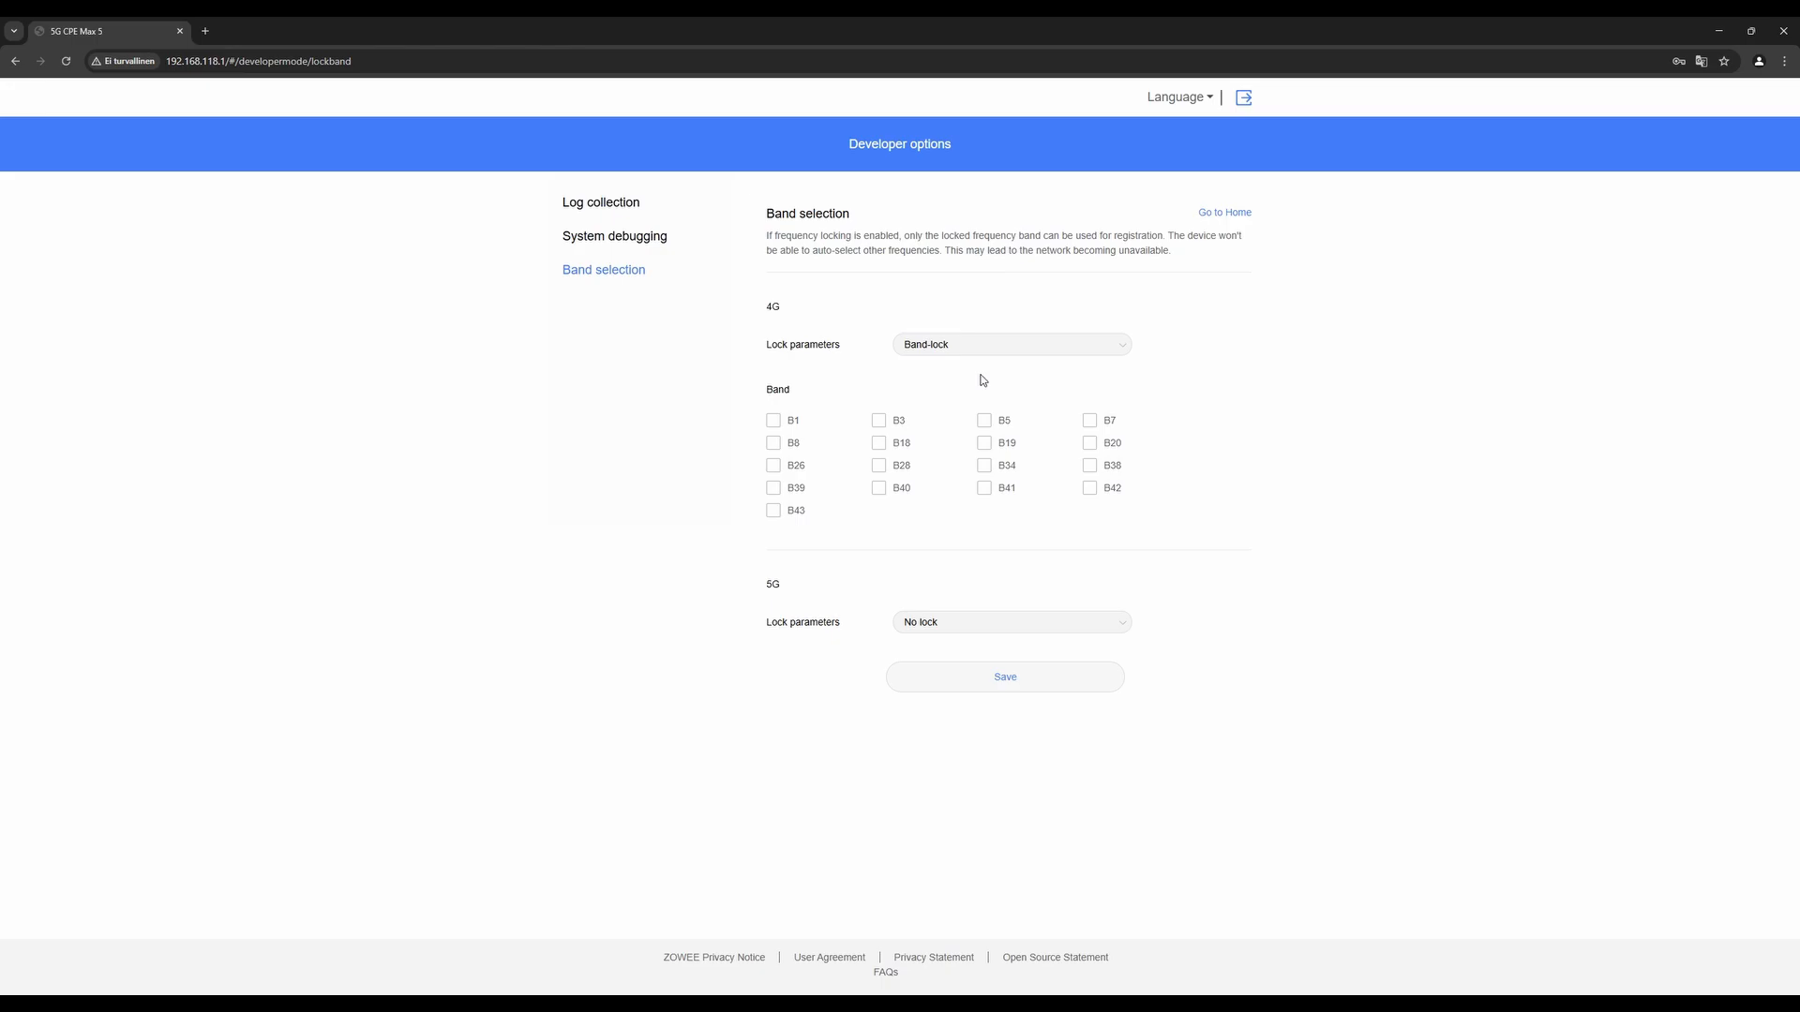
{"action": "left_click", "coordinate": [1008, 344]}
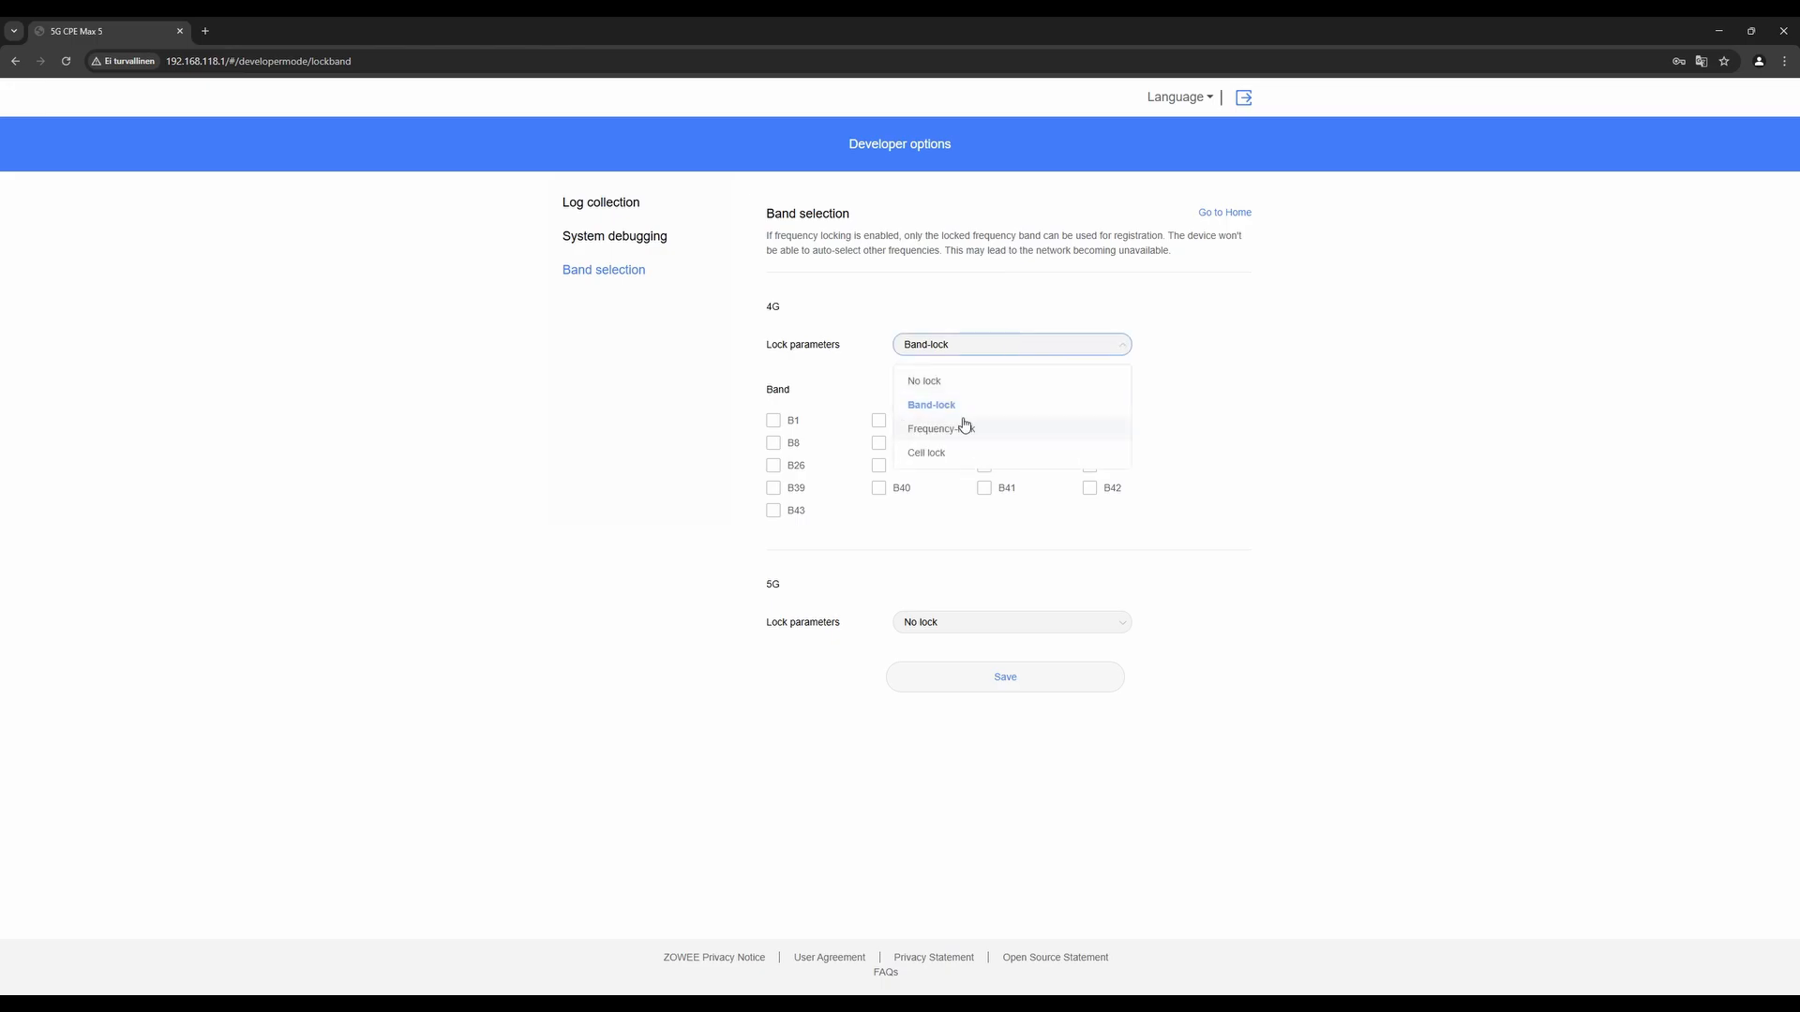
{"action": "left_click", "coordinate": [939, 428]}
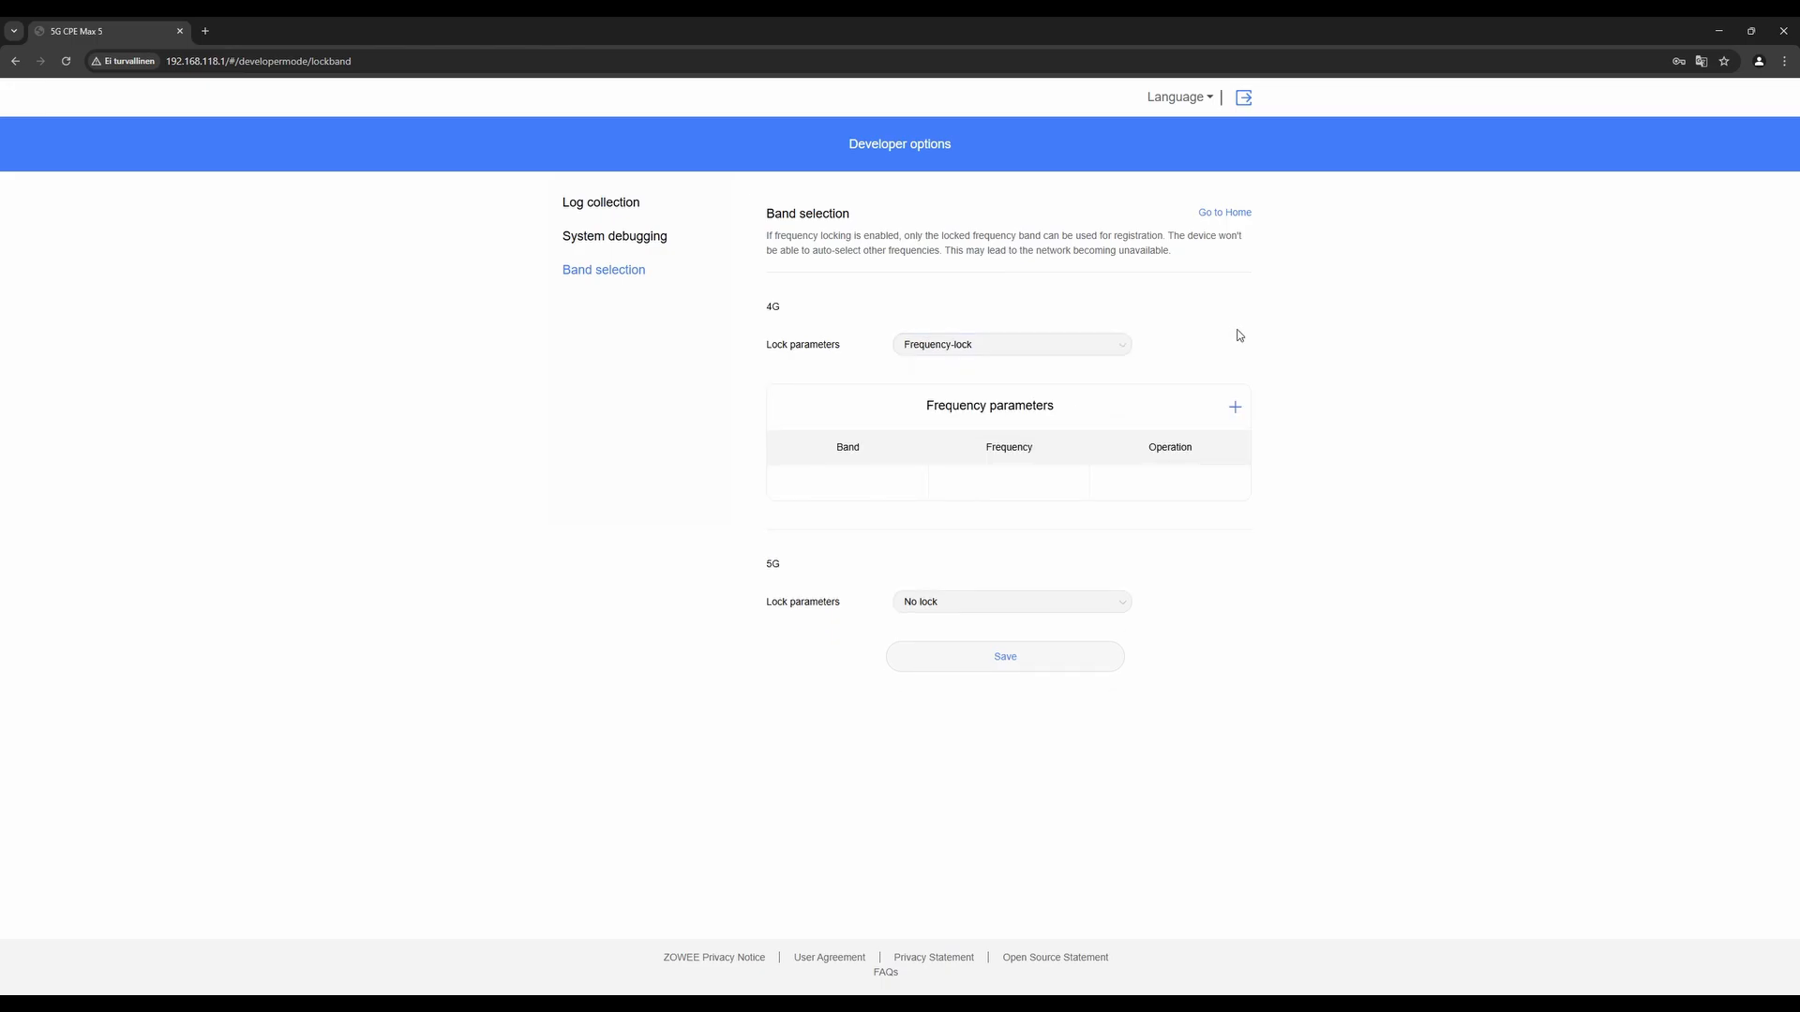
{"action": "left_click", "coordinate": [1008, 344]}
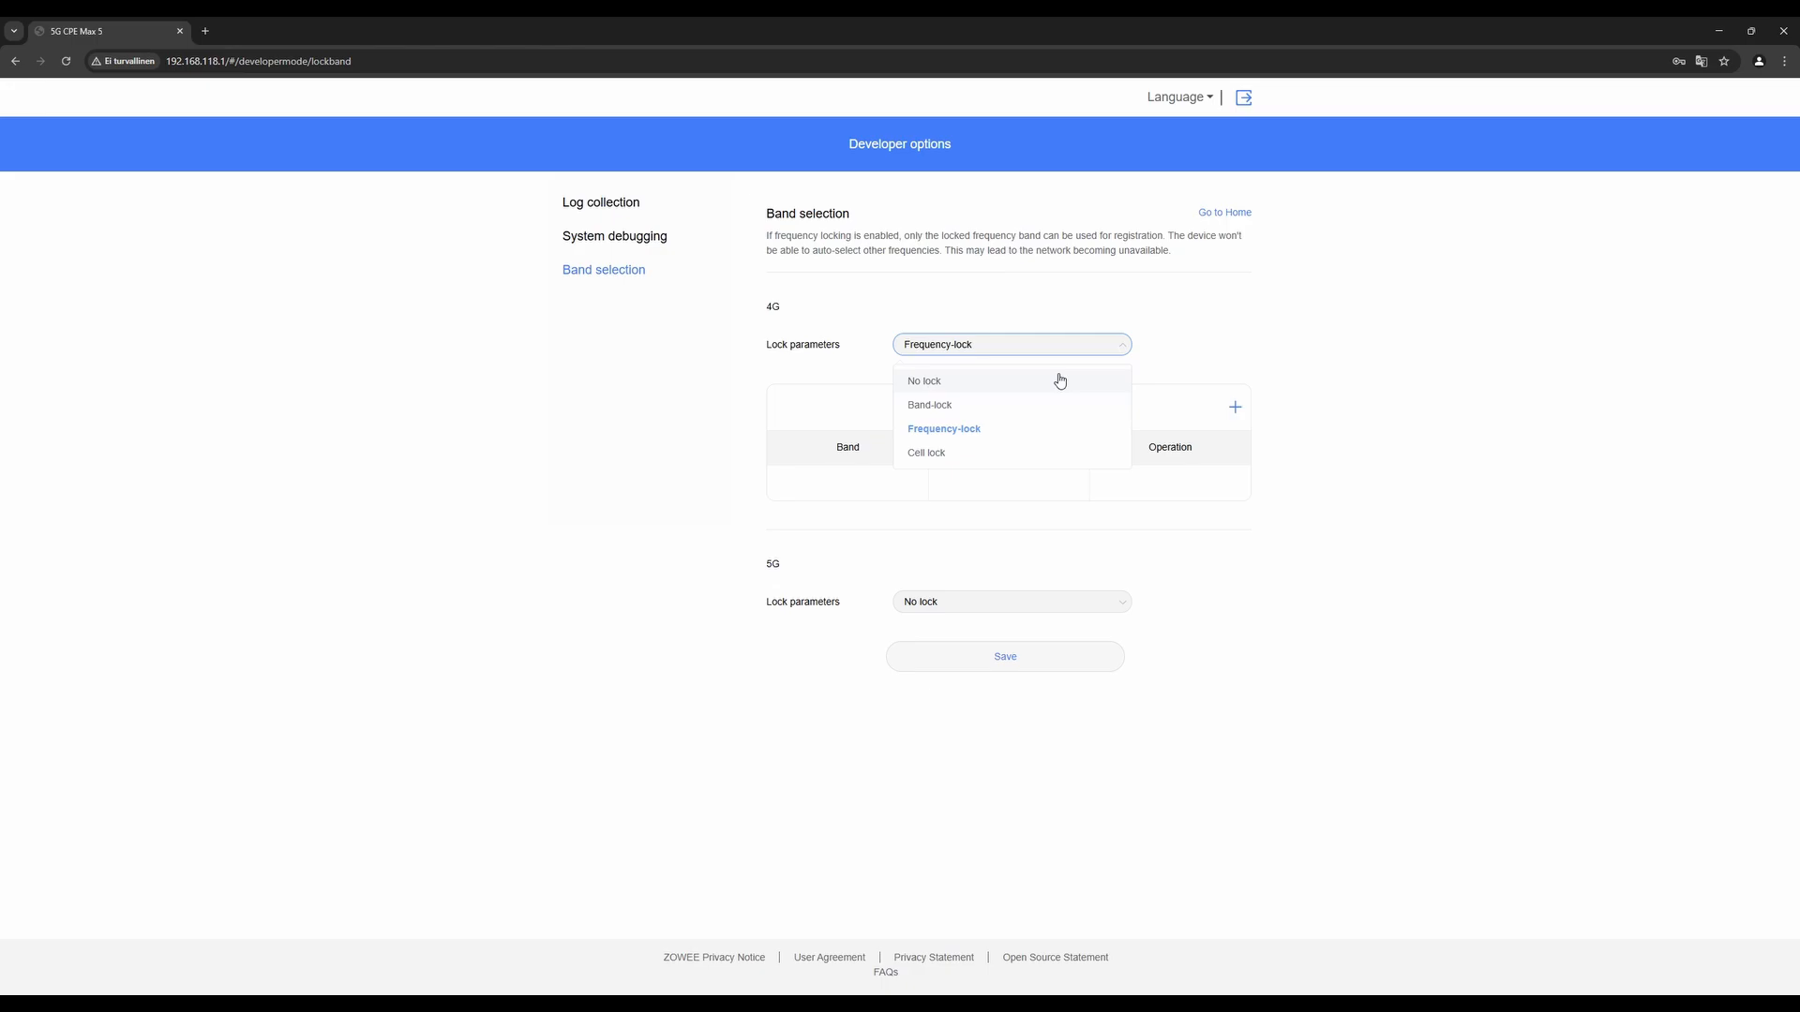
{"action": "left_click", "coordinate": [925, 451]}
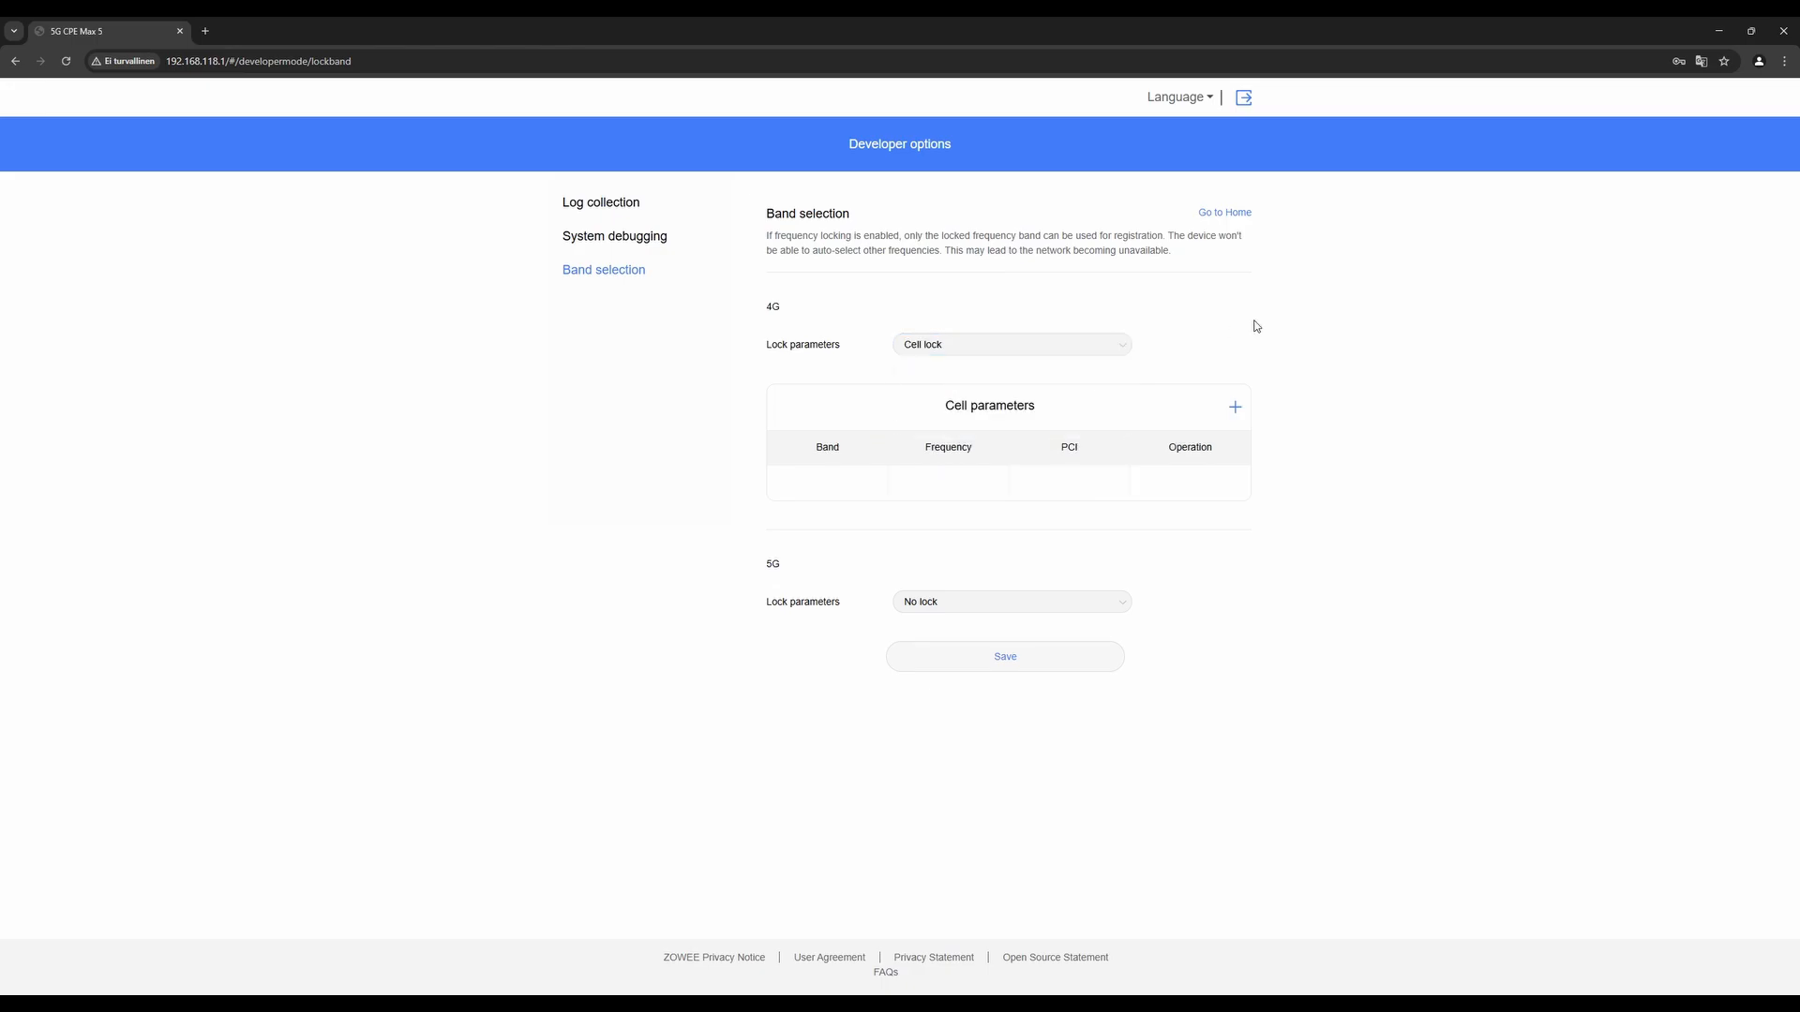
Try Band-lock for the 5G lock parameters, then reopen its lock type choices
{"action": "left_click", "coordinate": [1010, 602]}
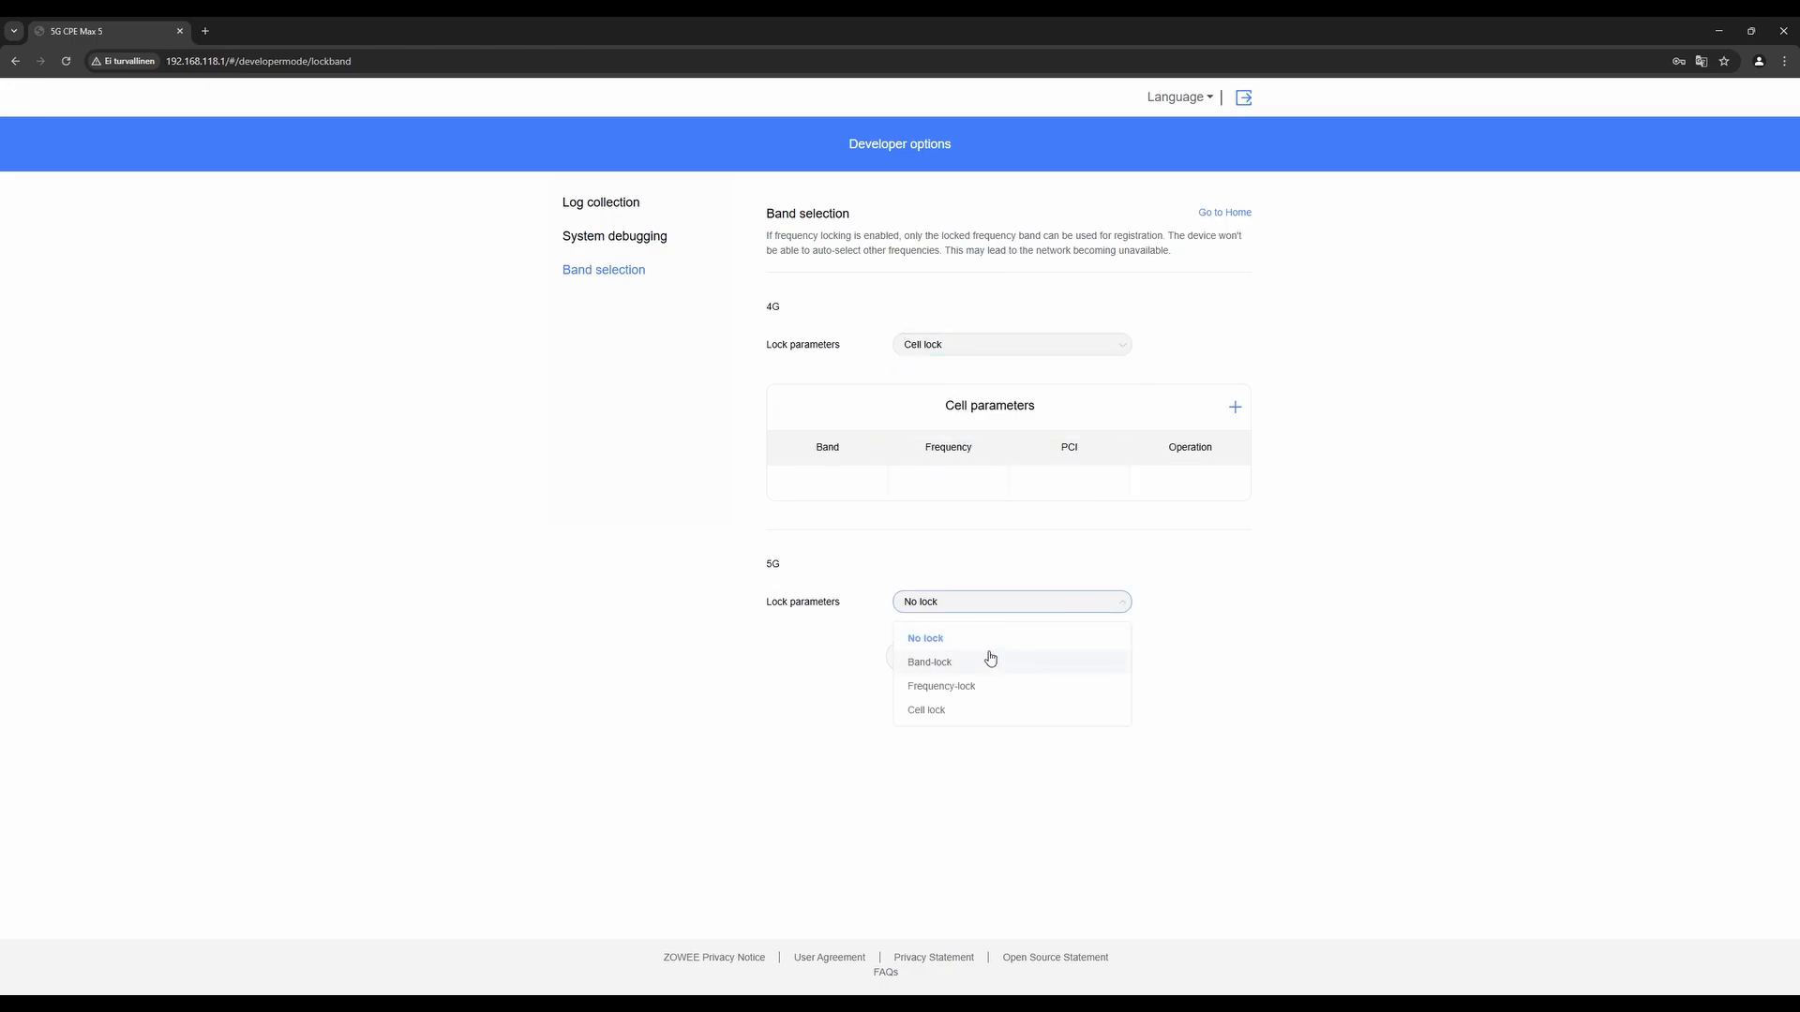
{"action": "left_click", "coordinate": [929, 661]}
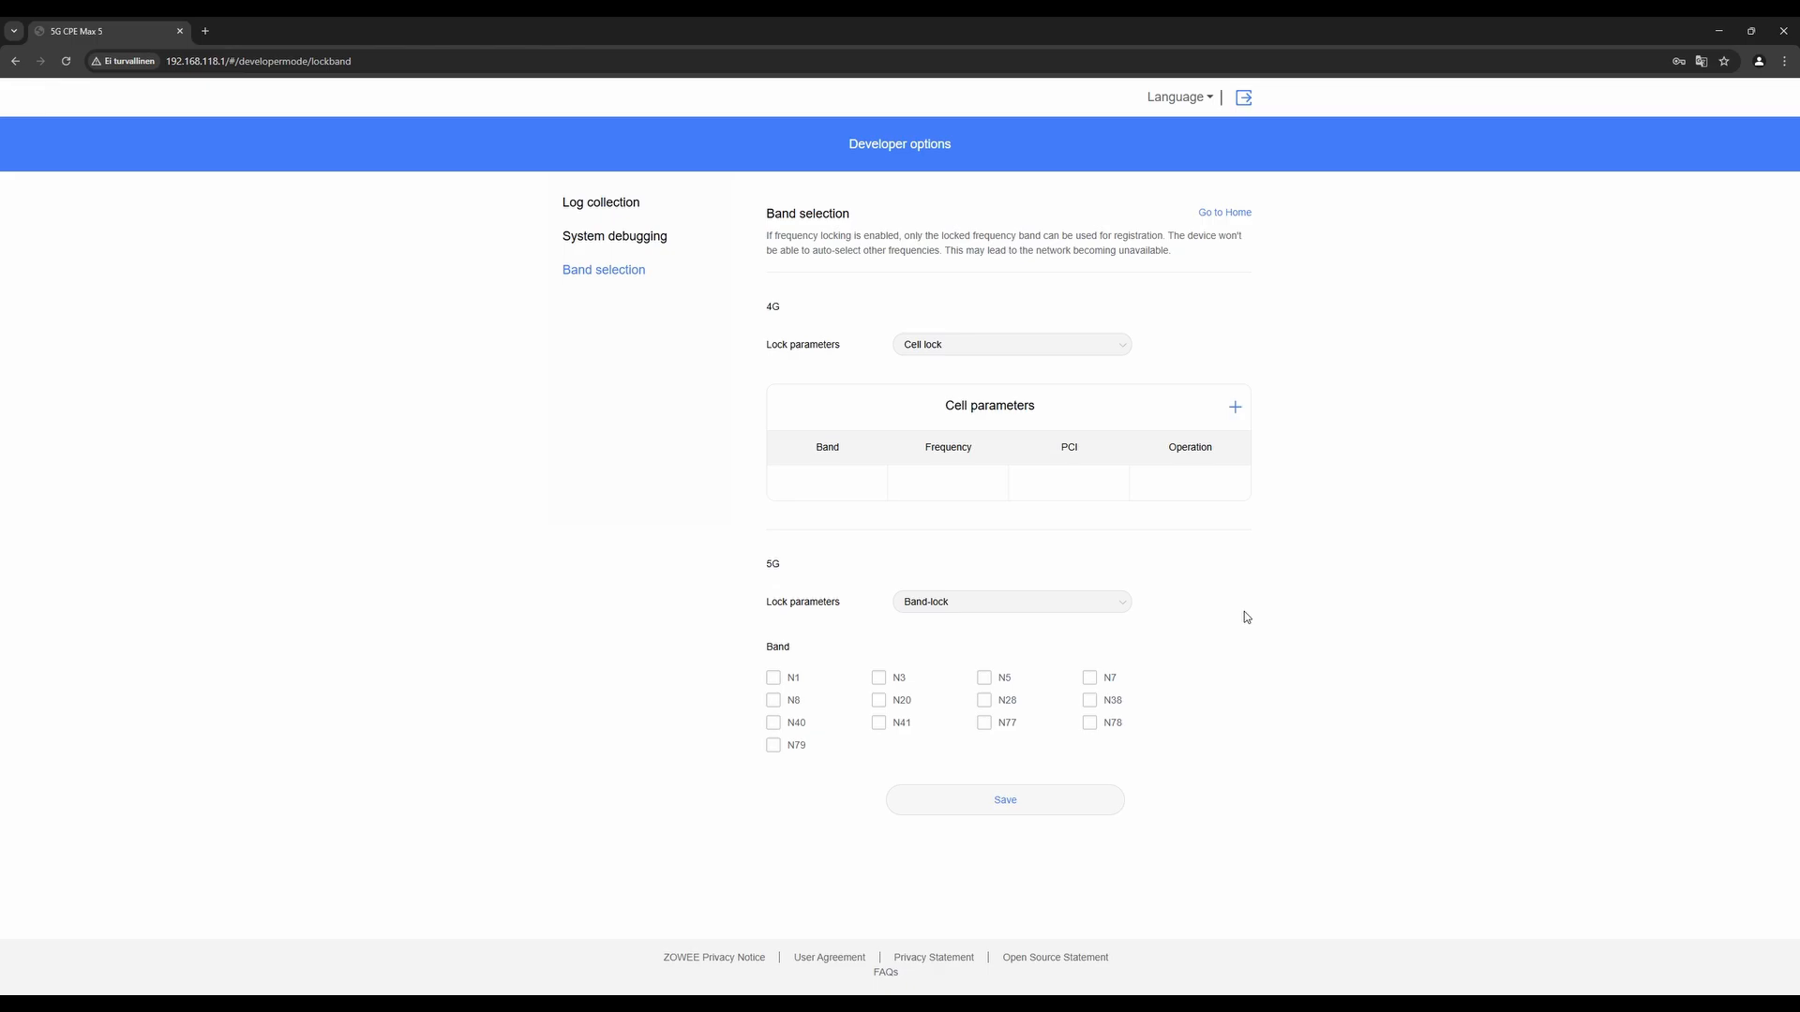
{"action": "left_click", "coordinate": [1009, 601]}
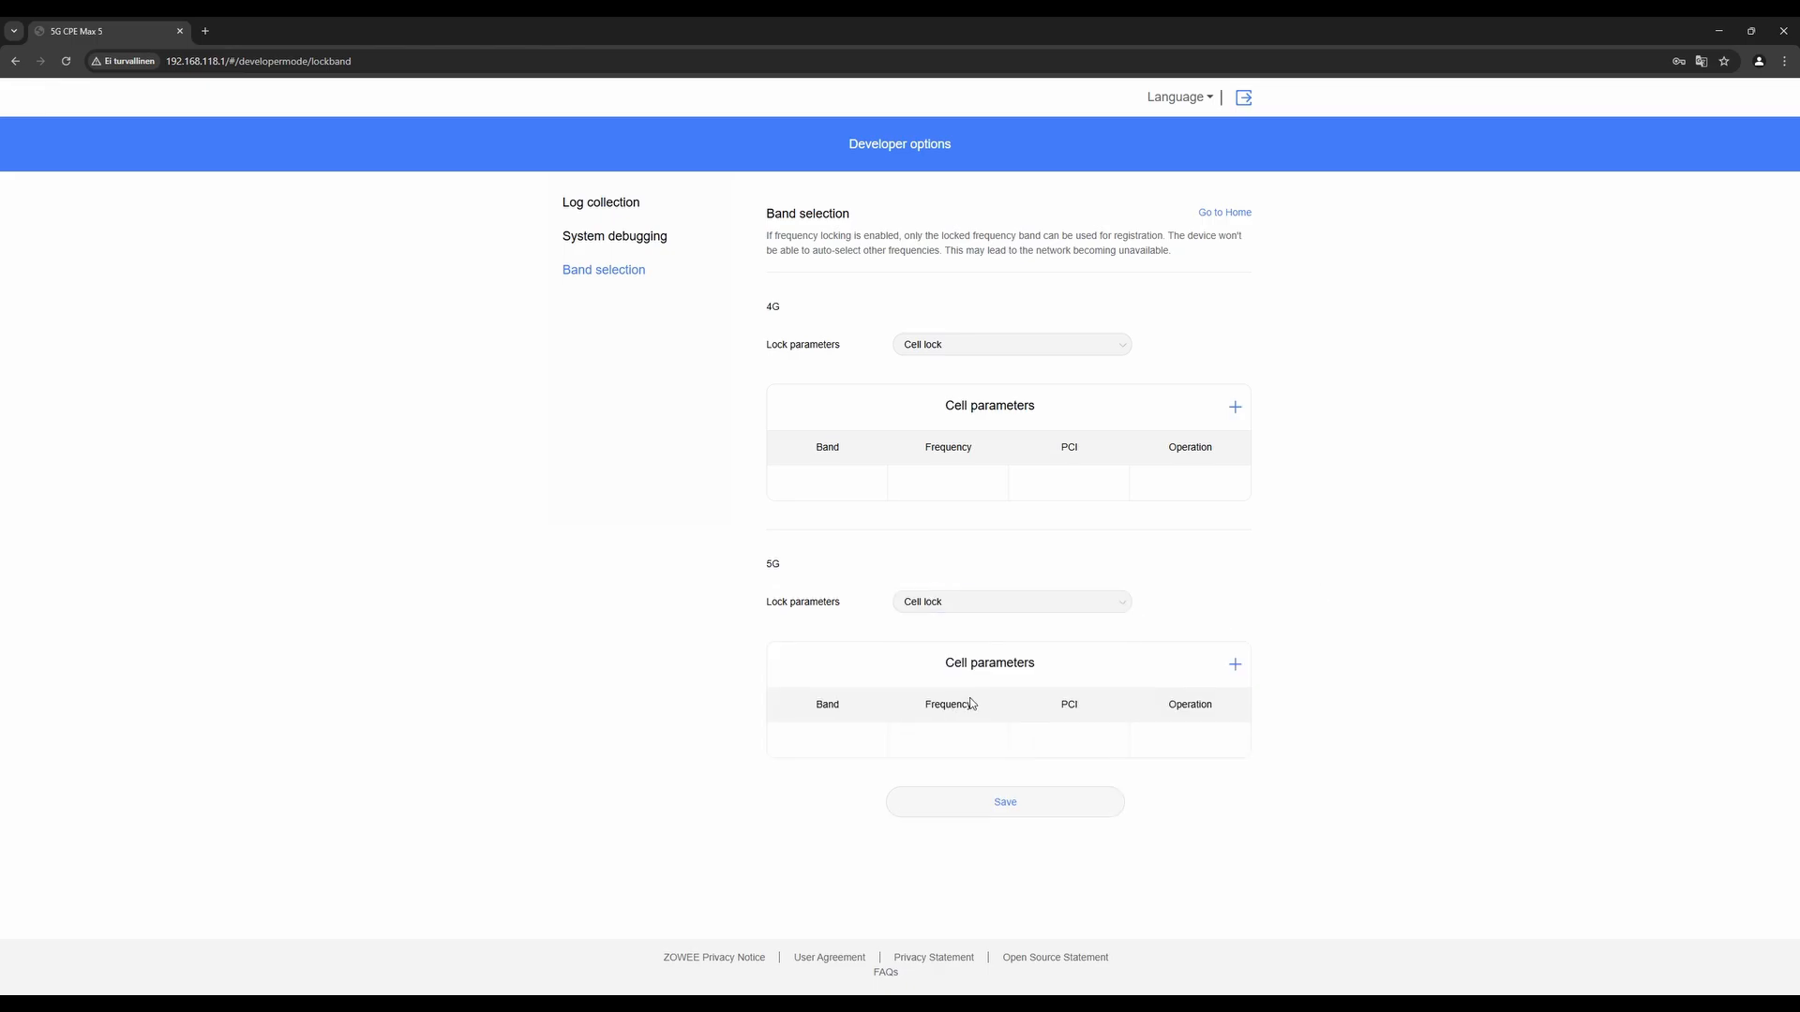
{"action": "mouse_move", "coordinate": [1198, 438]}
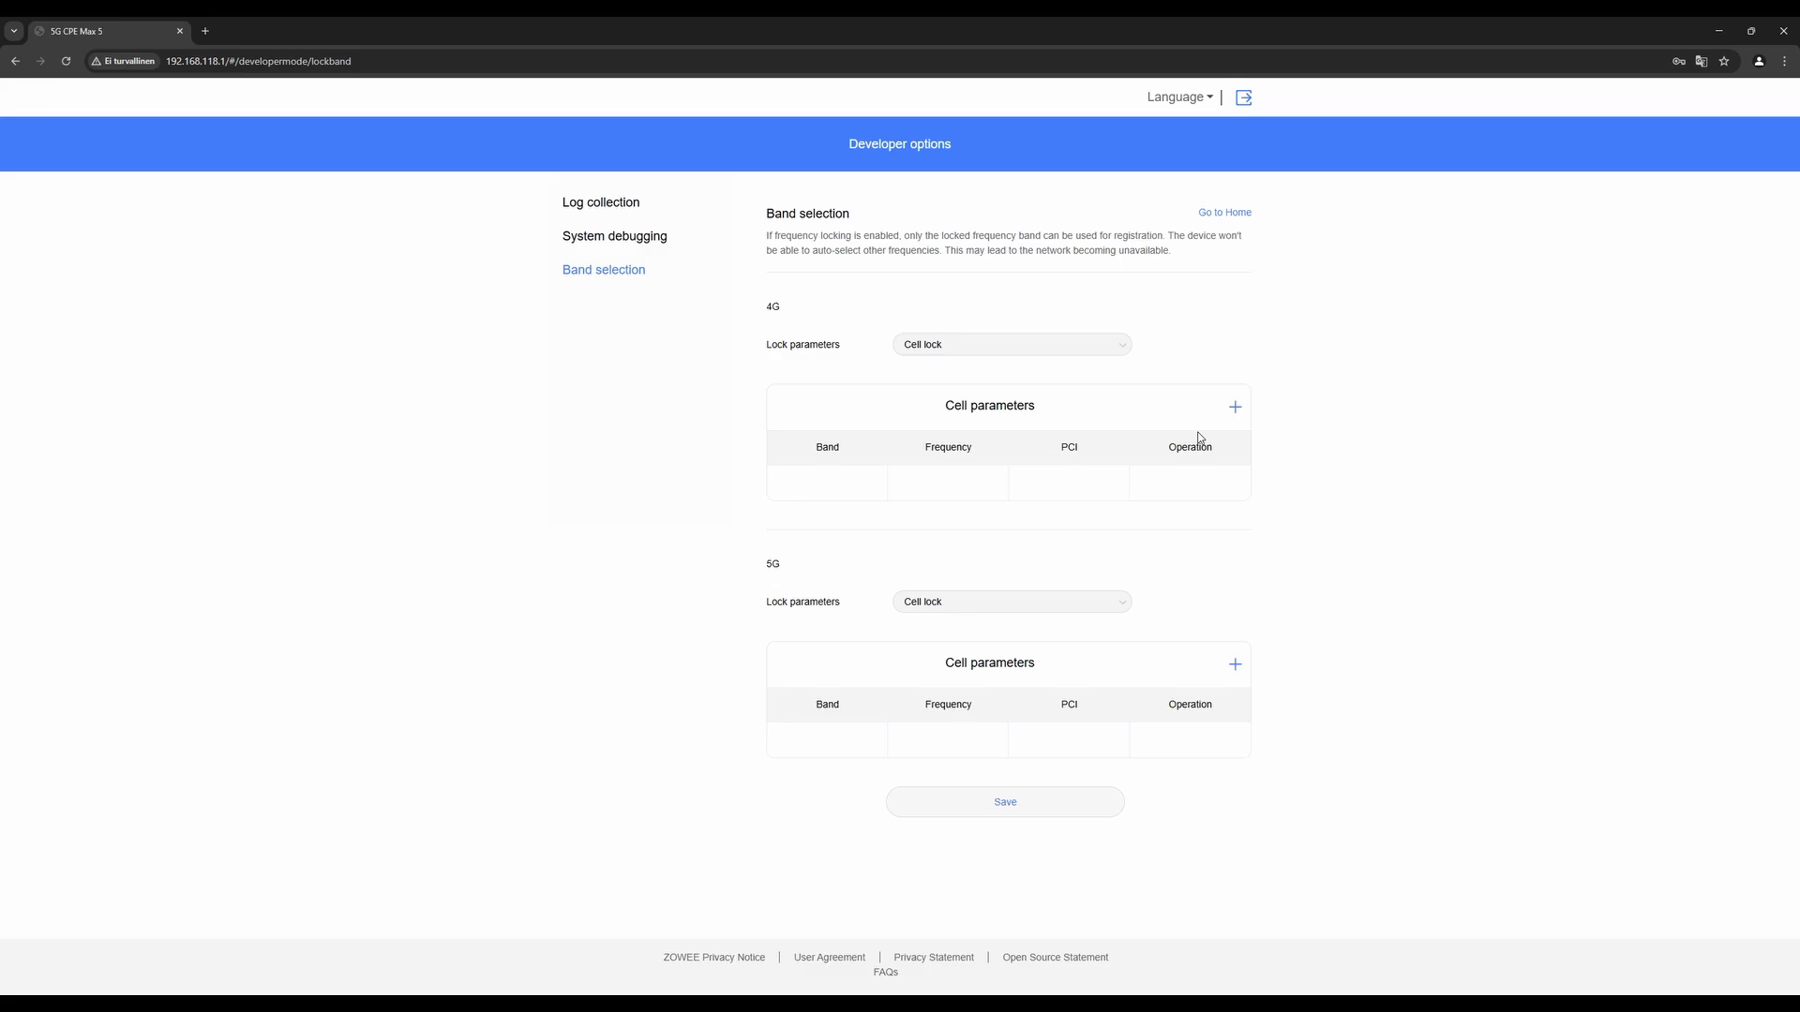